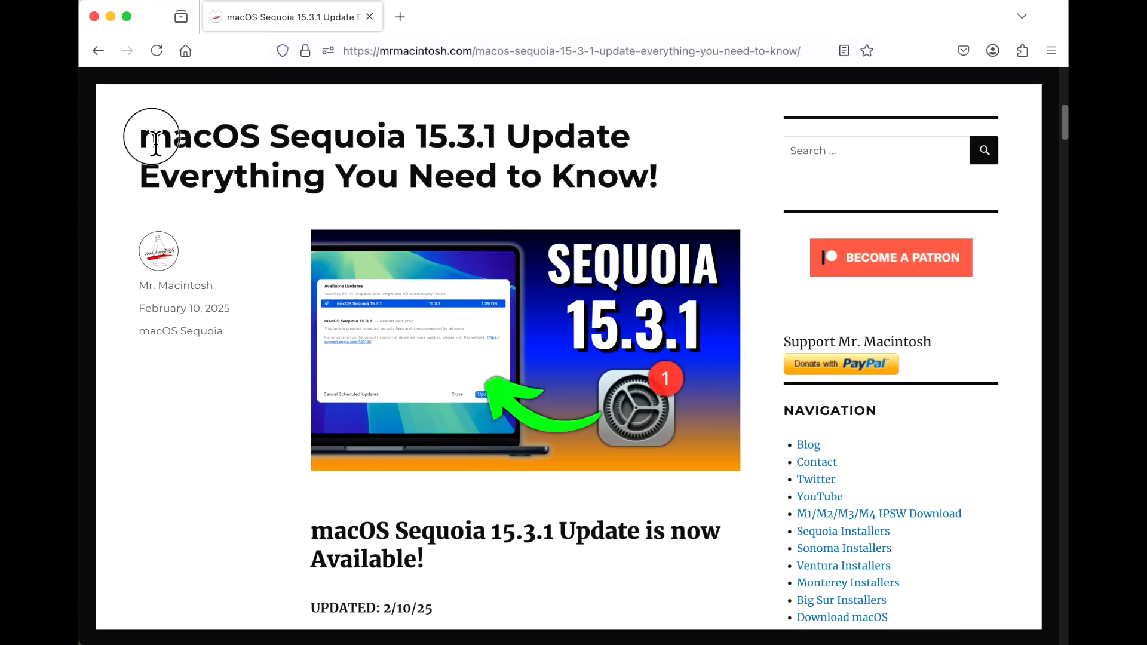
Highlight a line in the Mr. Macintosh macOS Sequoia 15.3.1 article.
{"action": "left_click_drag", "start_coordinate": [154, 136], "coordinate": [534, 136]}
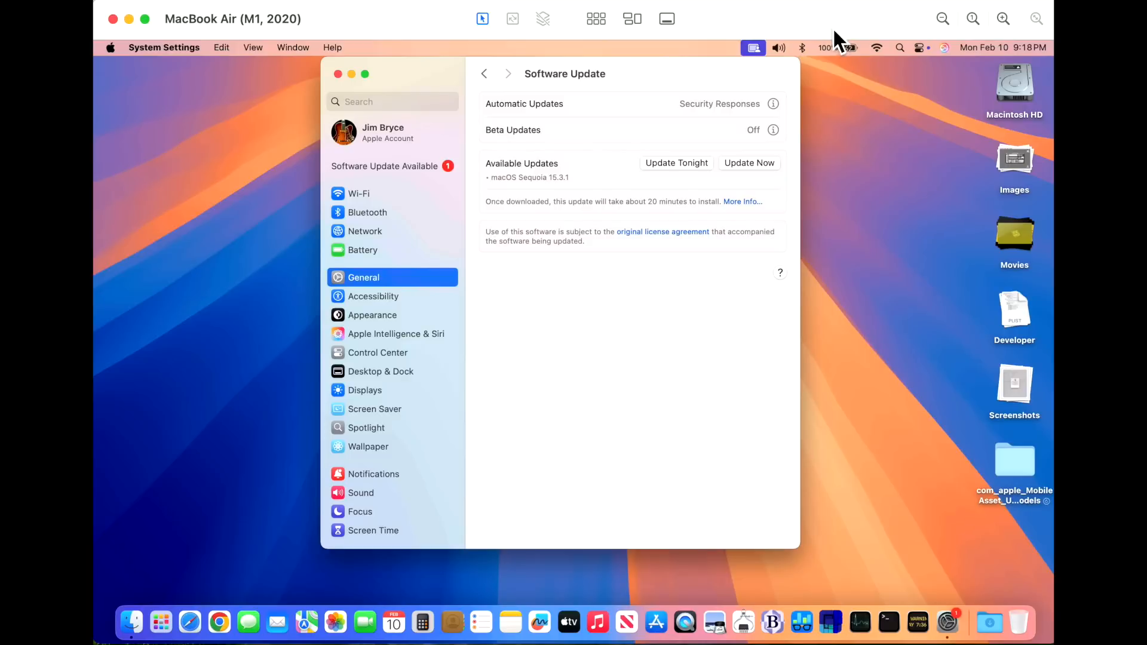
{"action": "mouse_move", "coordinate": [637, 267]}
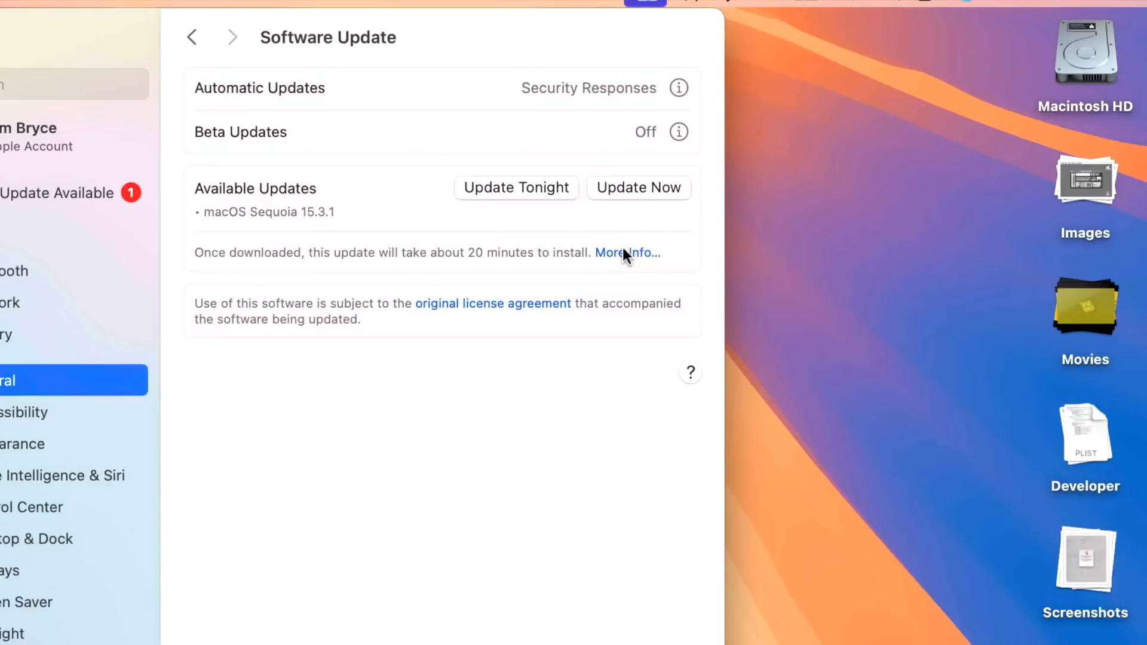
Start the macOS Sequoia 15.3.1 update via More Info, agreeing to the license and authorizing with the admin password.
{"action": "left_click", "coordinate": [626, 252]}
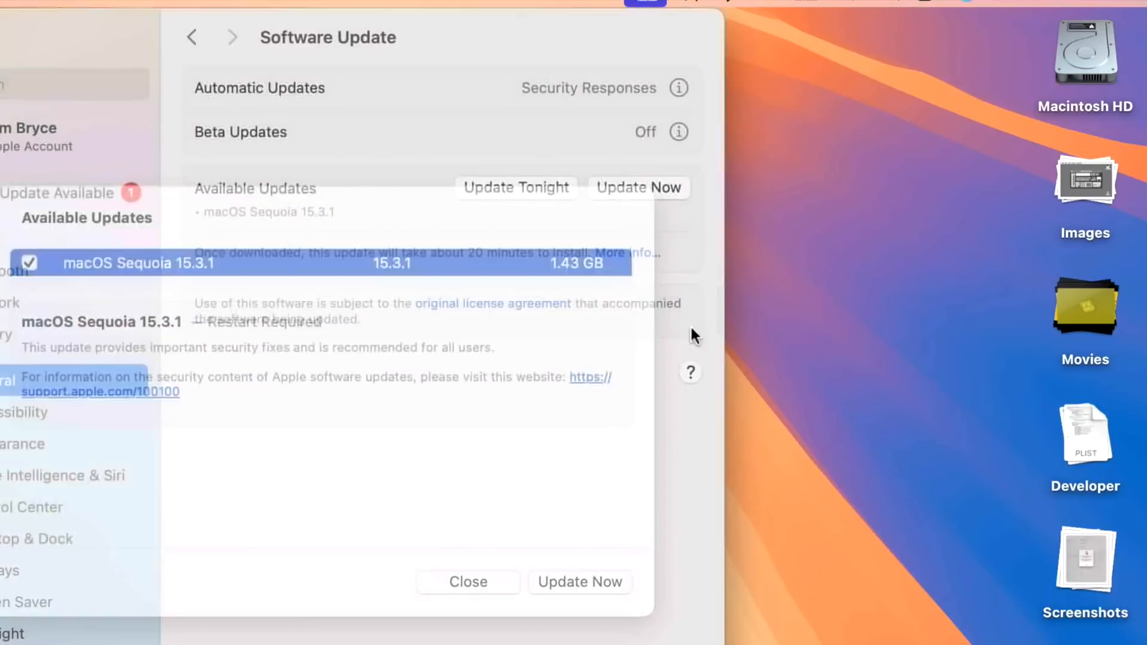
{"action": "left_click", "coordinate": [579, 582]}
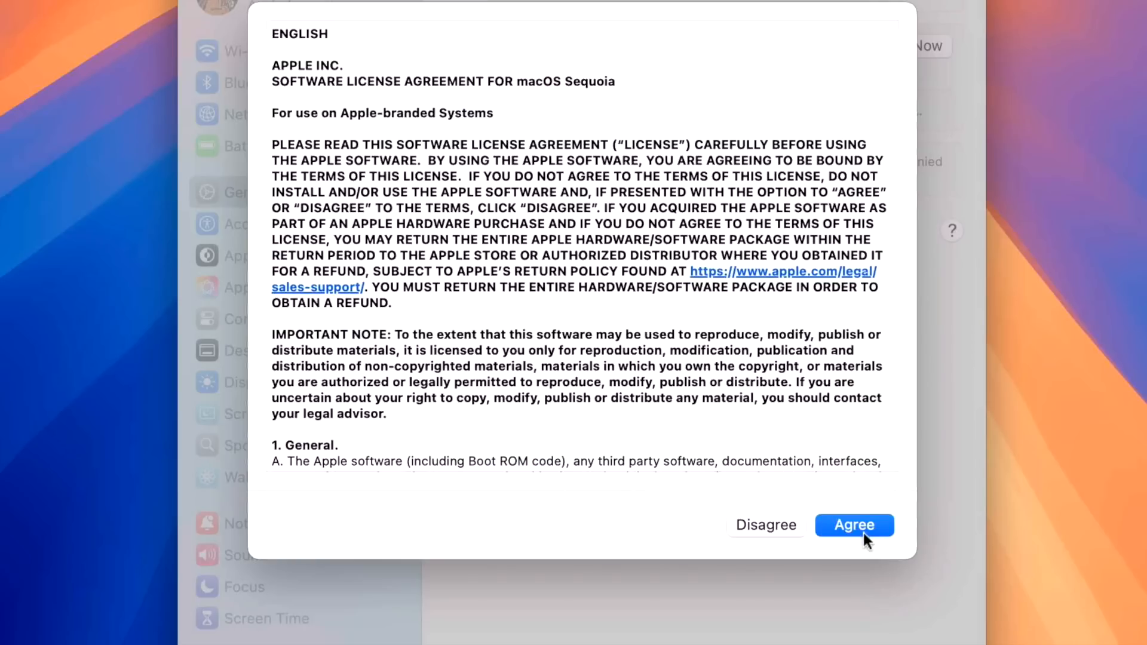
{"action": "left_click", "coordinate": [853, 525]}
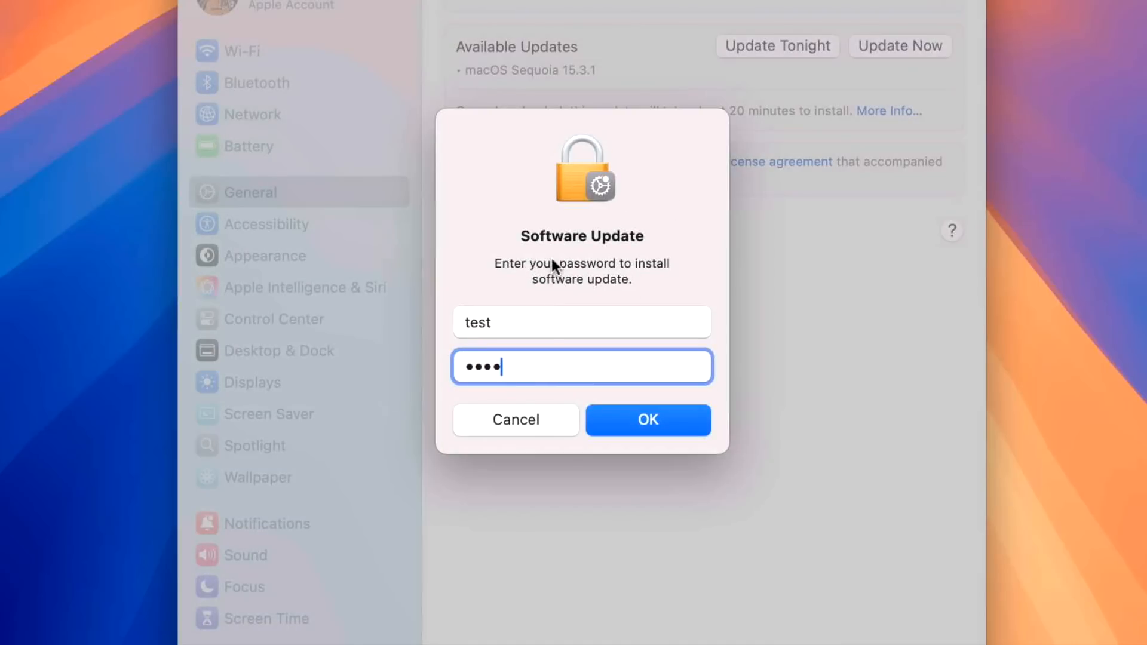
{"action": "left_click", "coordinate": [647, 419]}
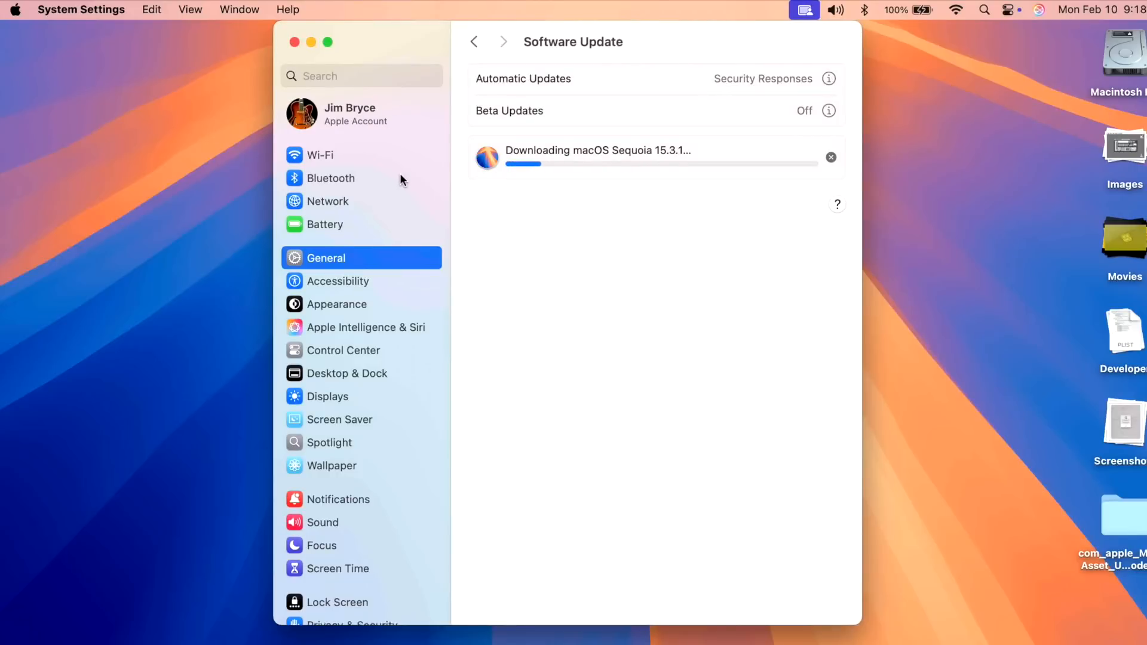
{"action": "mouse_move", "coordinate": [553, 276]}
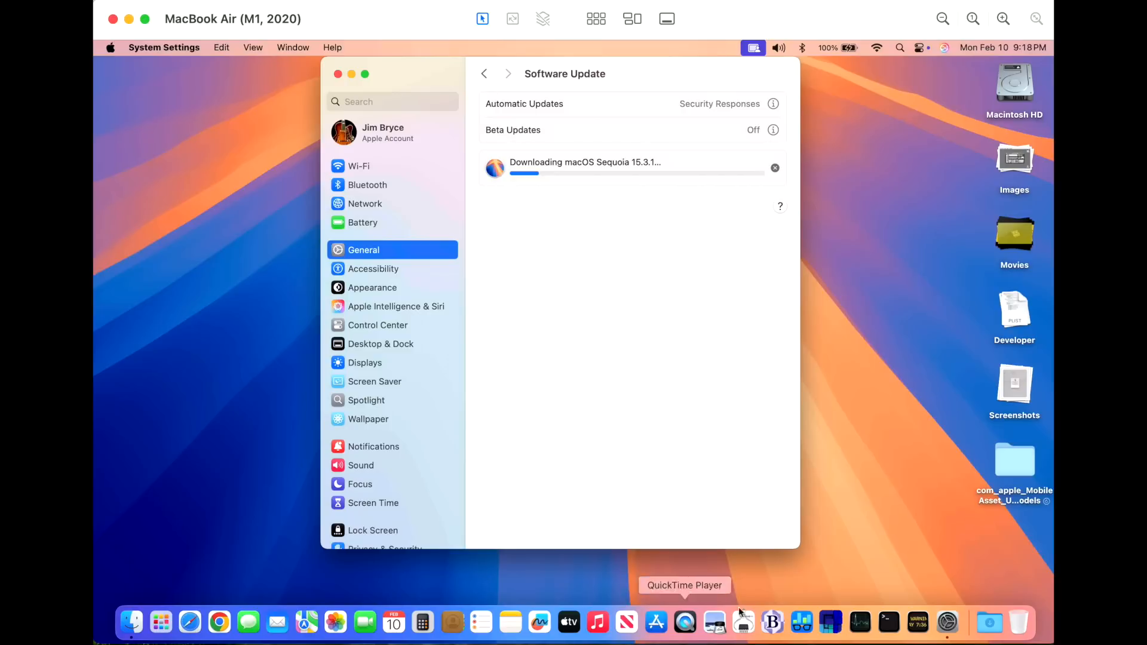
{"action": "mouse_move", "coordinate": [748, 444]}
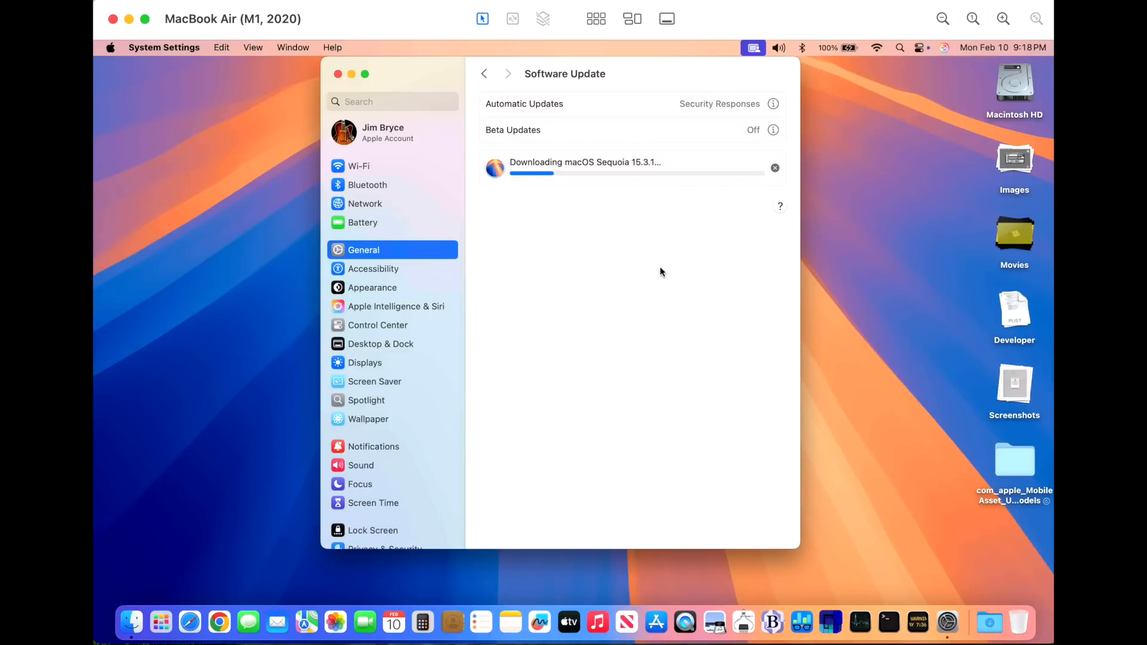
{"action": "mouse_move", "coordinate": [610, 203]}
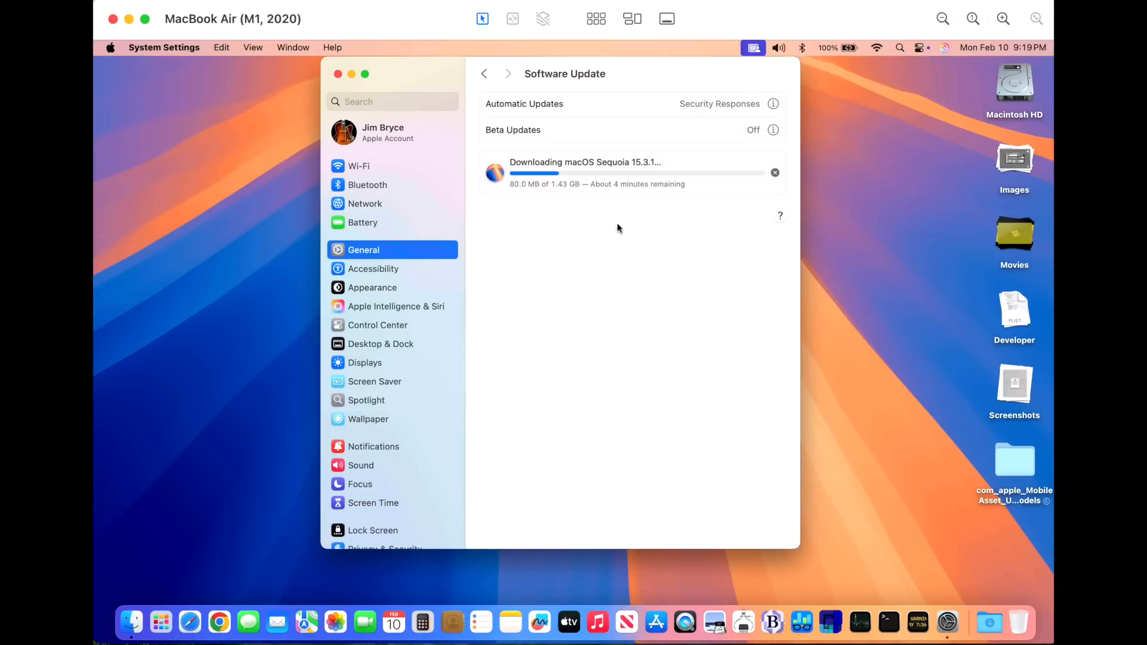
{"action": "mouse_move", "coordinate": [621, 235]}
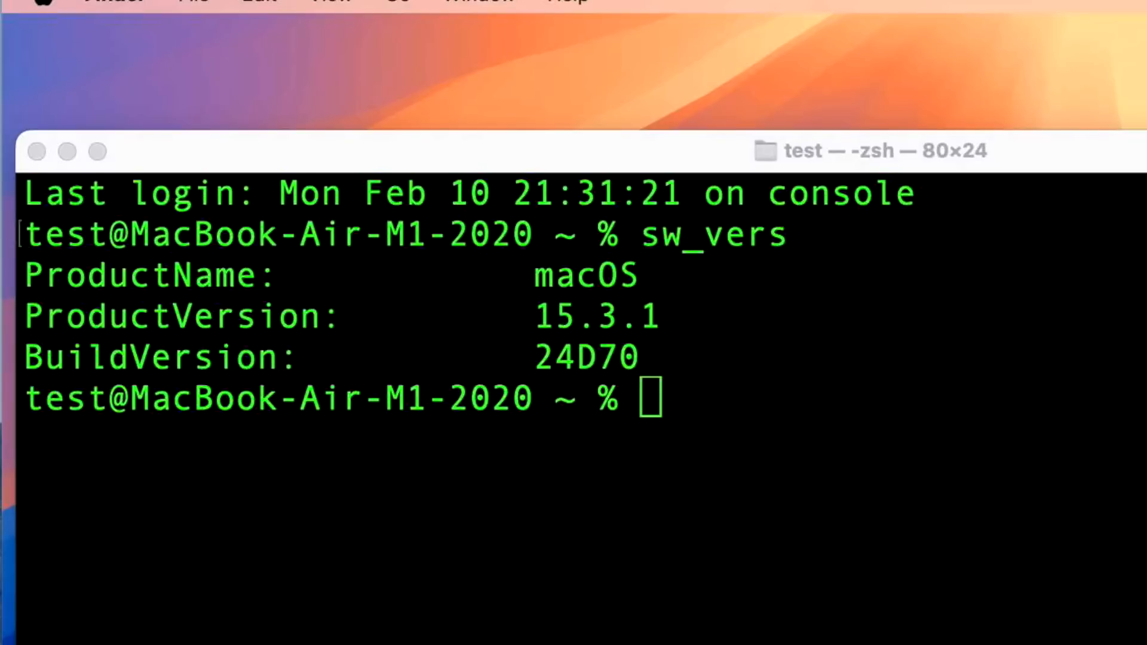
{"action": "mouse_move", "coordinate": [591, 431]}
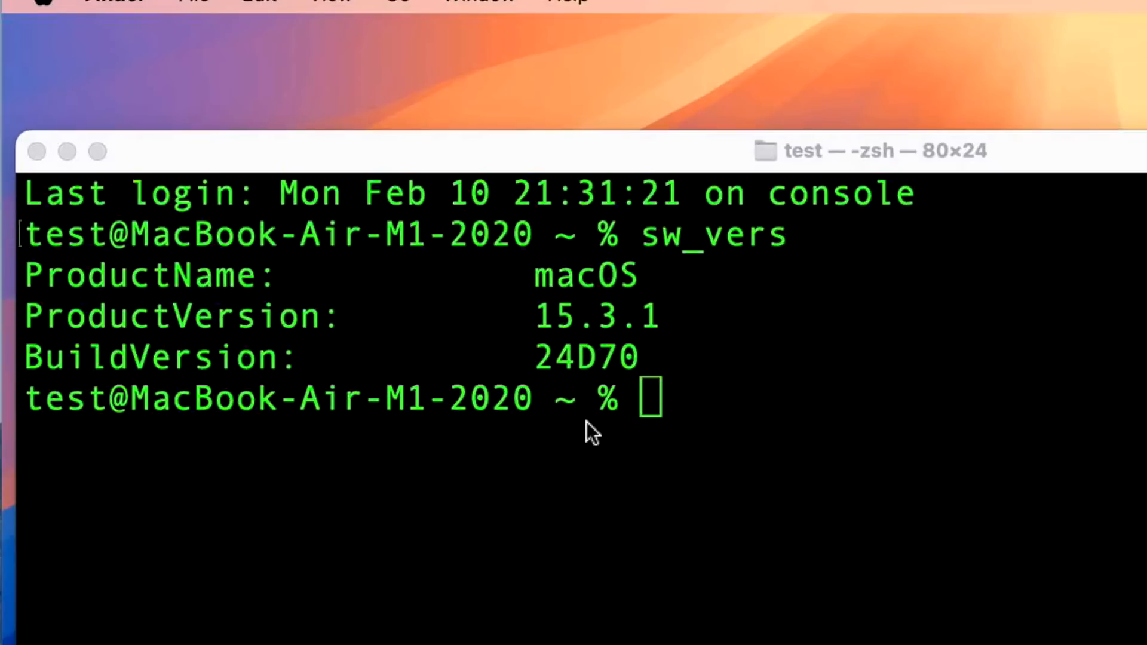
Check sw_vers output in Terminal showing macOS 15.3.1 build 24D70.
{"action": "left_click", "coordinate": [163, 624]}
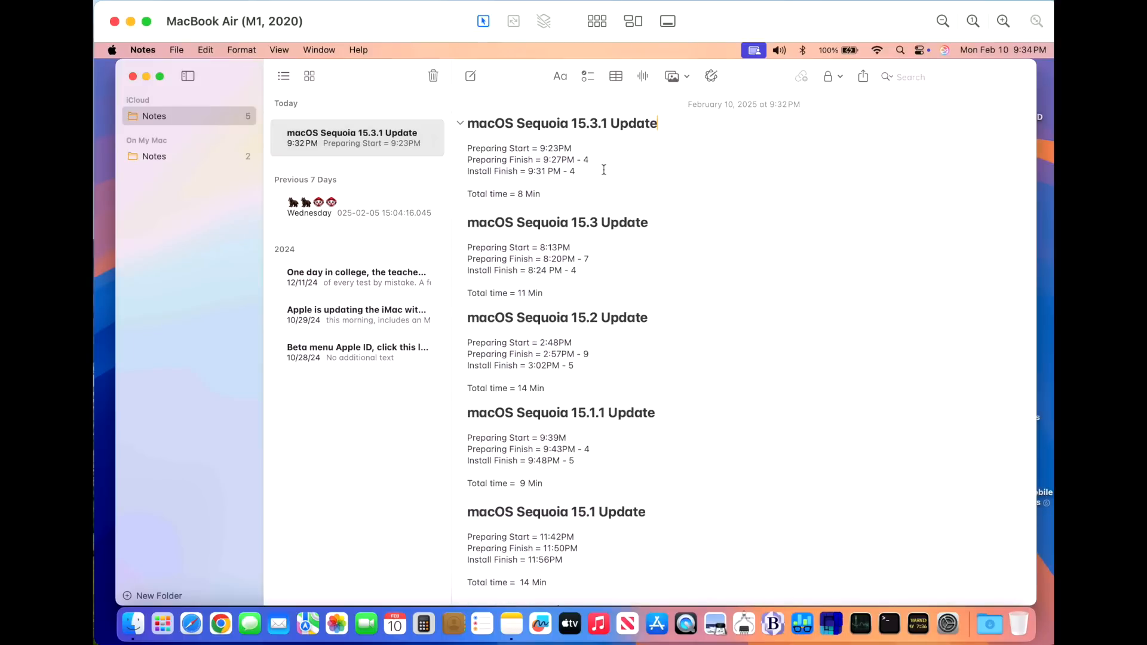
{"action": "mouse_move", "coordinate": [585, 190]}
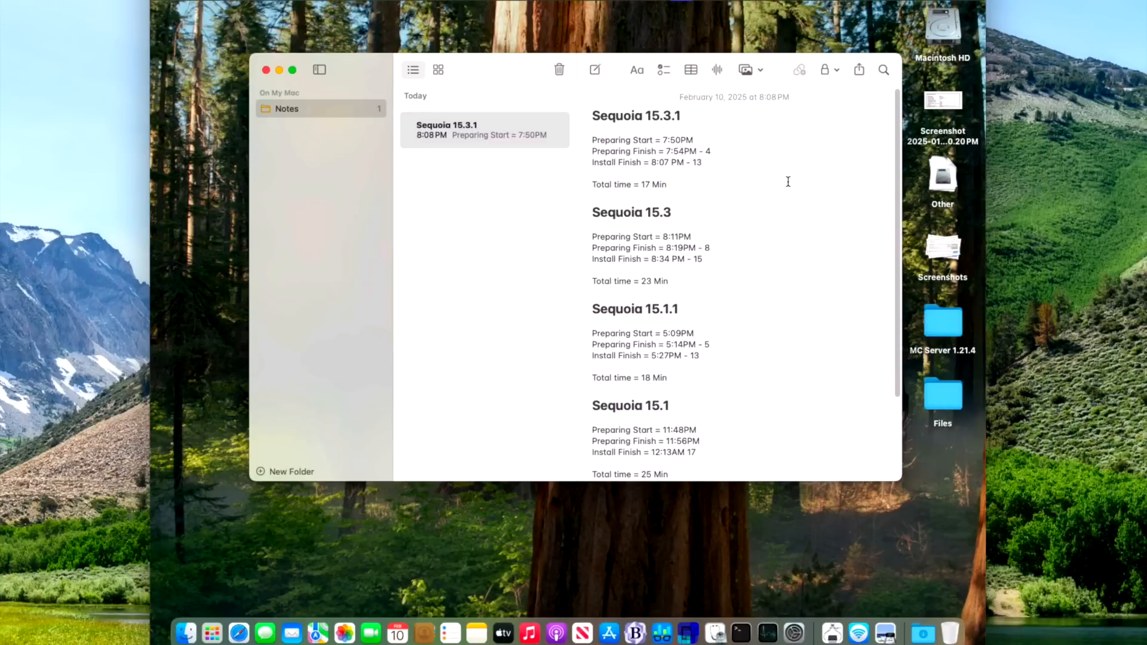
{"action": "mouse_move", "coordinate": [758, 172]}
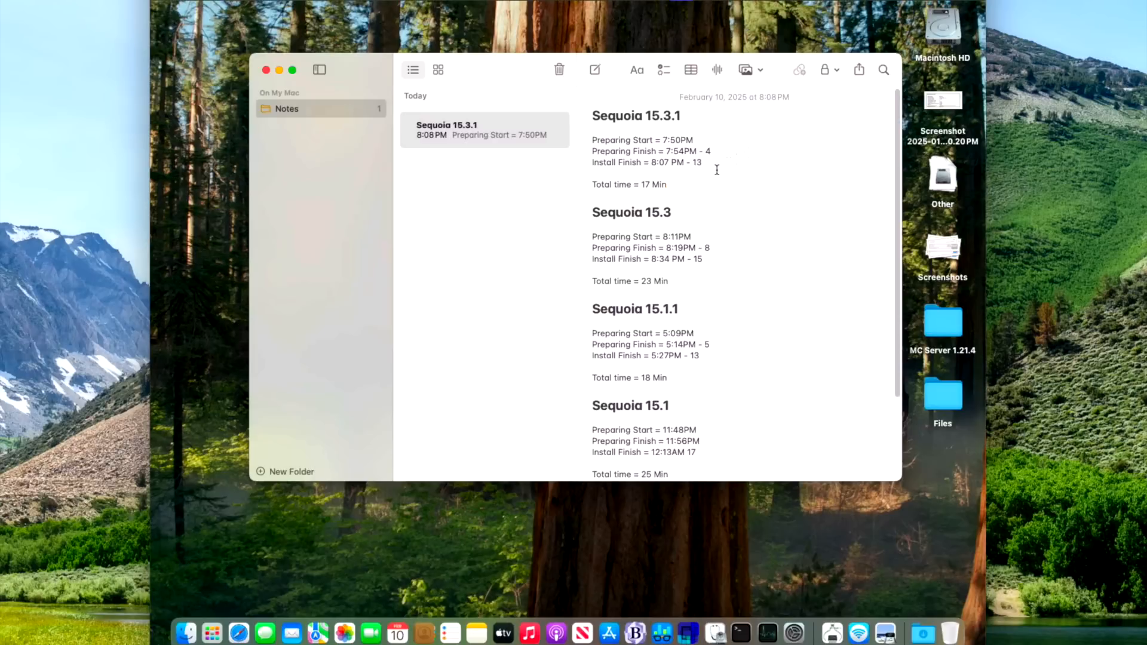
{"action": "mouse_move", "coordinate": [699, 183]}
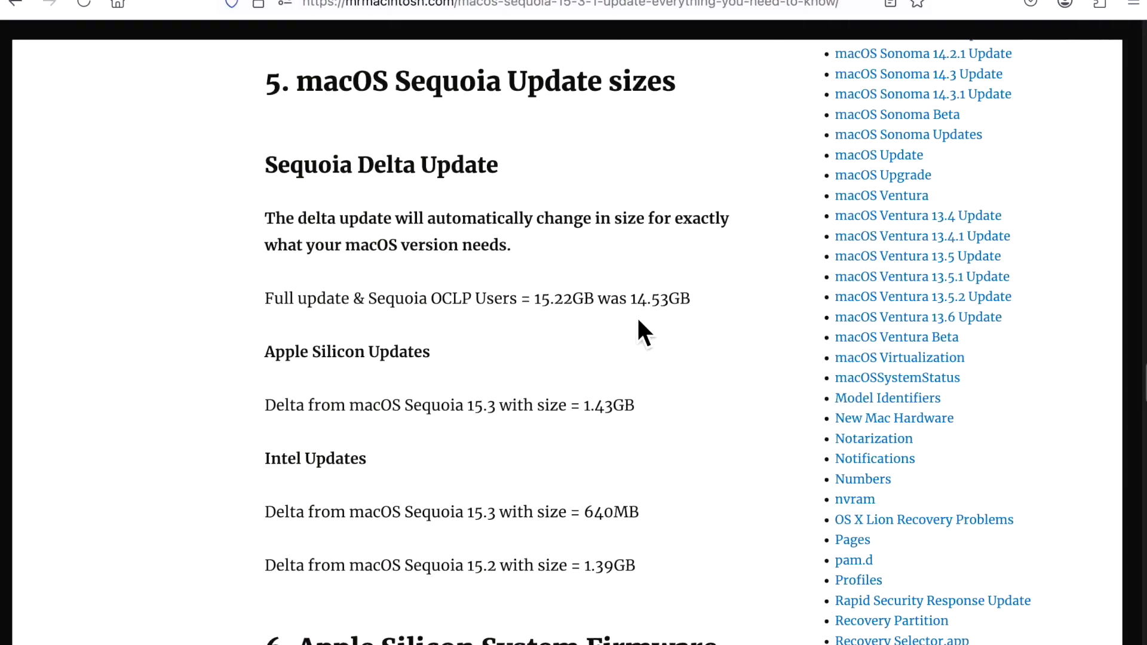
{"action": "mouse_move", "coordinate": [547, 333]}
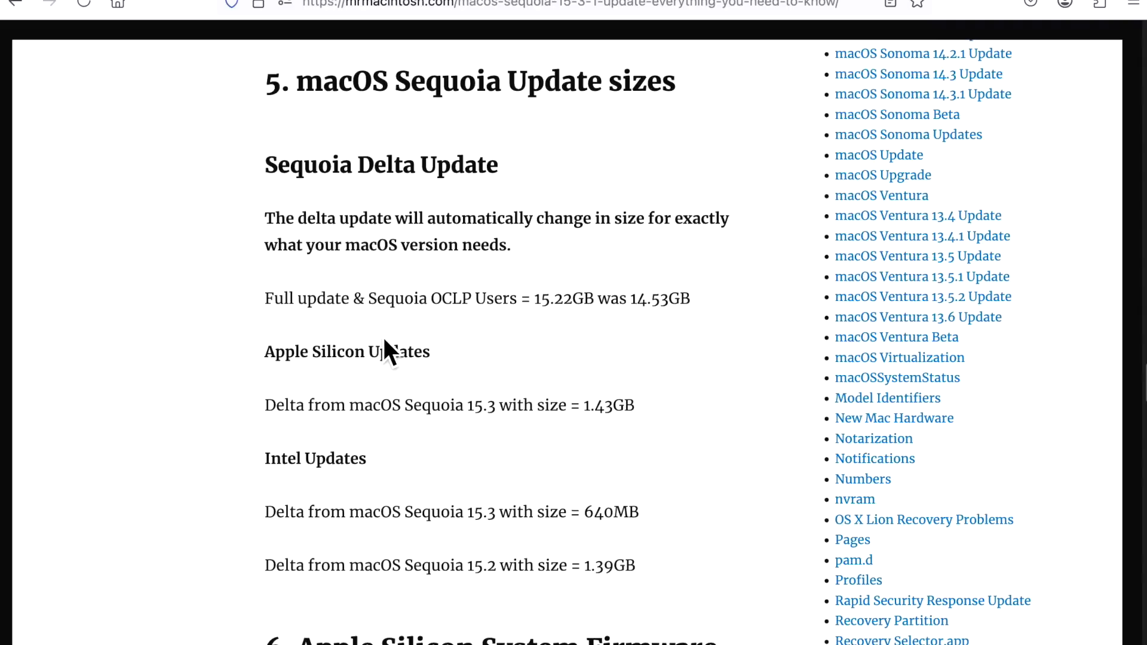
{"action": "mouse_move", "coordinate": [559, 333]}
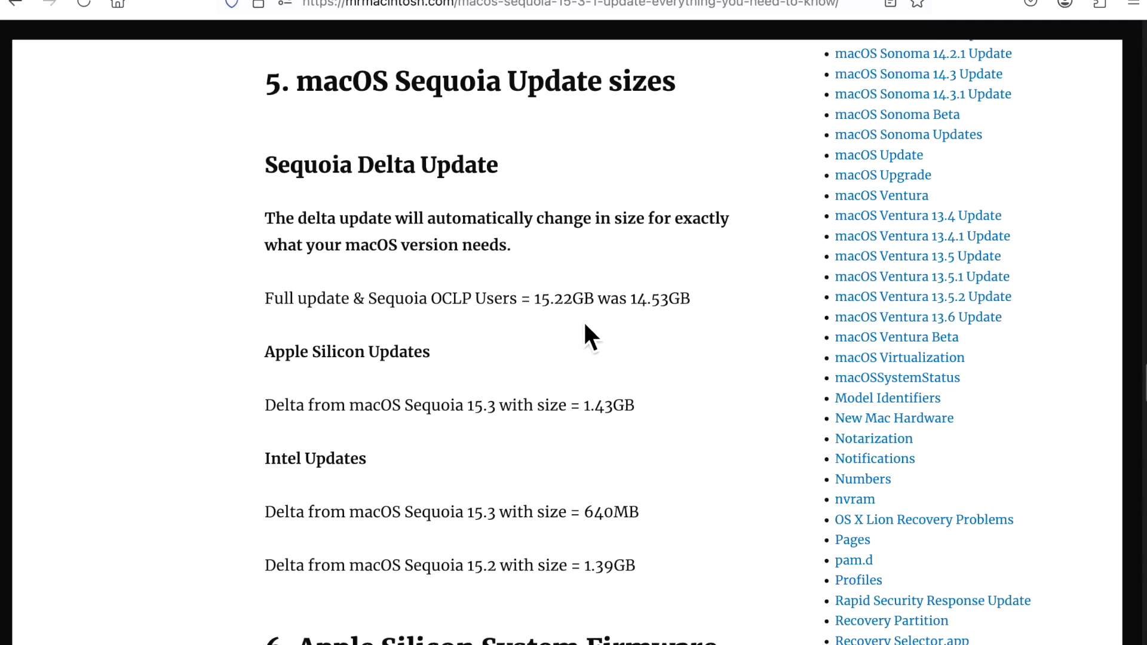
{"action": "mouse_move", "coordinate": [524, 451]}
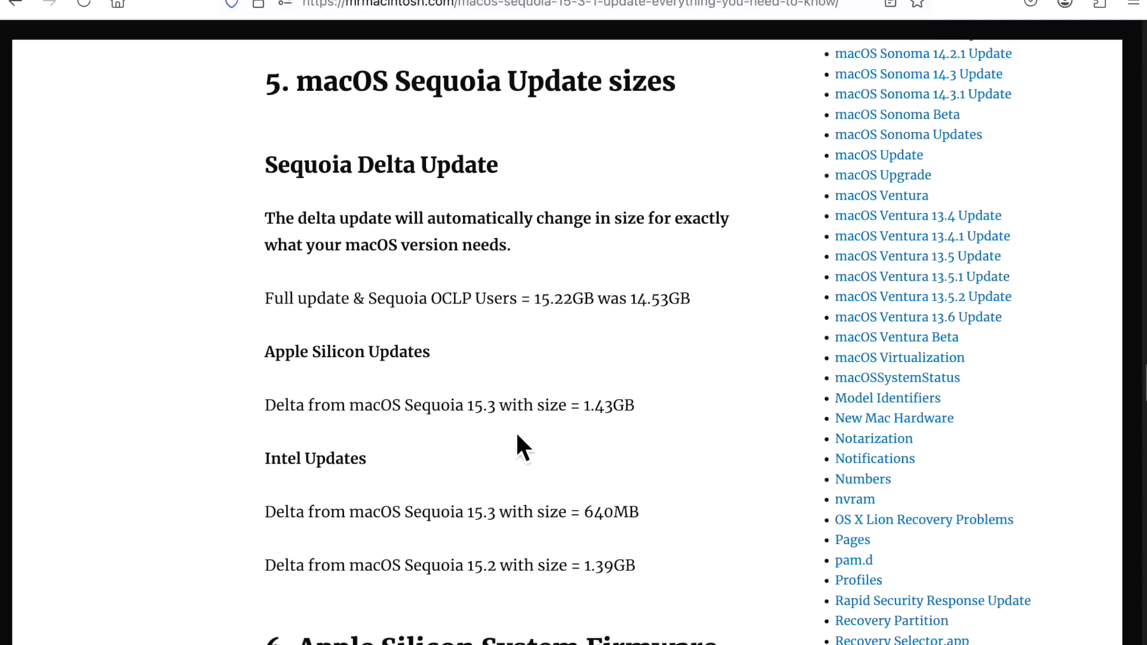
{"action": "mouse_move", "coordinate": [602, 441]}
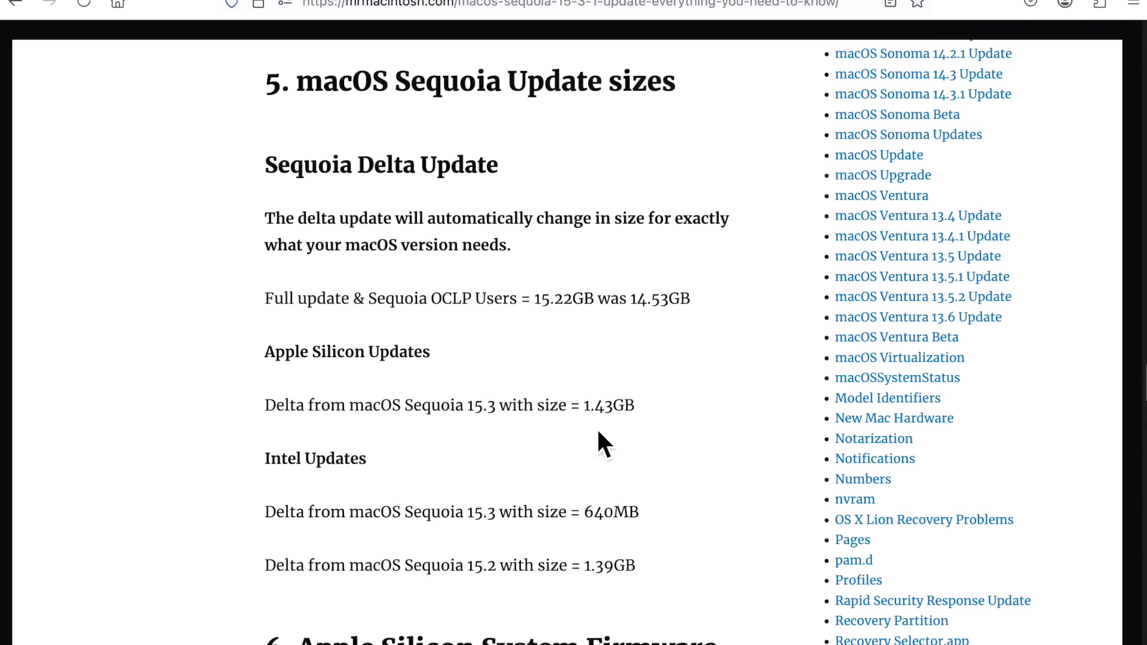
{"action": "mouse_move", "coordinate": [510, 441]}
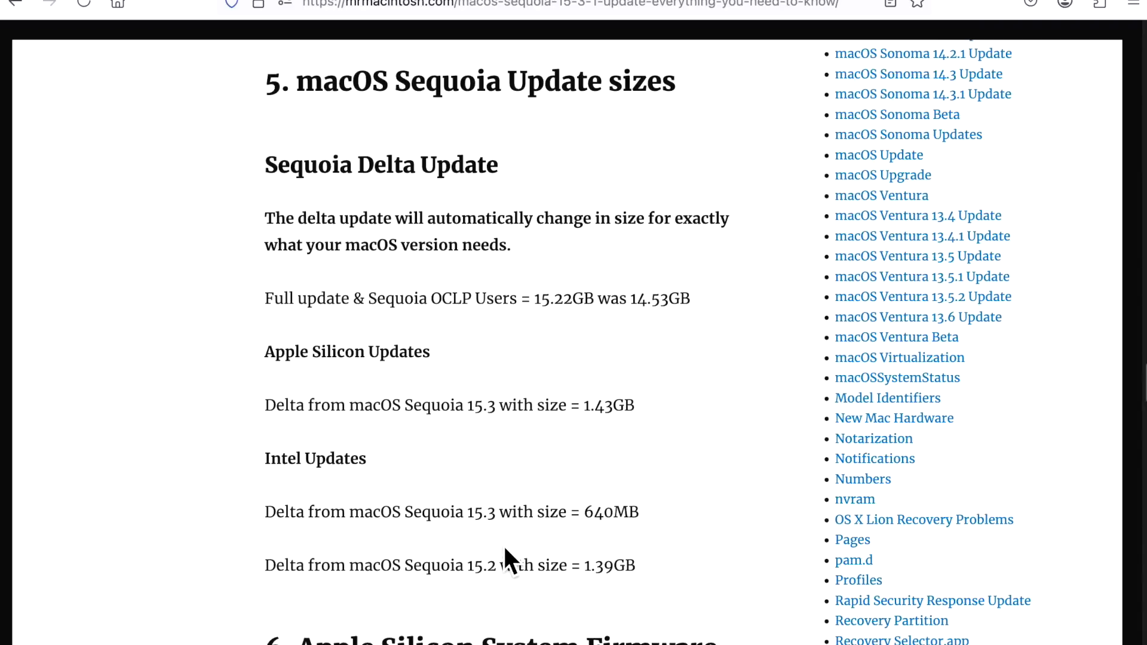
{"action": "mouse_move", "coordinate": [629, 552]}
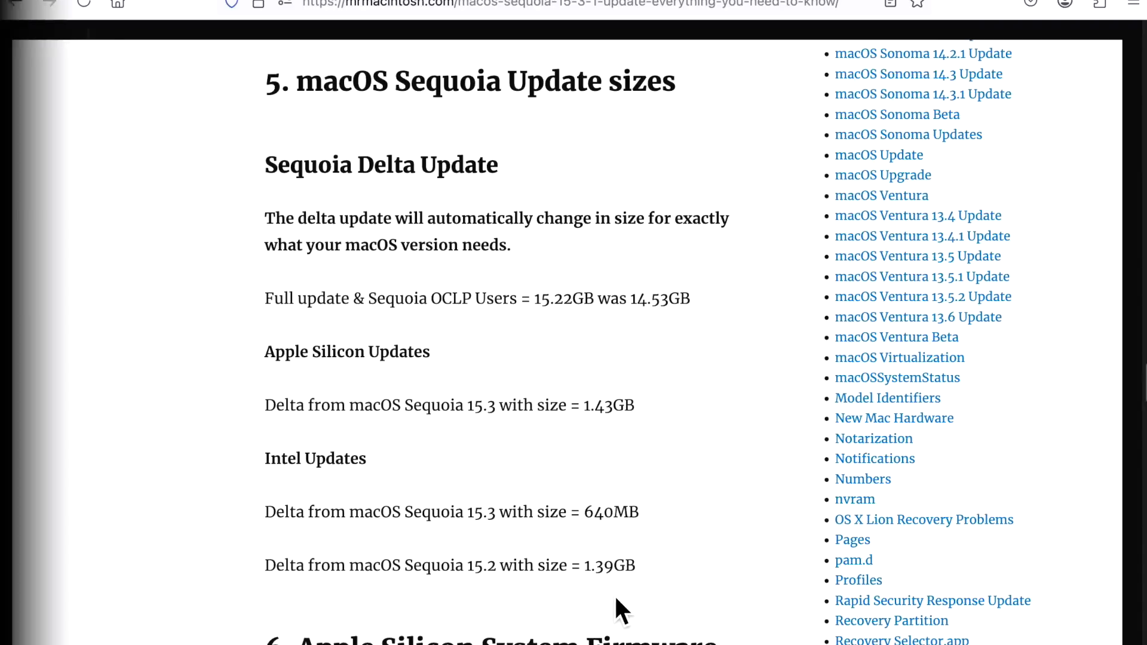
Scroll to the Intel T2 Firmware section and pick out the 81.2 in the 15.3 firmware version.
{"action": "scroll", "scroll_direction": "down", "scroll_amount": 3}
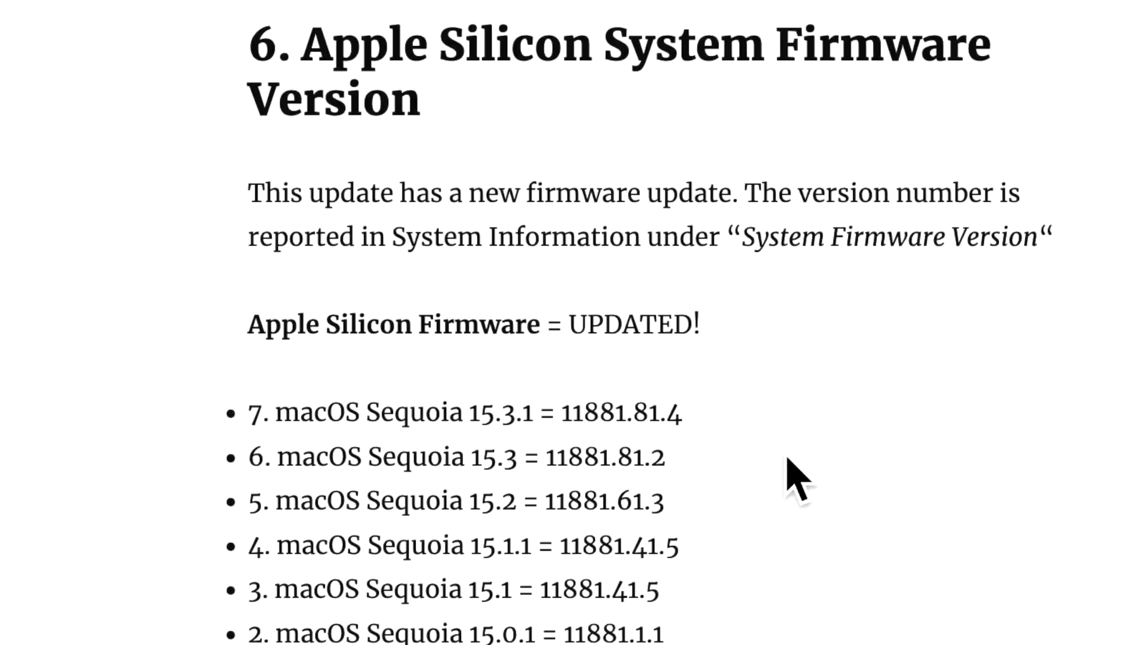
{"action": "double_click", "coordinate": [620, 412]}
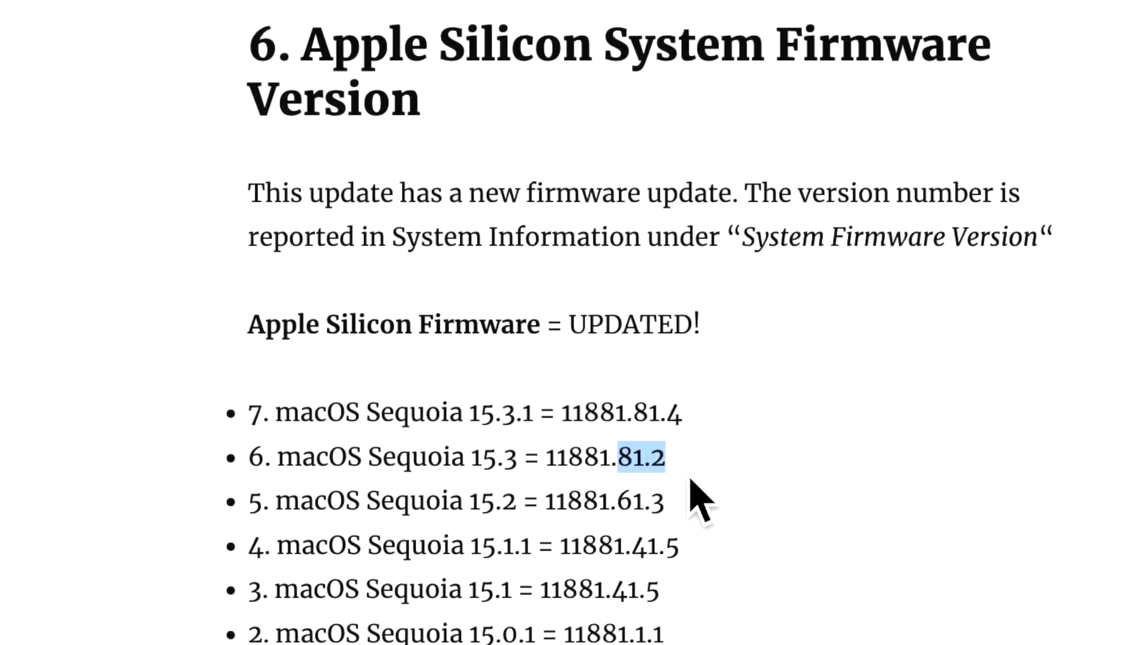
{"action": "scroll", "scroll_direction": "down", "scroll_amount": 3}
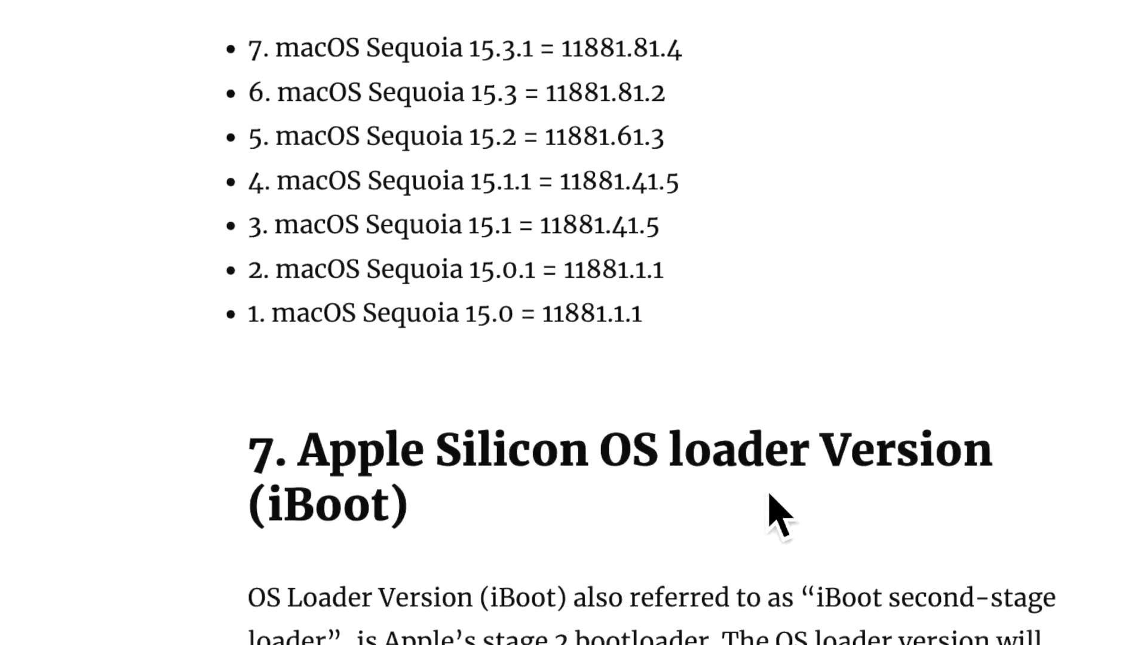
{"action": "scroll", "scroll_direction": "down", "scroll_amount": 3}
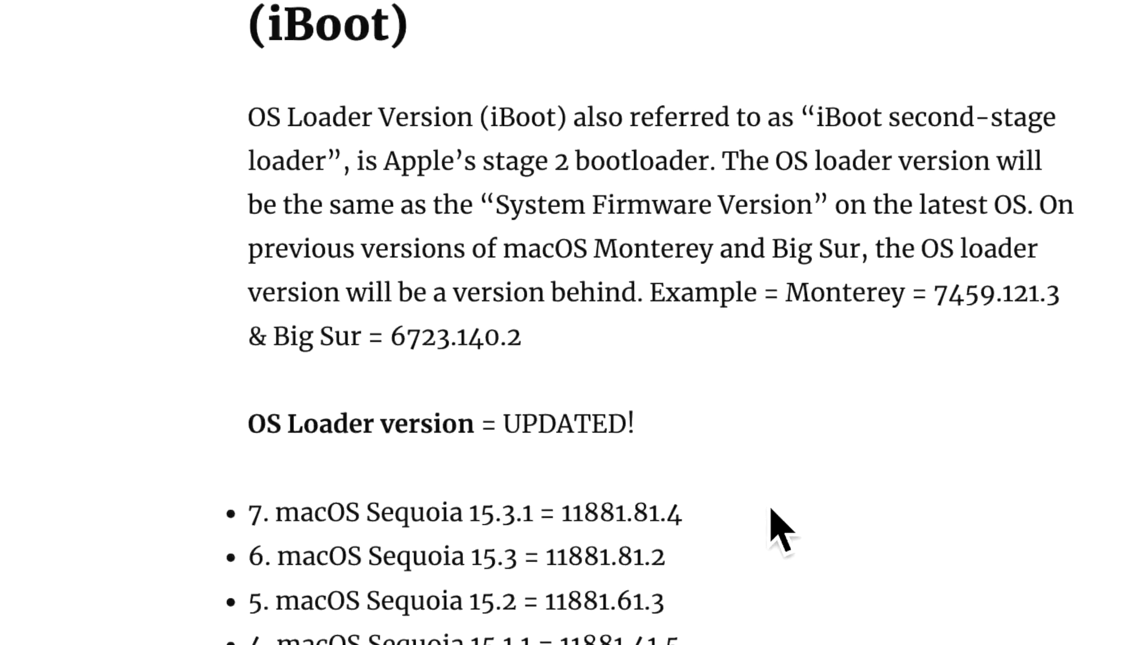
{"action": "scroll", "scroll_direction": "down", "scroll_amount": 3}
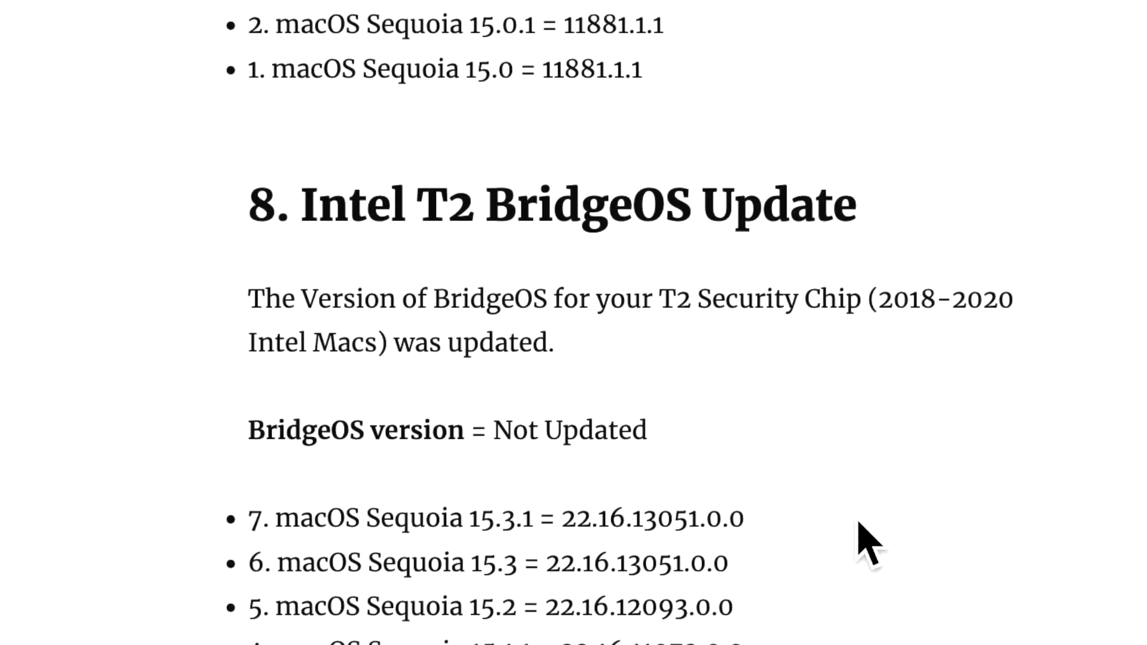
{"action": "mouse_move", "coordinate": [809, 545]}
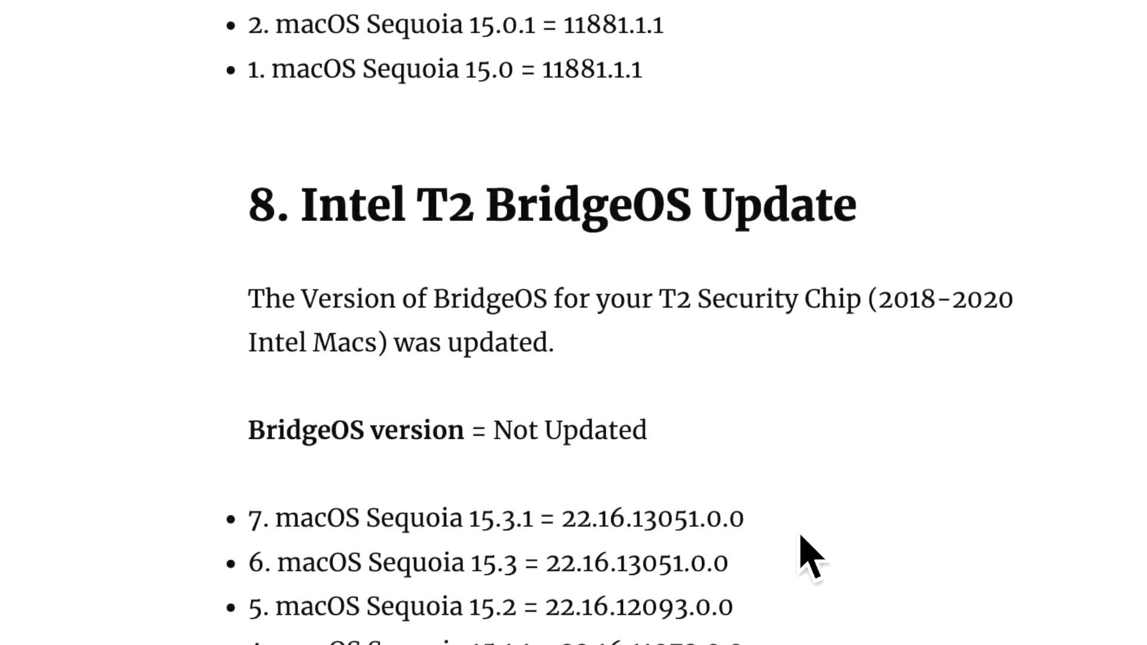
{"action": "mouse_move", "coordinate": [703, 614]}
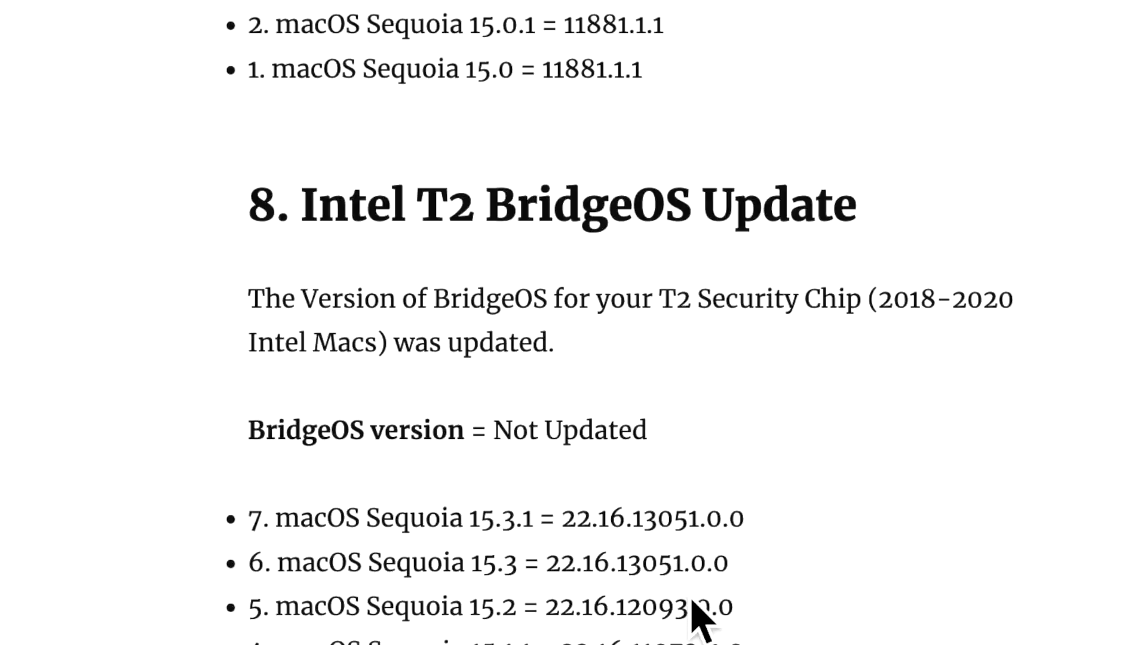
{"action": "mouse_move", "coordinate": [745, 614]}
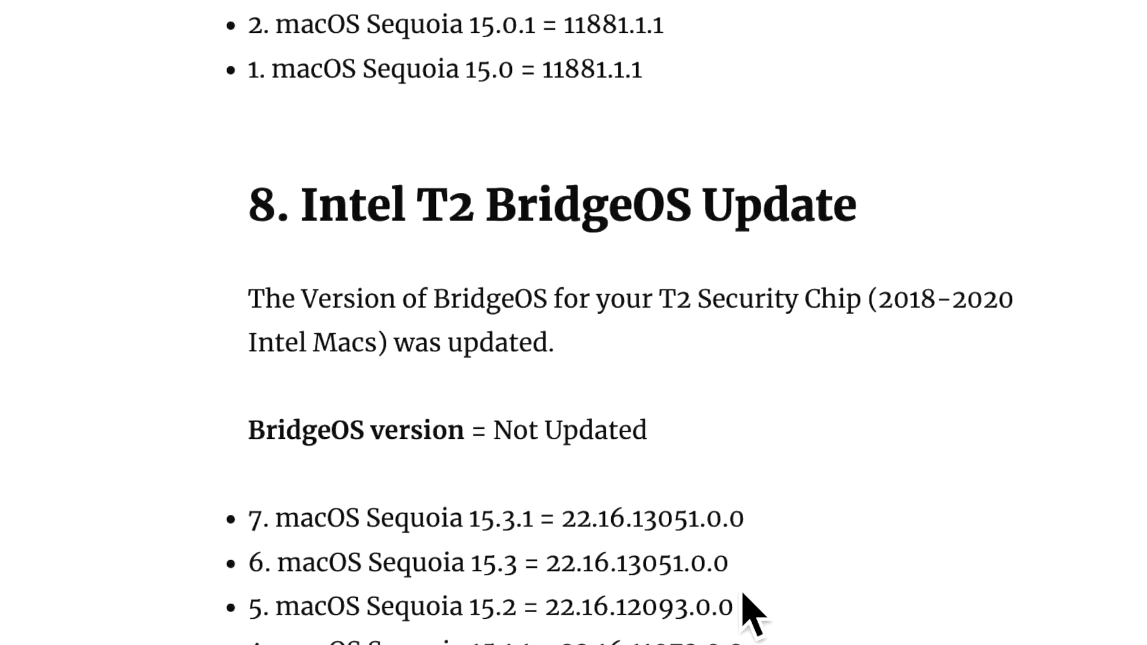
Continue down through the T2 firmware and Safari sections listing Safari 18.3.
{"action": "scroll", "scroll_direction": "down", "scroll_amount": 3}
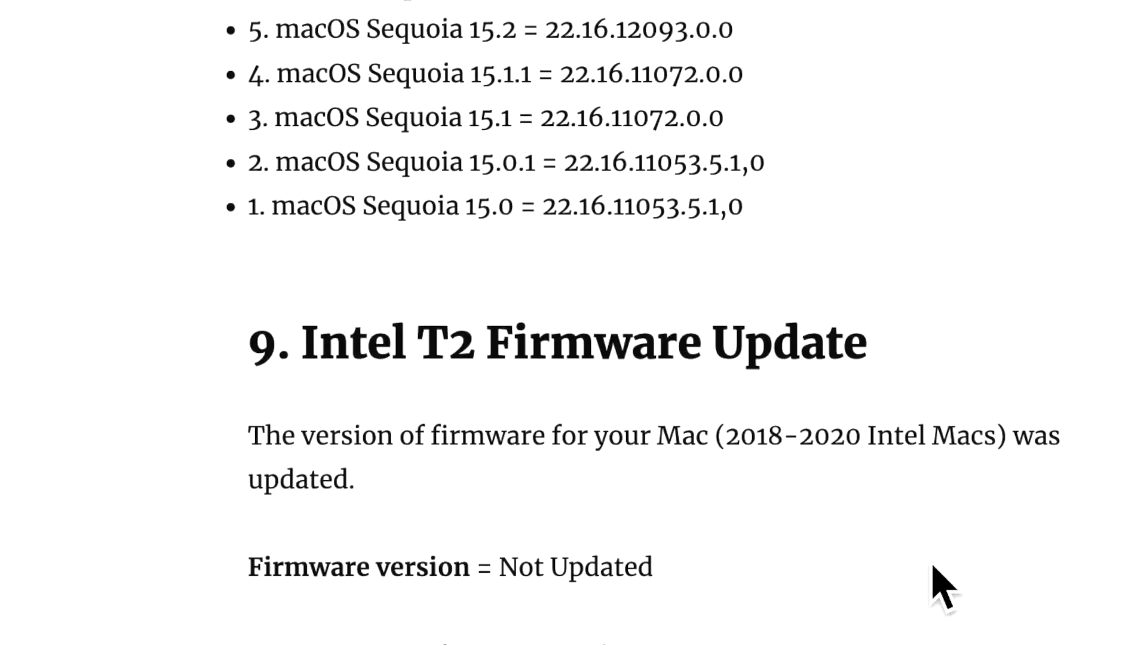
{"action": "scroll", "scroll_direction": "down", "scroll_amount": 3}
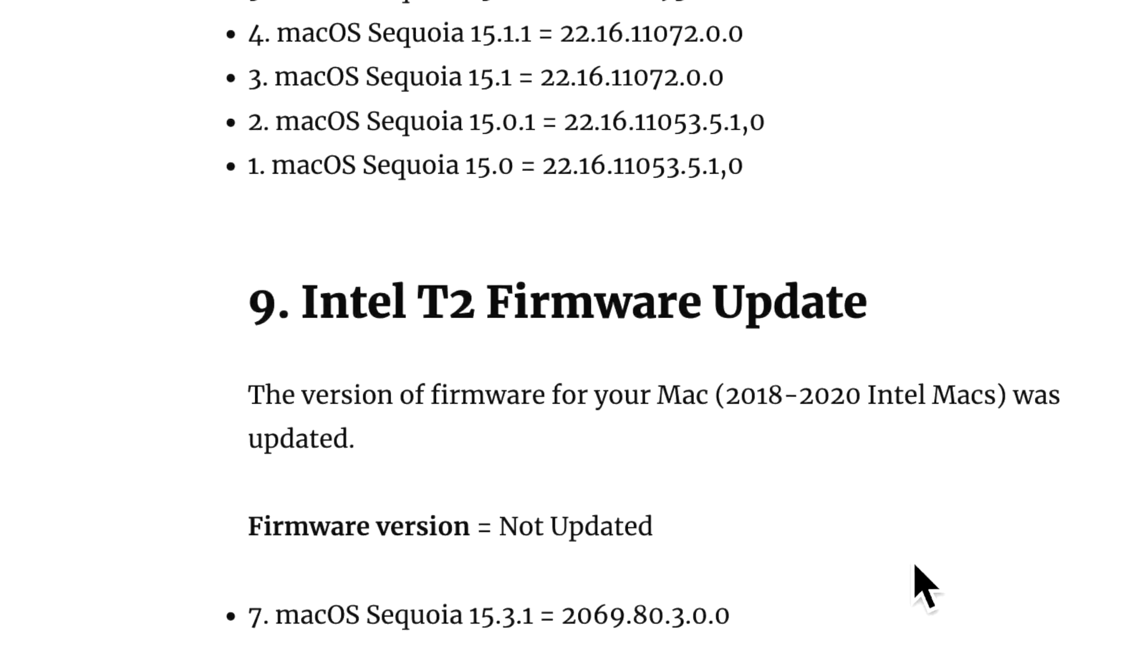
{"action": "scroll", "scroll_direction": "down", "scroll_amount": 3}
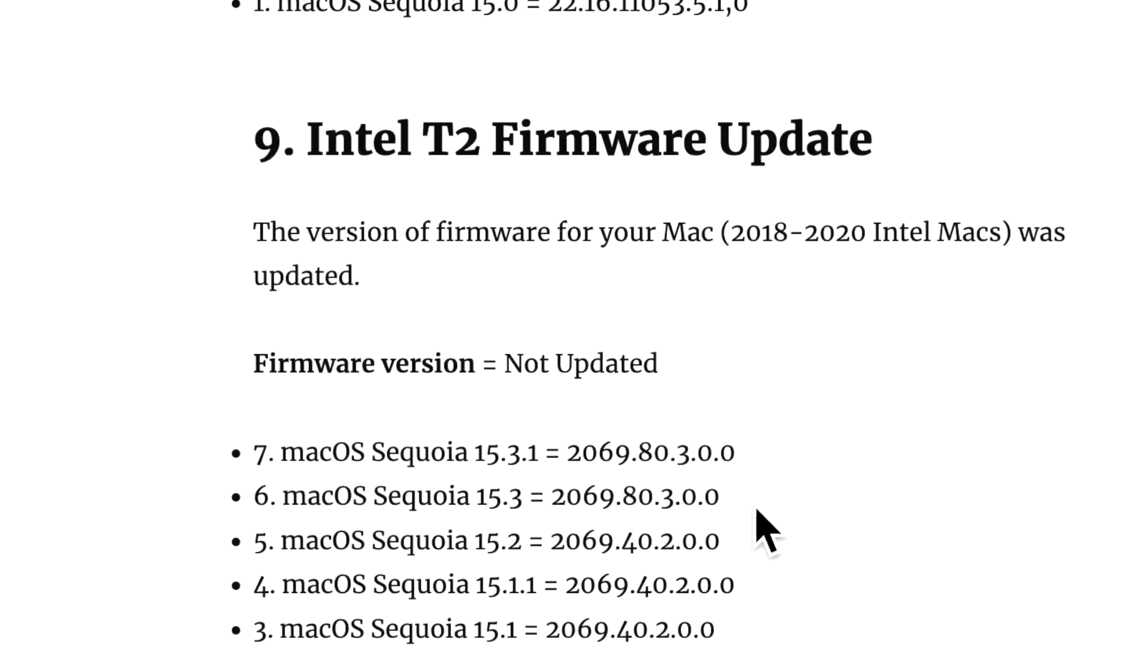
{"action": "scroll", "scroll_direction": "down", "scroll_amount": 3}
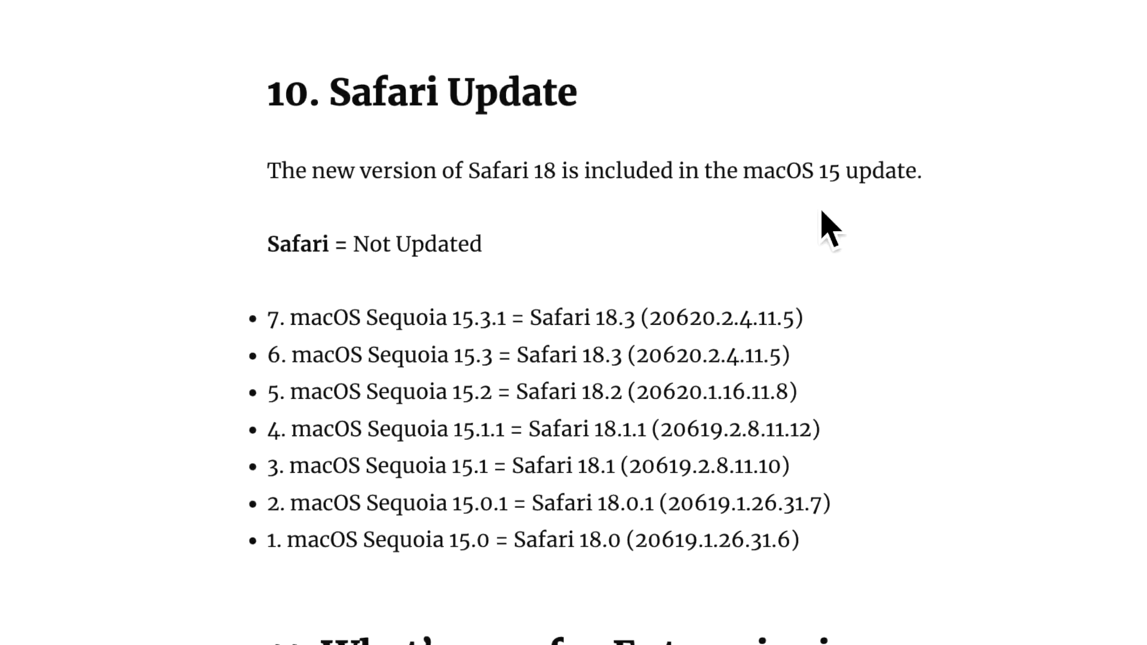
{"action": "mouse_move", "coordinate": [845, 330]}
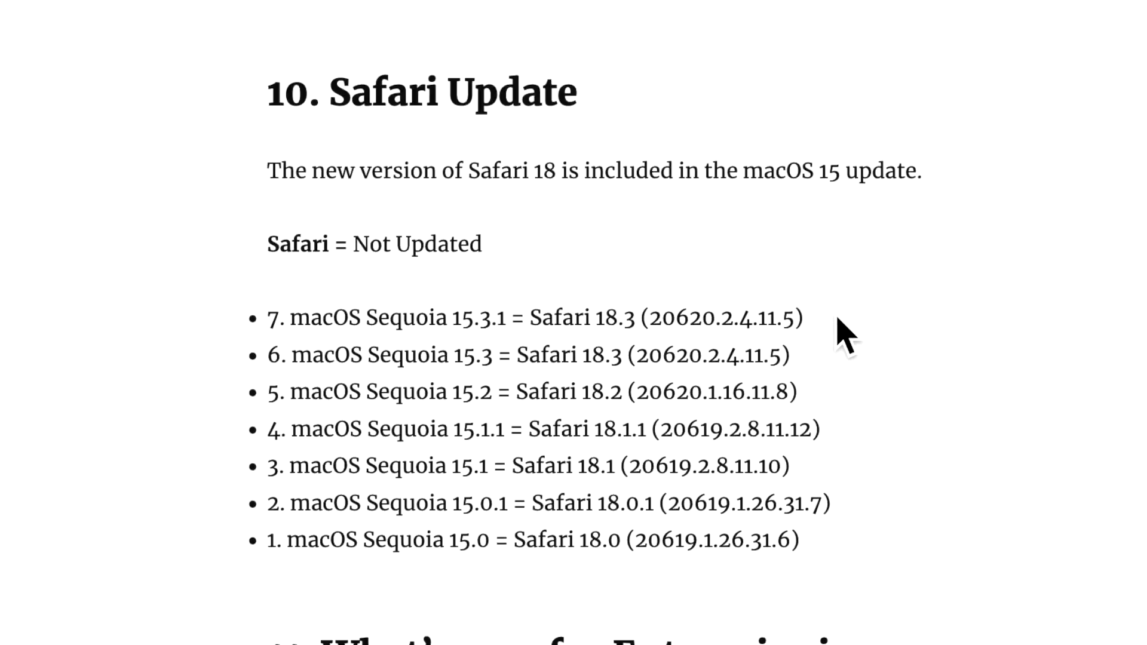
{"action": "mouse_move", "coordinate": [528, 593]}
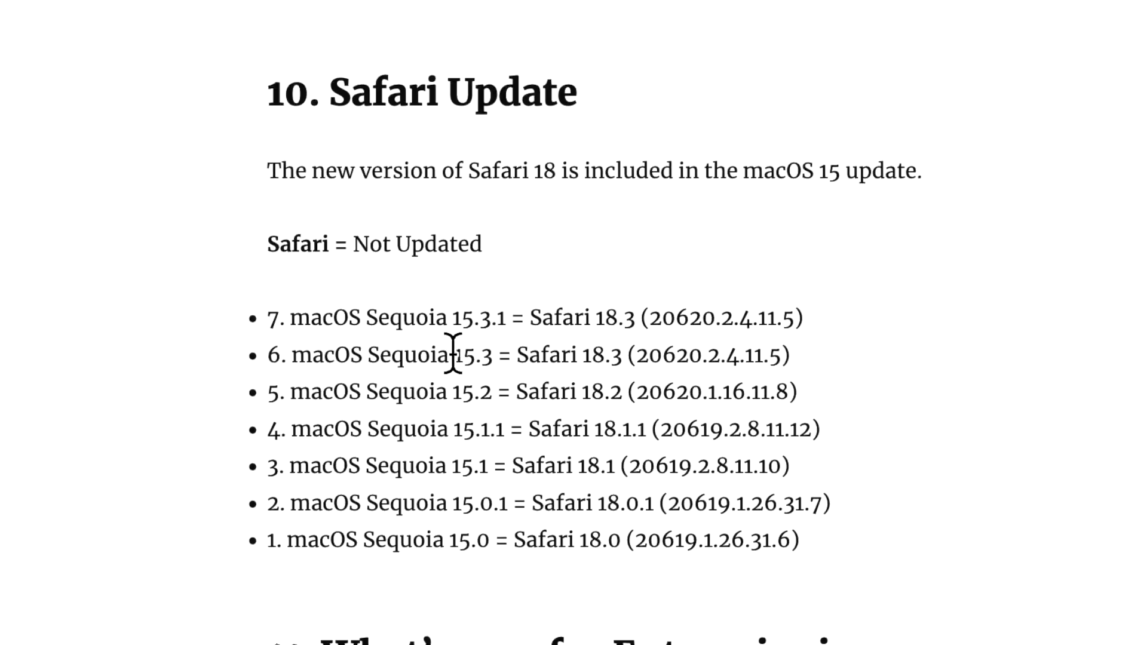
{"action": "mouse_move", "coordinate": [834, 344]}
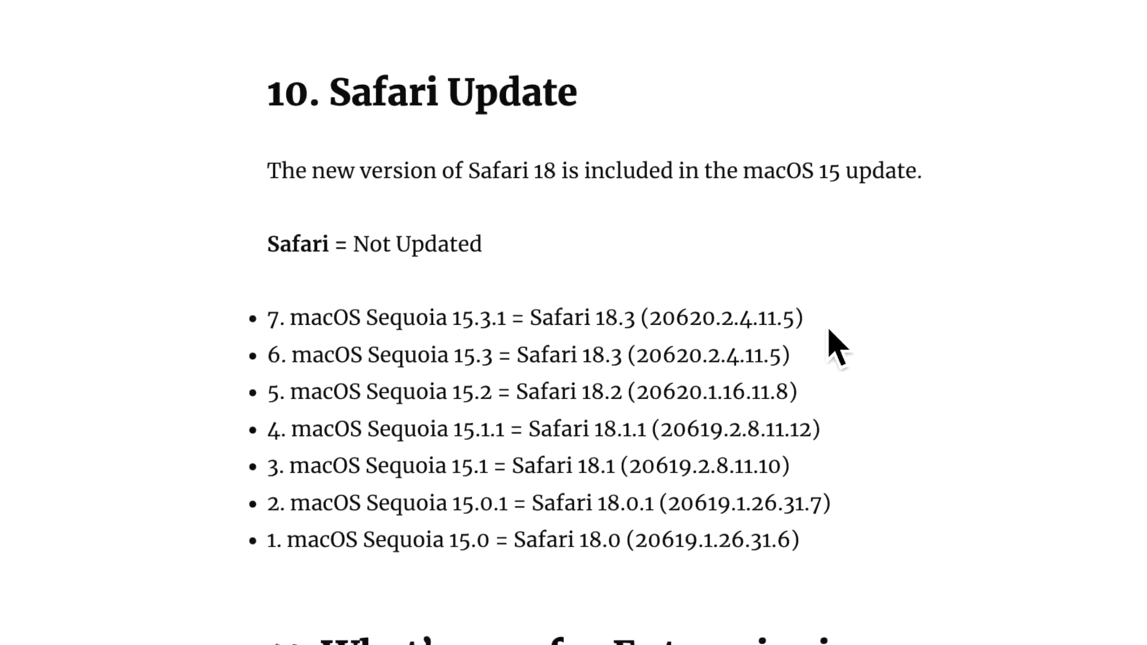
Highlight the macOS Sequoia 15.3 = Safari 18.3 line in the Safari Update section.
{"action": "left_click_drag", "start_coordinate": [529, 318], "coordinate": [800, 318]}
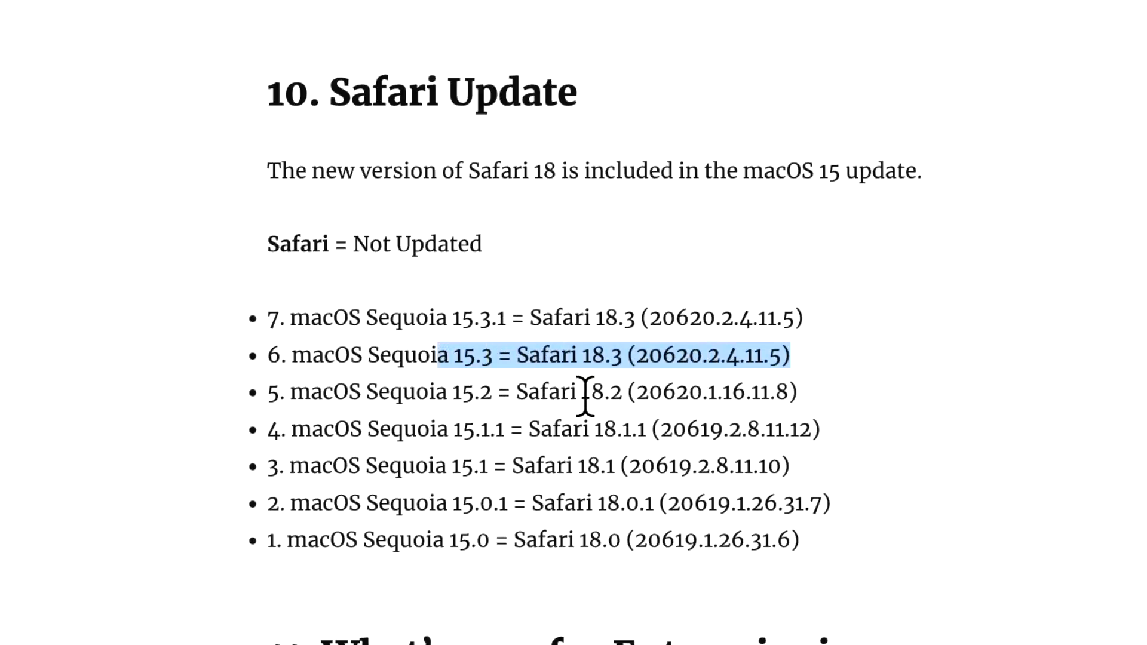
{"action": "mouse_move", "coordinate": [658, 408]}
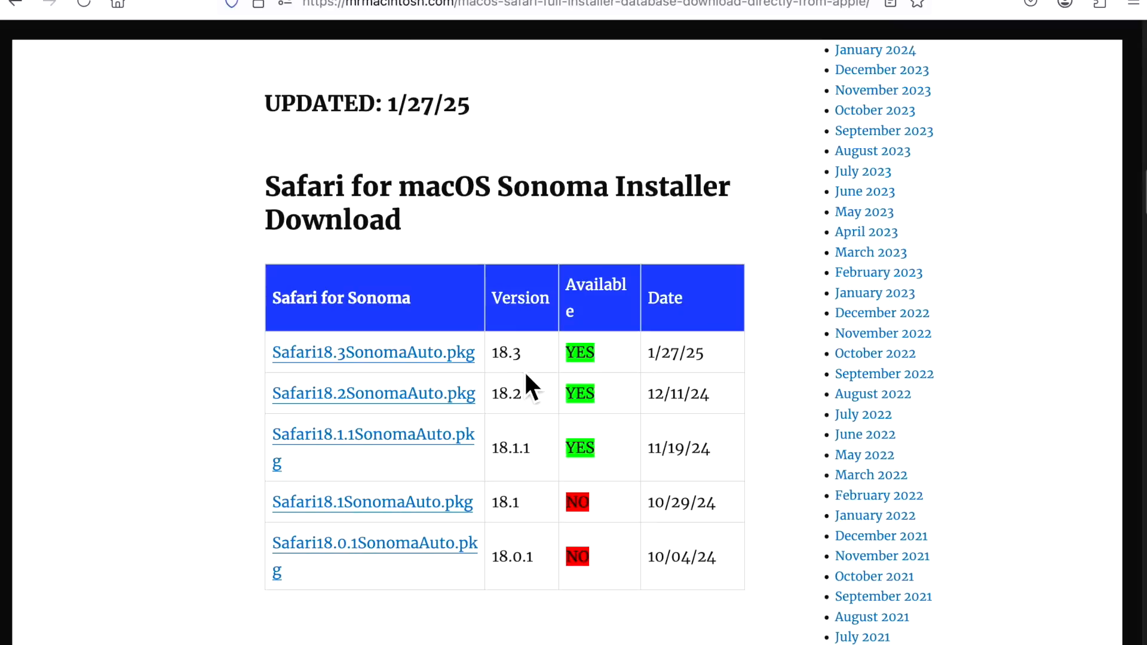
{"action": "mouse_move", "coordinate": [524, 386]}
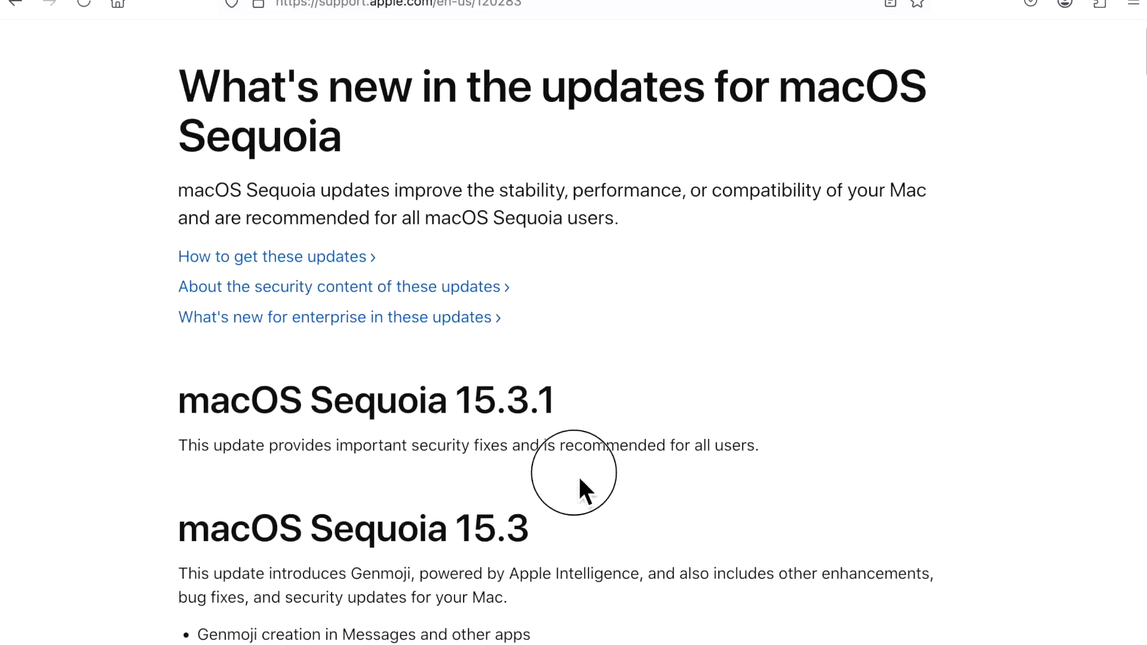
{"action": "mouse_move", "coordinate": [647, 461]}
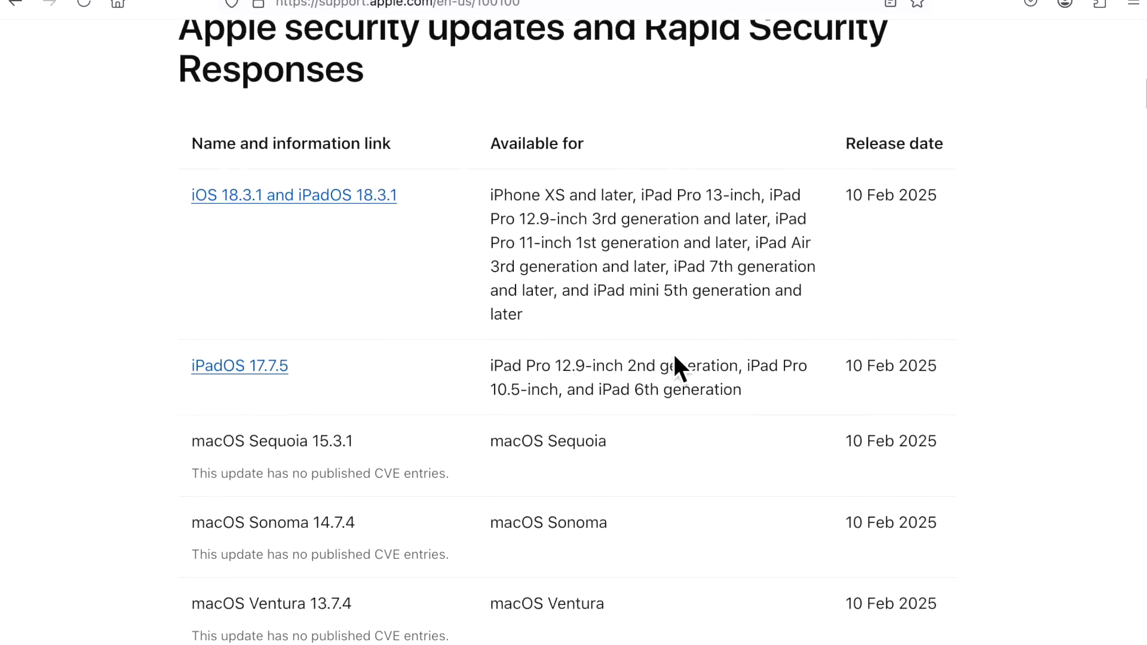
{"action": "scroll", "scroll_direction": "down", "scroll_amount": 3}
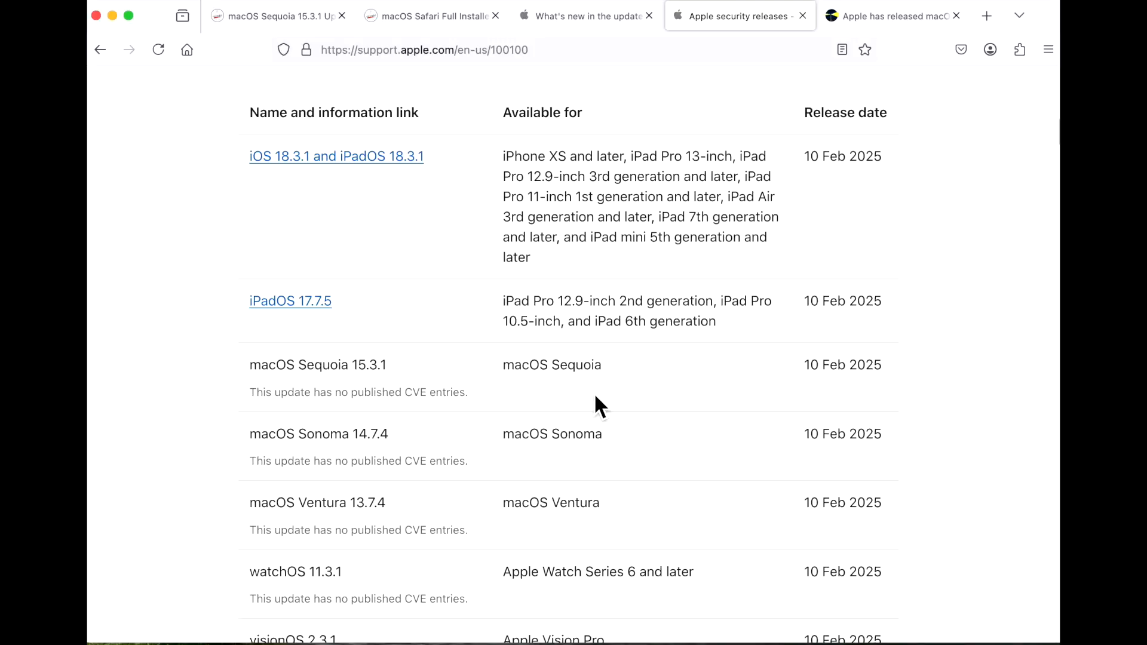
{"action": "mouse_move", "coordinate": [593, 409]}
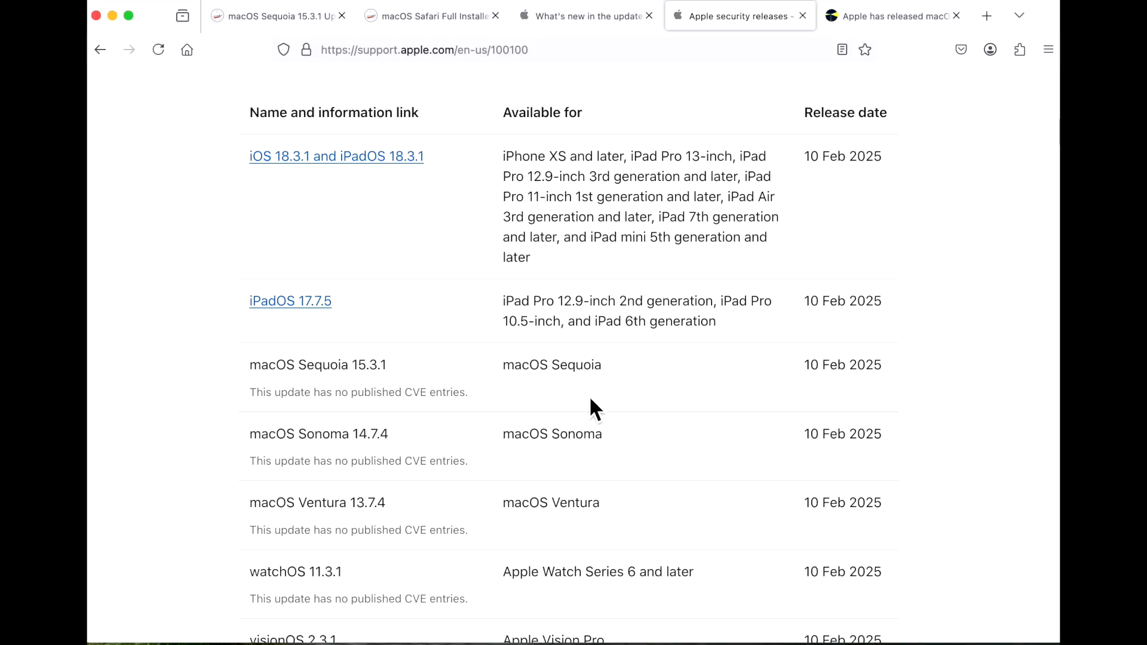
{"action": "mouse_move", "coordinate": [581, 411]}
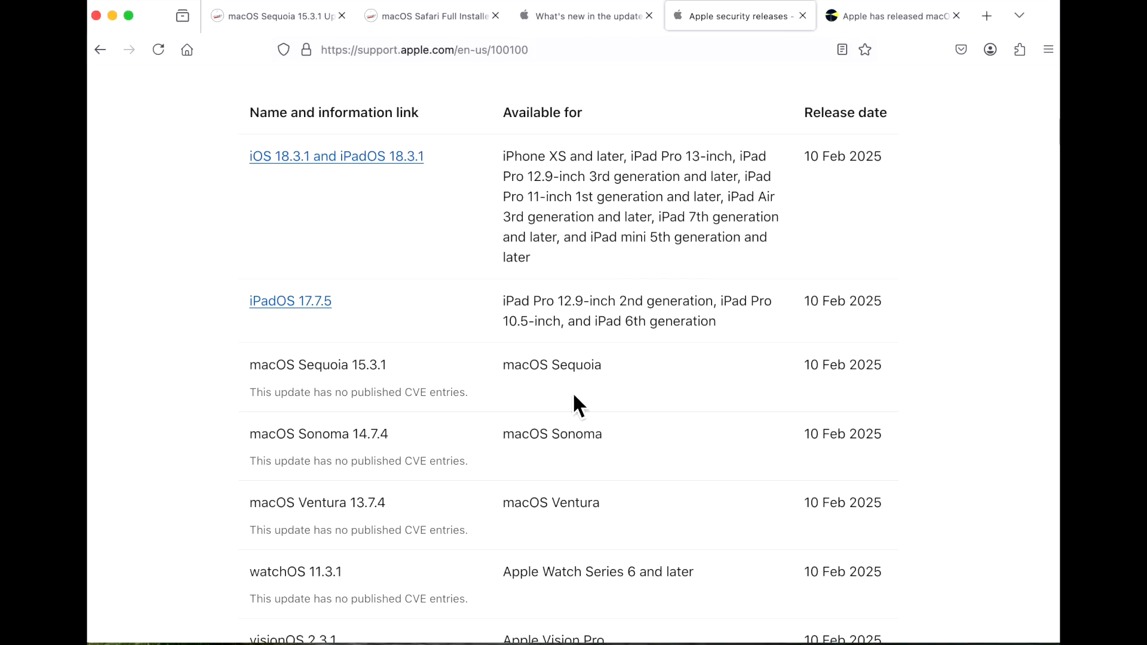
{"action": "mouse_move", "coordinate": [579, 407]}
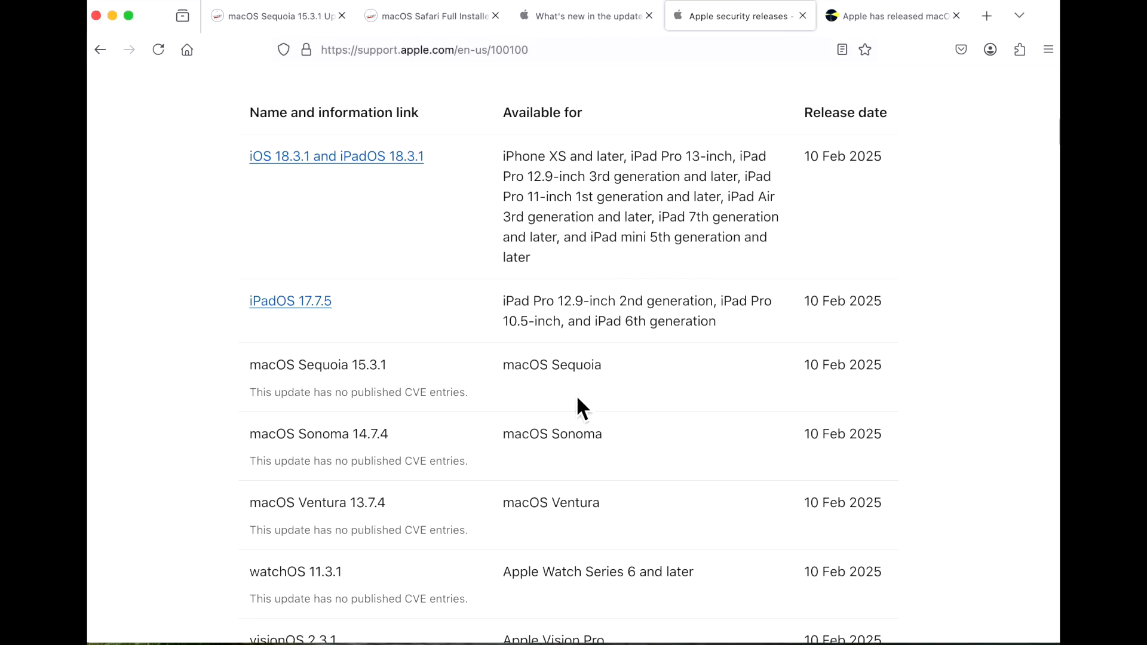
{"action": "mouse_move", "coordinate": [534, 406]}
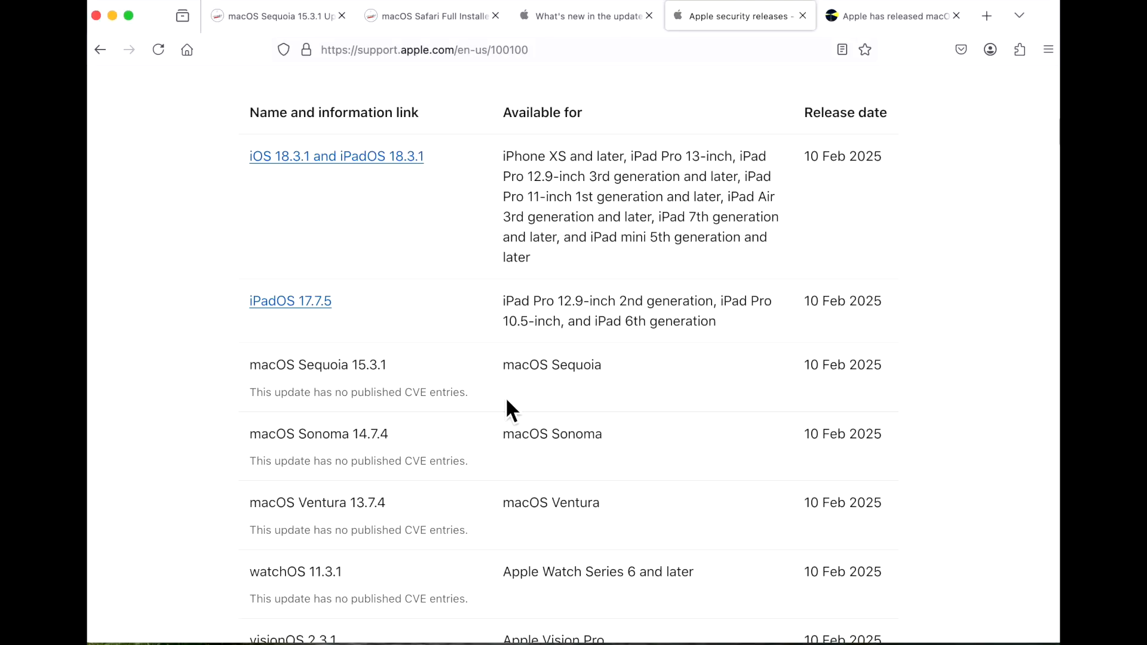
{"action": "mouse_move", "coordinate": [355, 421]}
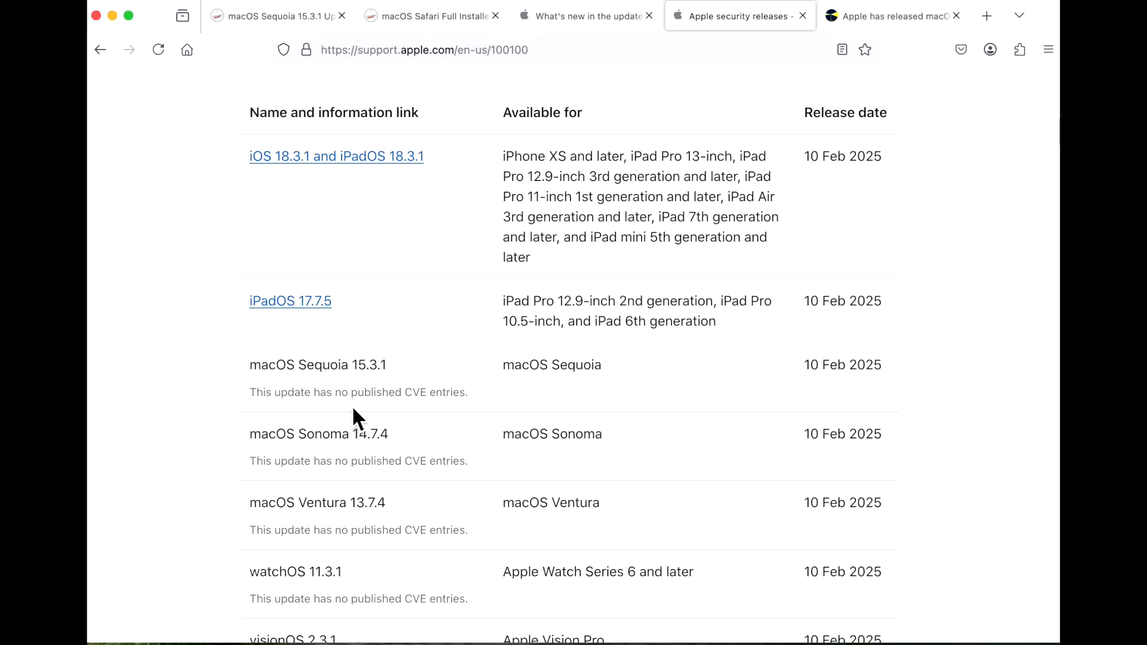
{"action": "mouse_move", "coordinate": [405, 397]}
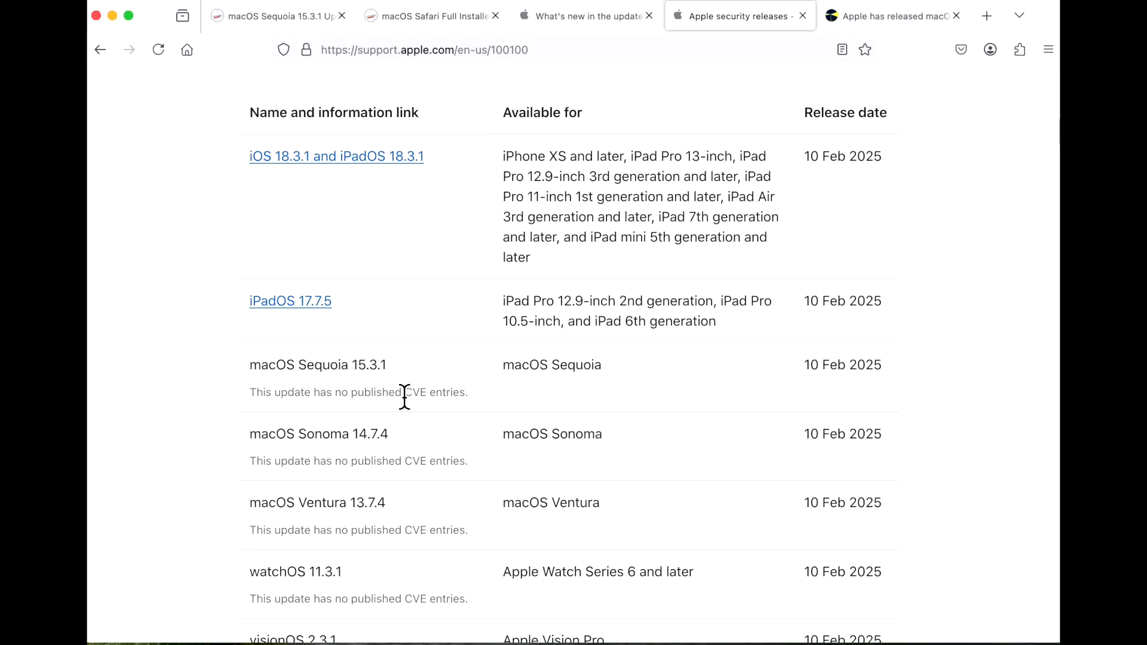
{"action": "mouse_move", "coordinate": [481, 410]}
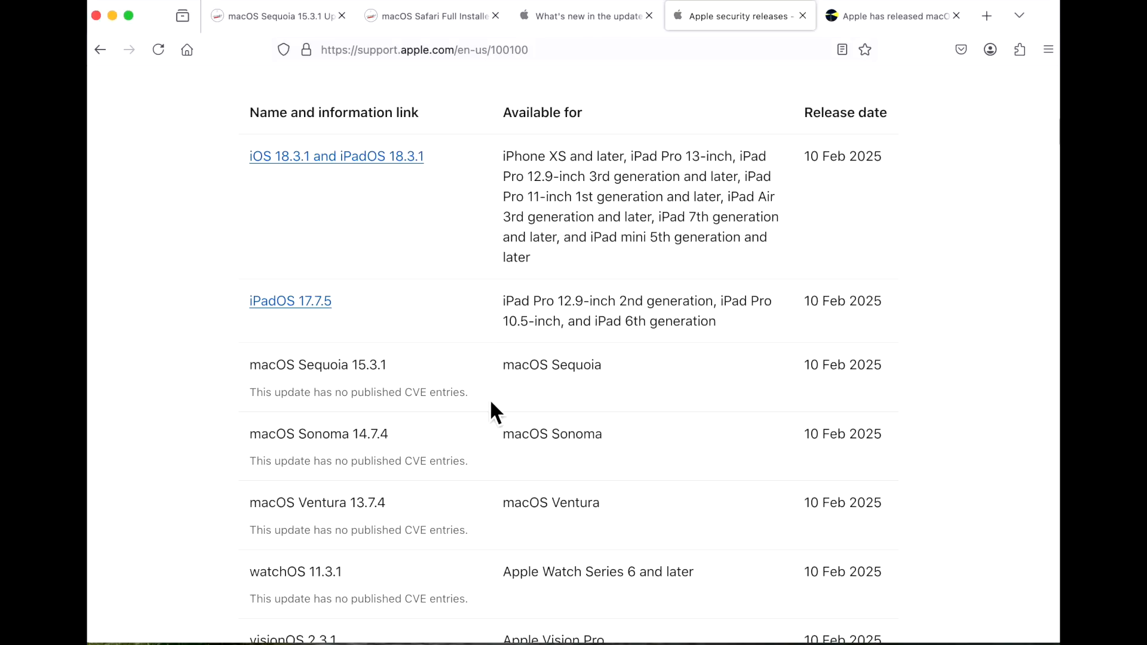
{"action": "left_click", "coordinate": [497, 407]}
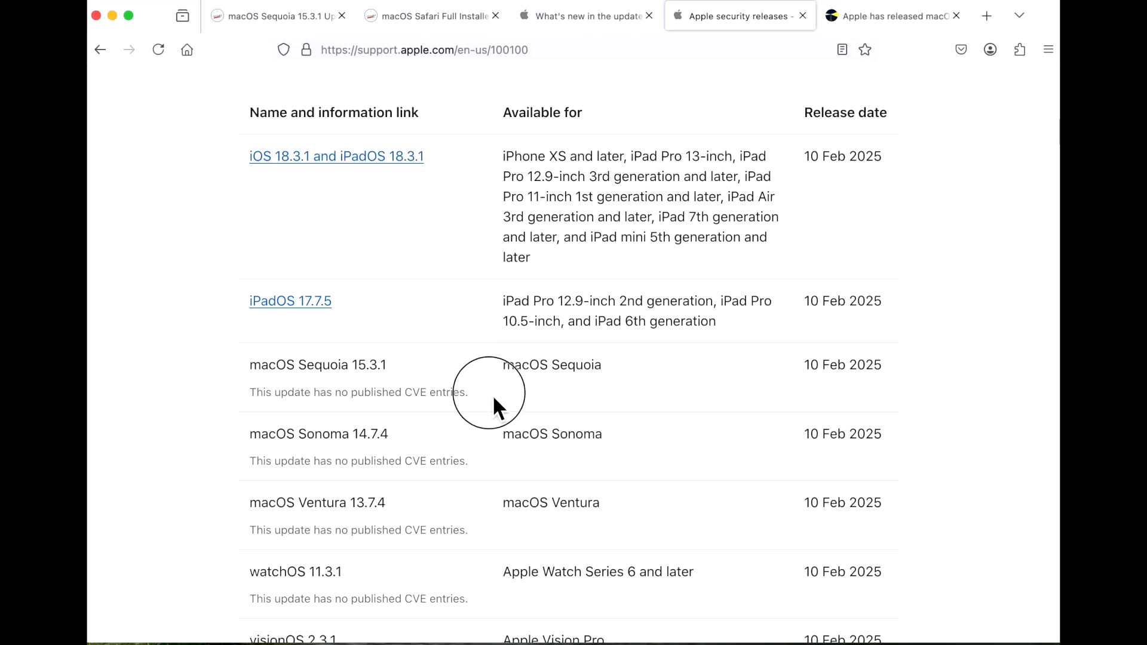
{"action": "mouse_move", "coordinate": [566, 403]}
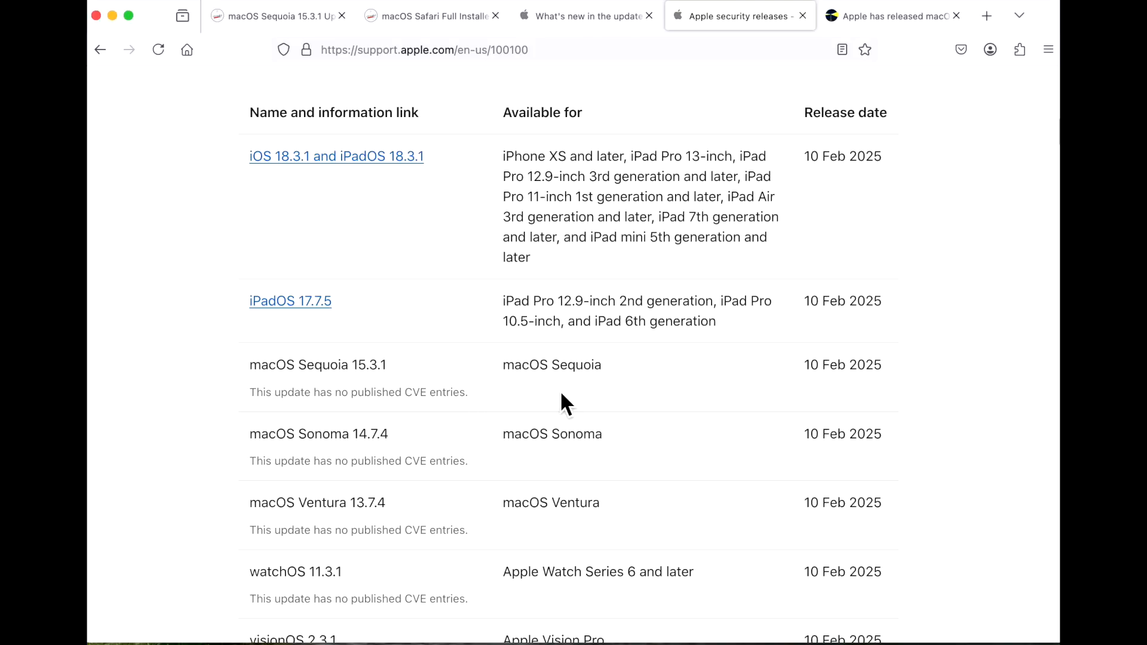
{"action": "mouse_move", "coordinate": [578, 420]}
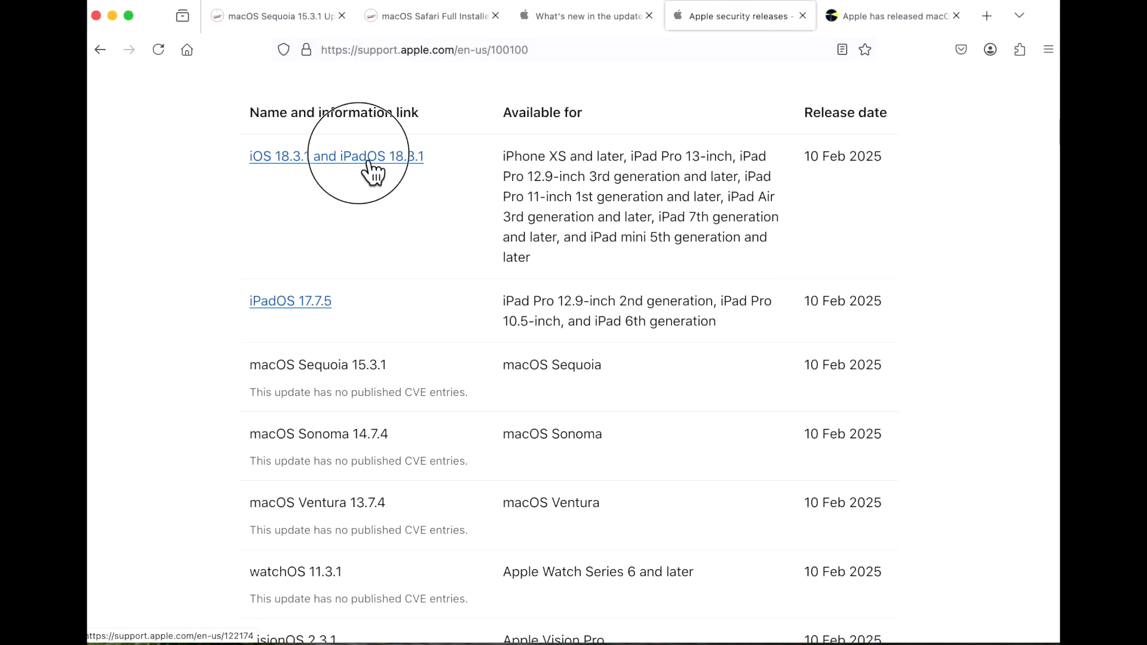
{"action": "left_click", "coordinate": [336, 155]}
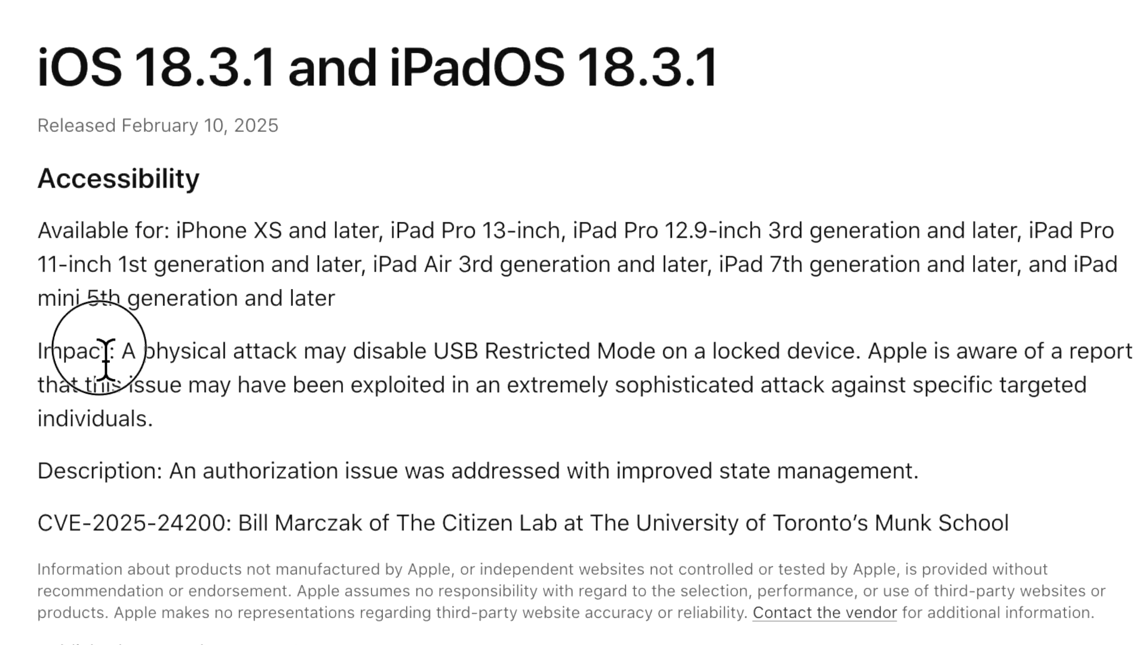
{"action": "left_click_drag", "start_coordinate": [103, 352], "coordinate": [431, 351]}
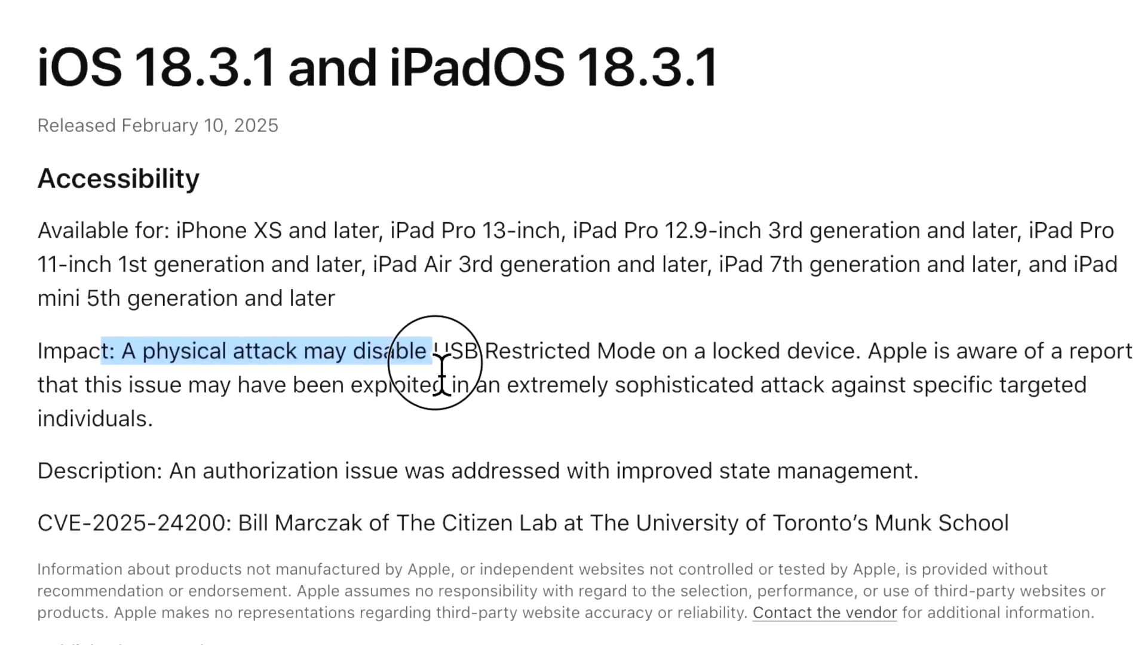
{"action": "left_click_drag", "start_coordinate": [435, 364], "coordinate": [786, 351]}
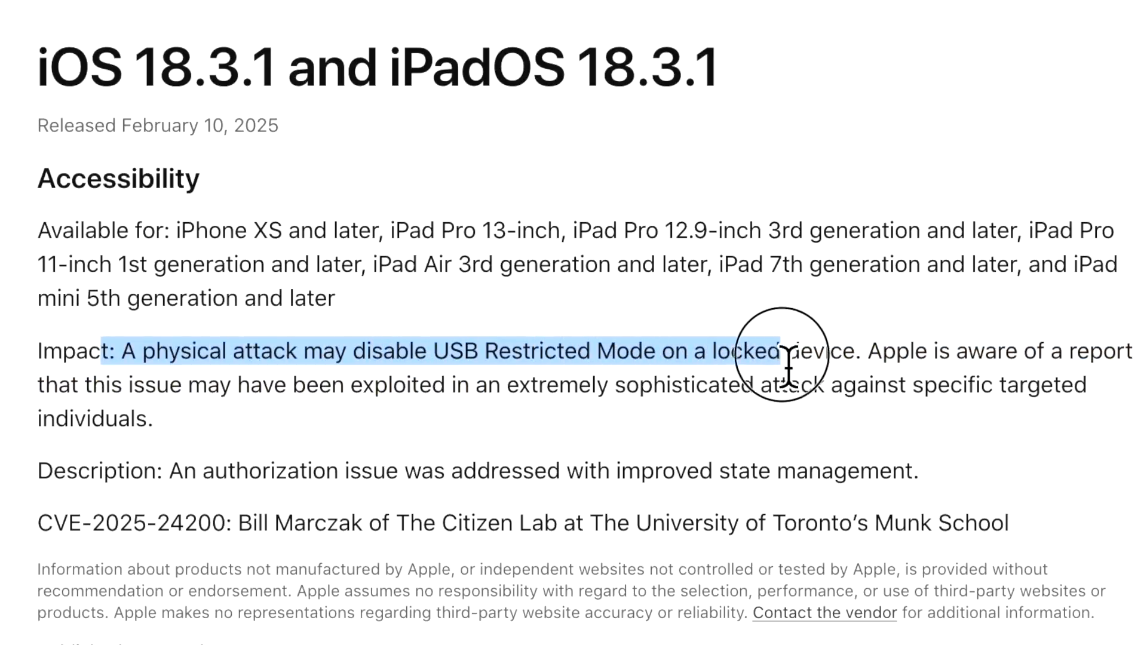
{"action": "left_click_drag", "start_coordinate": [761, 352], "coordinate": [1127, 351]}
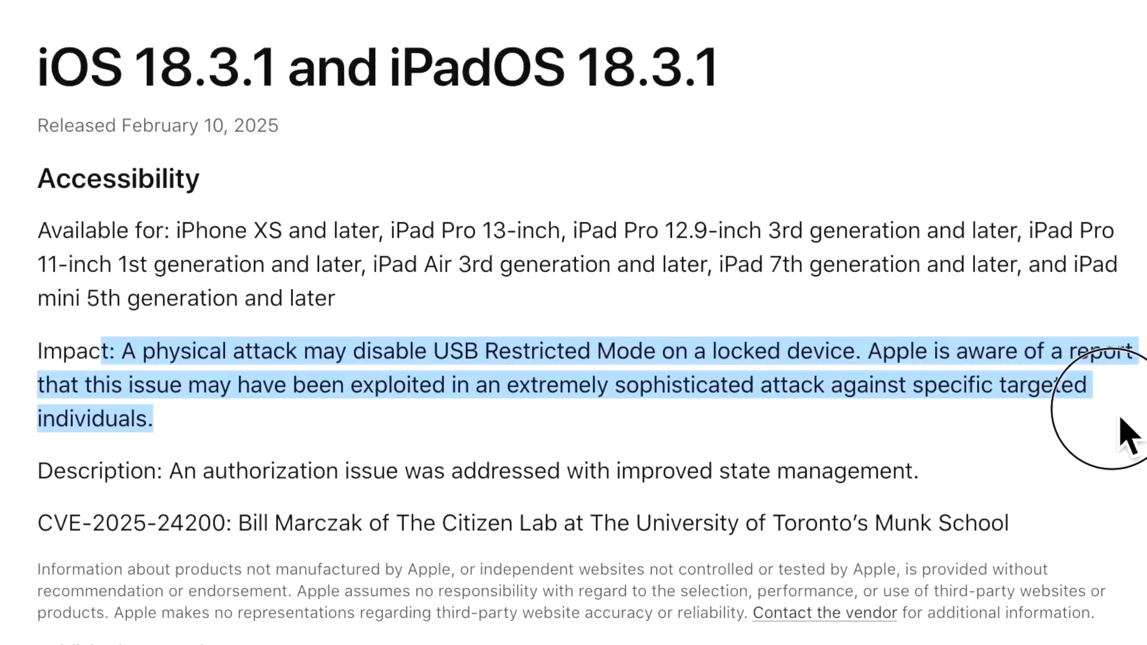
{"action": "left_click", "coordinate": [62, 531]}
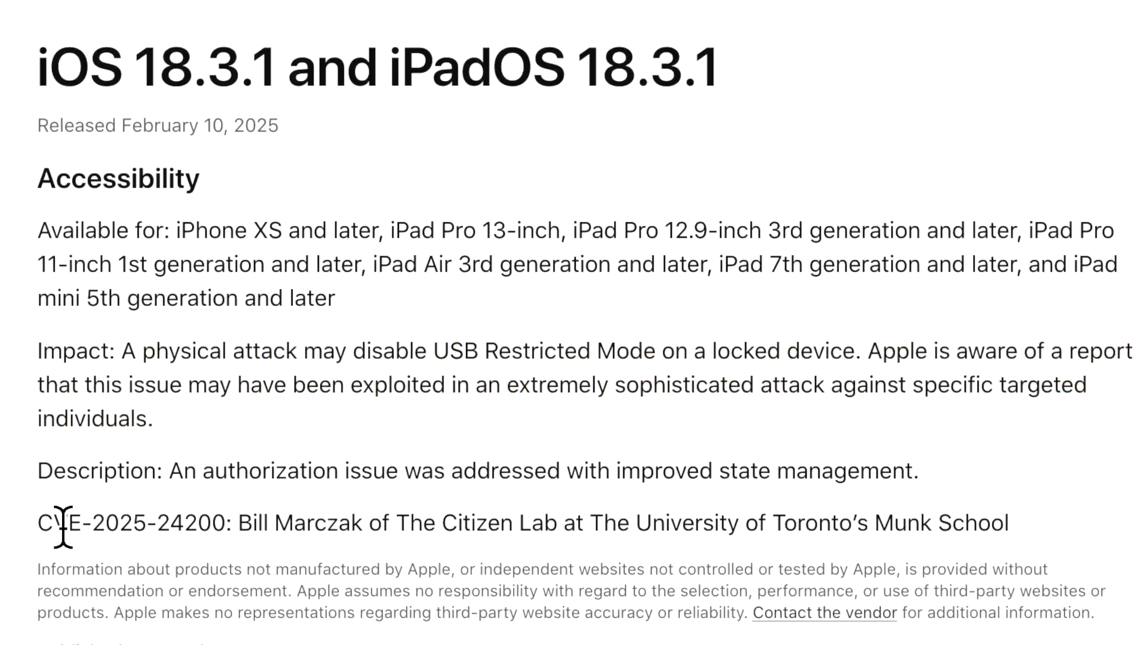
{"action": "mouse_move", "coordinate": [227, 573]}
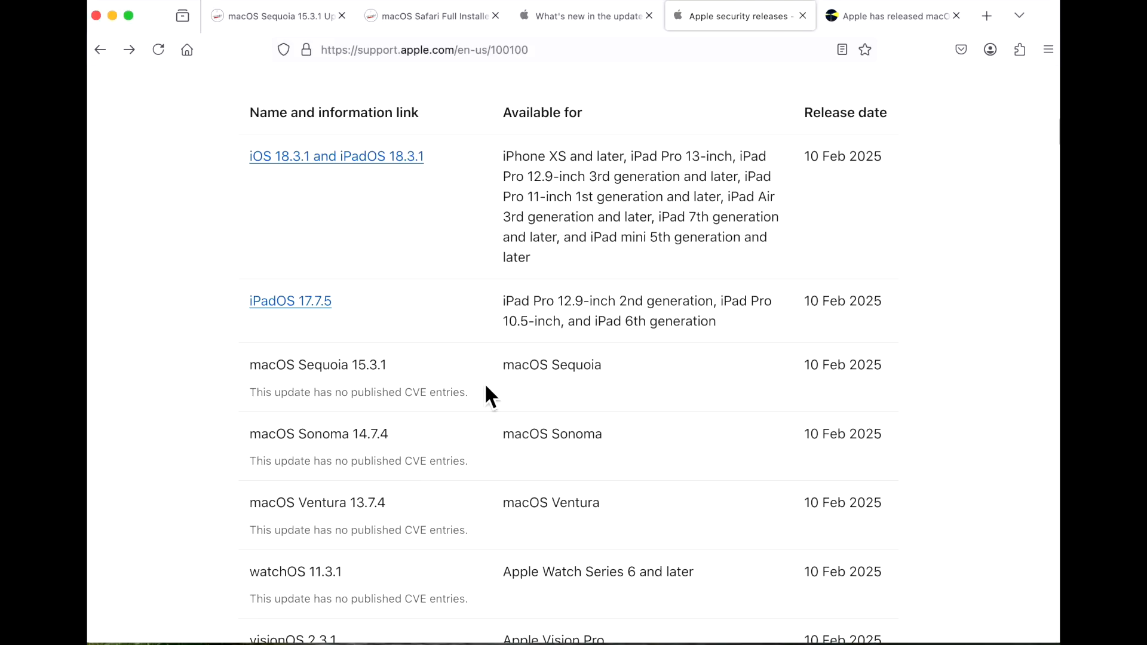
{"action": "mouse_move", "coordinate": [651, 403]}
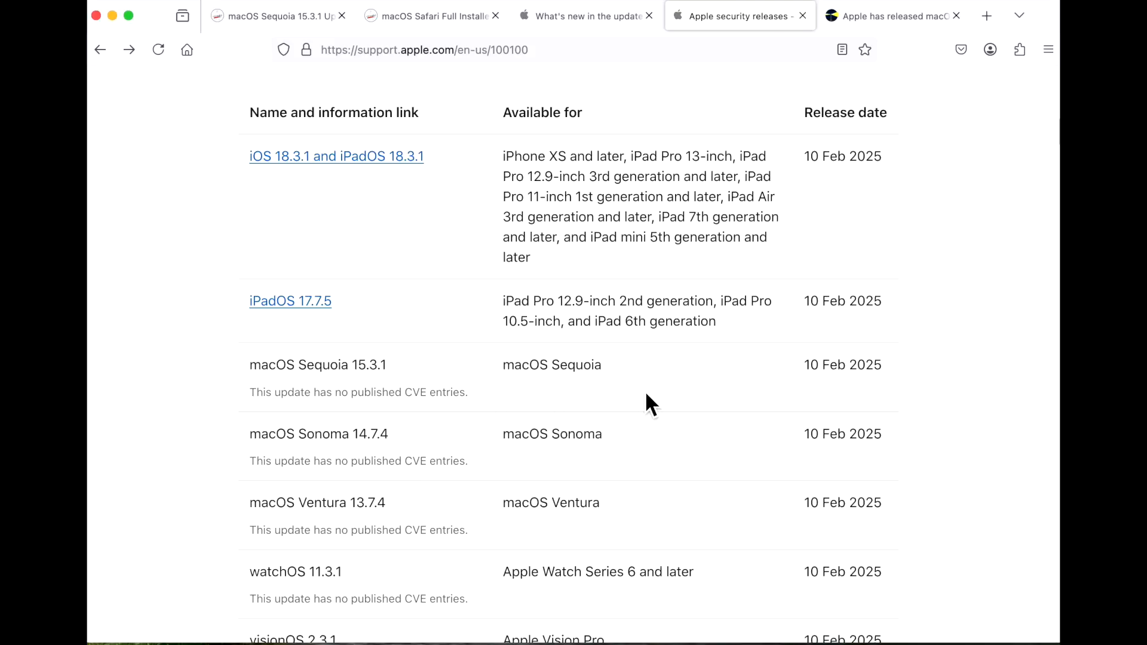
{"action": "mouse_move", "coordinate": [490, 203]}
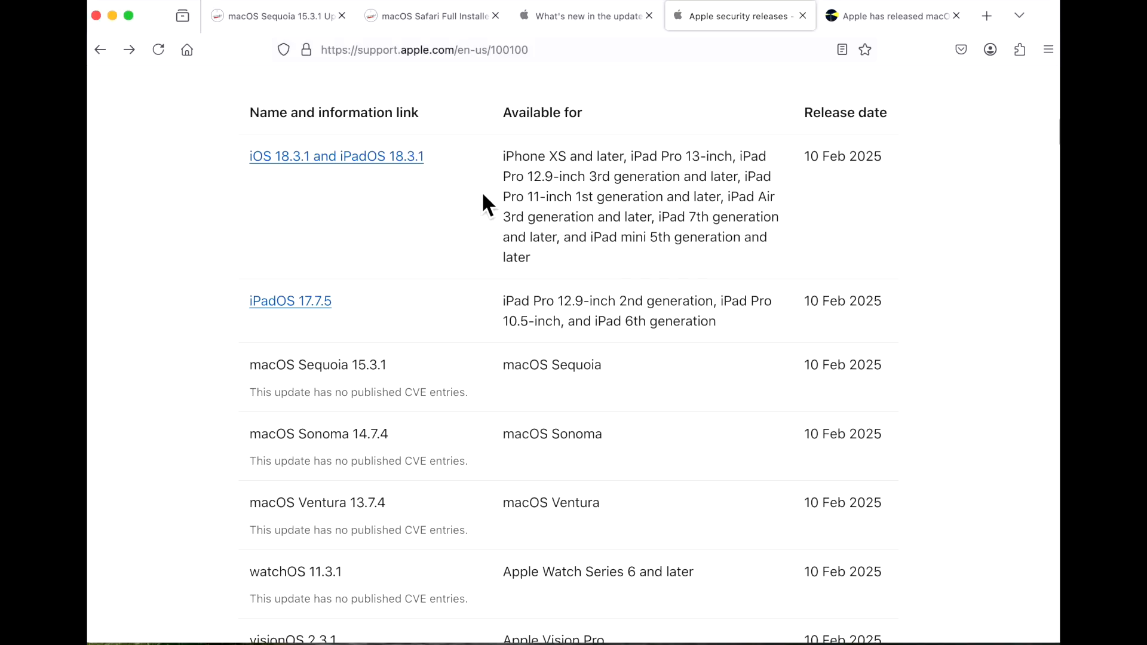
{"action": "mouse_move", "coordinate": [561, 311]}
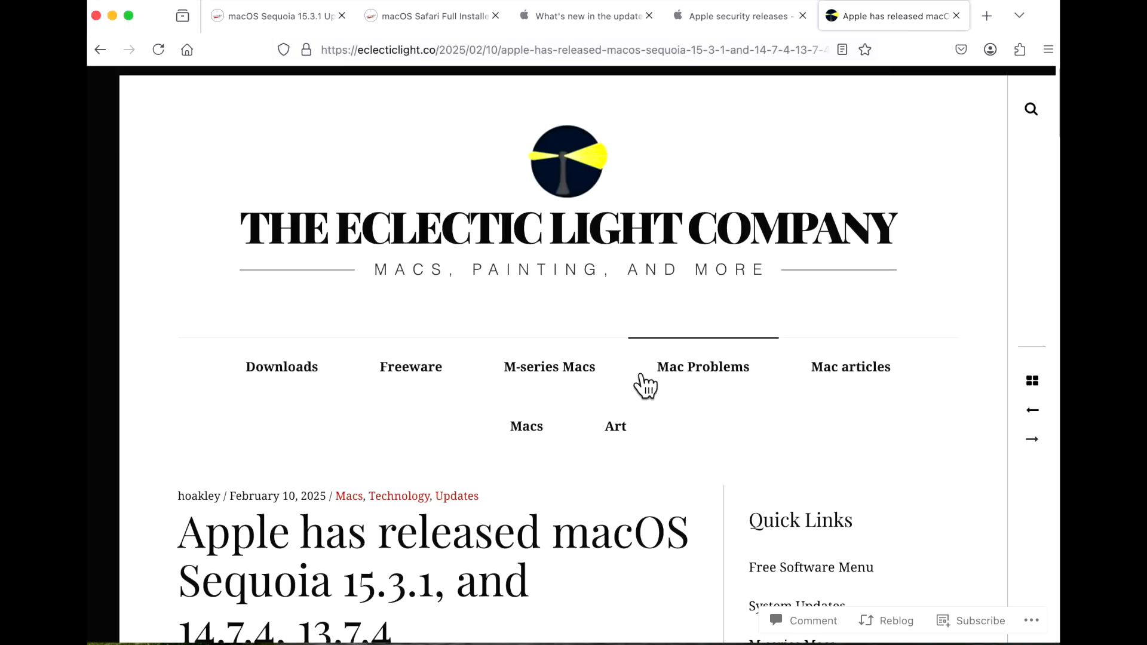
{"action": "mouse_move", "coordinate": [616, 425]}
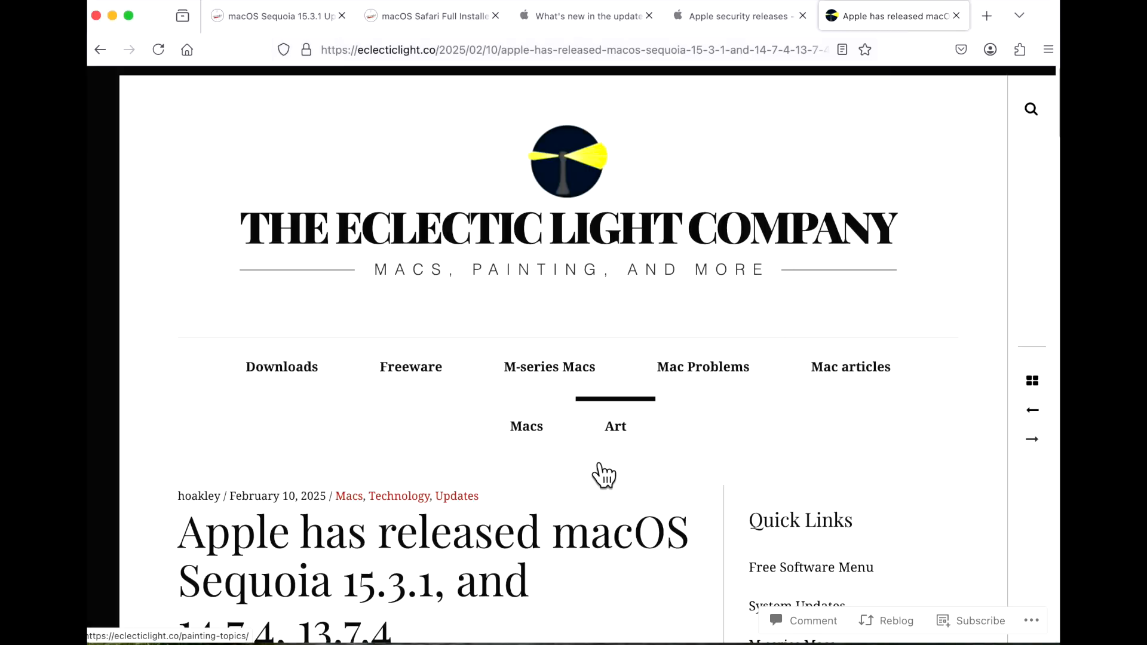
{"action": "mouse_move", "coordinate": [525, 426]}
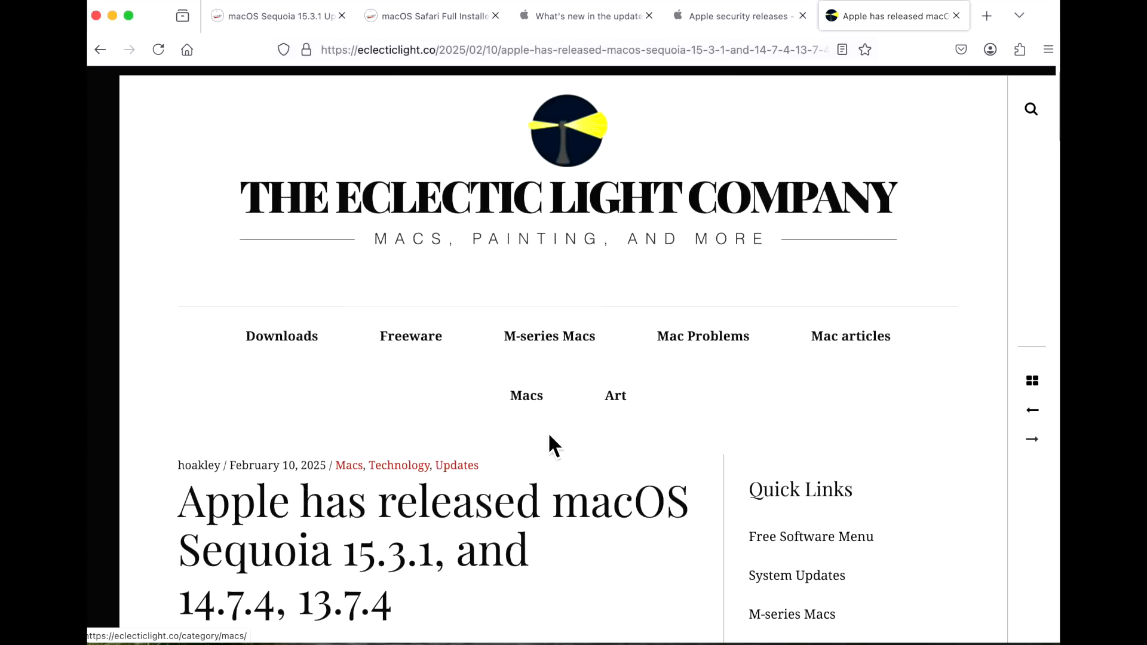
Read down the Eclectic Light article, mark the Messages minor build increment sentence, then return to Apple's security releases page.
{"action": "scroll", "scroll_direction": "down", "scroll_amount": 3}
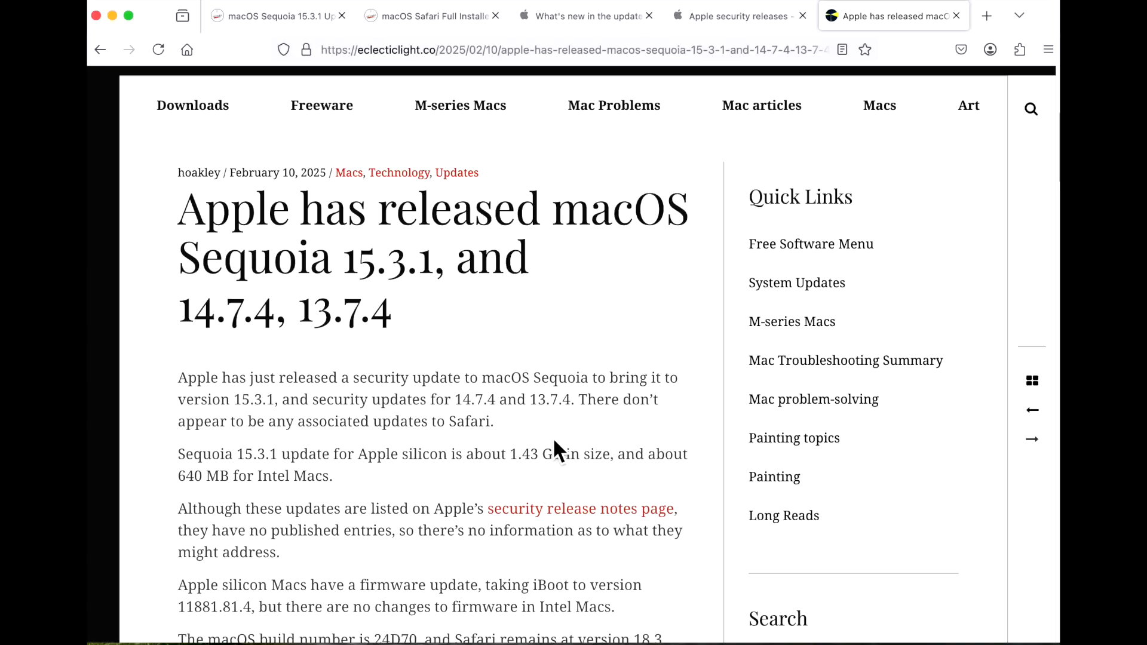
{"action": "scroll", "scroll_direction": "down", "scroll_amount": 3}
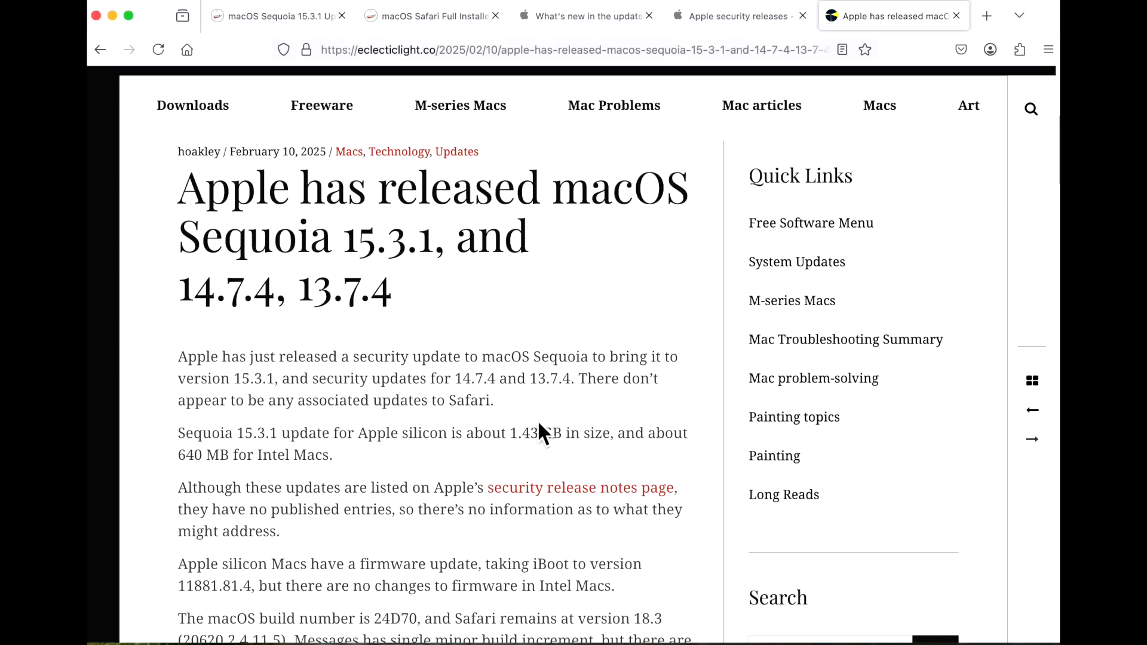
{"action": "scroll", "scroll_direction": "down", "scroll_amount": 3}
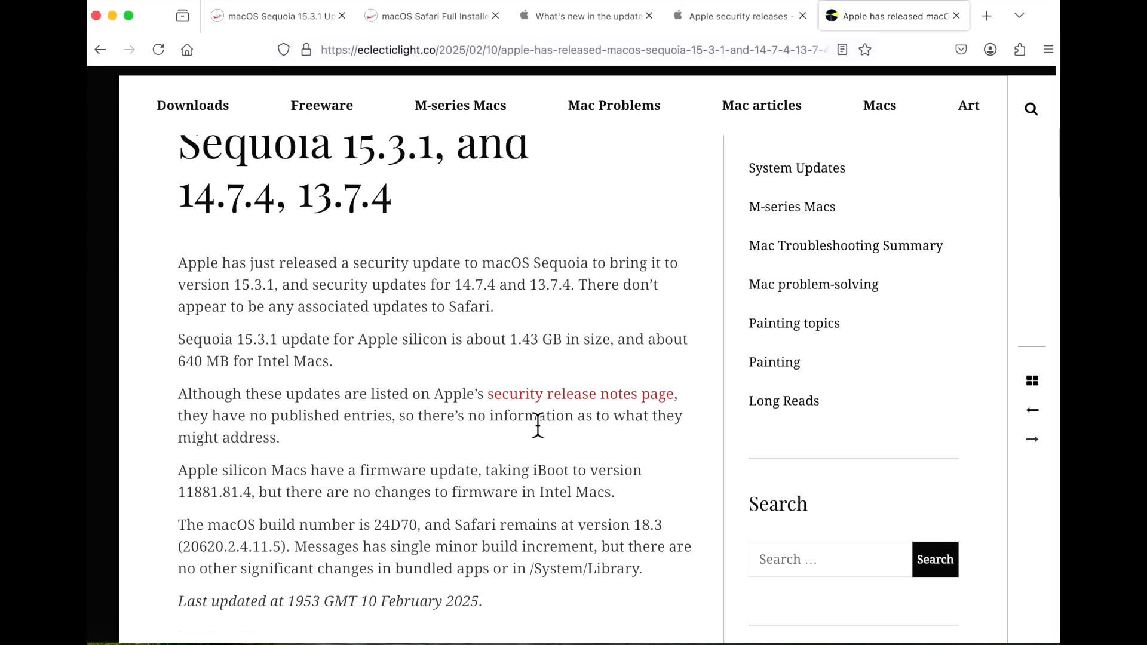
{"action": "mouse_move", "coordinate": [535, 426]}
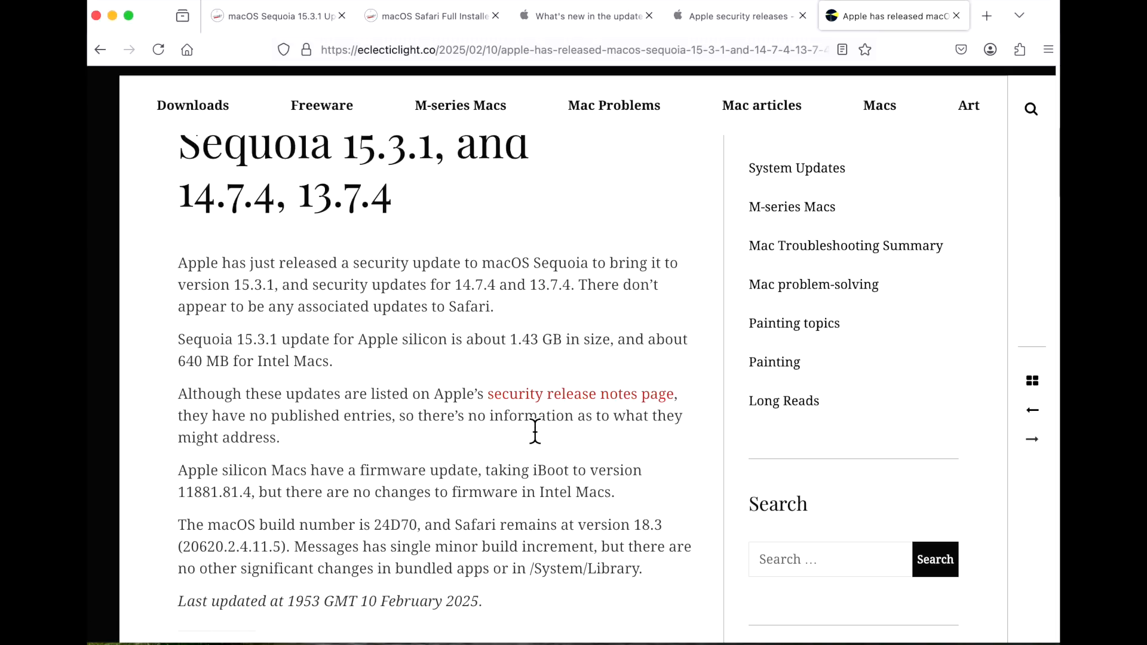
{"action": "mouse_move", "coordinate": [307, 552]}
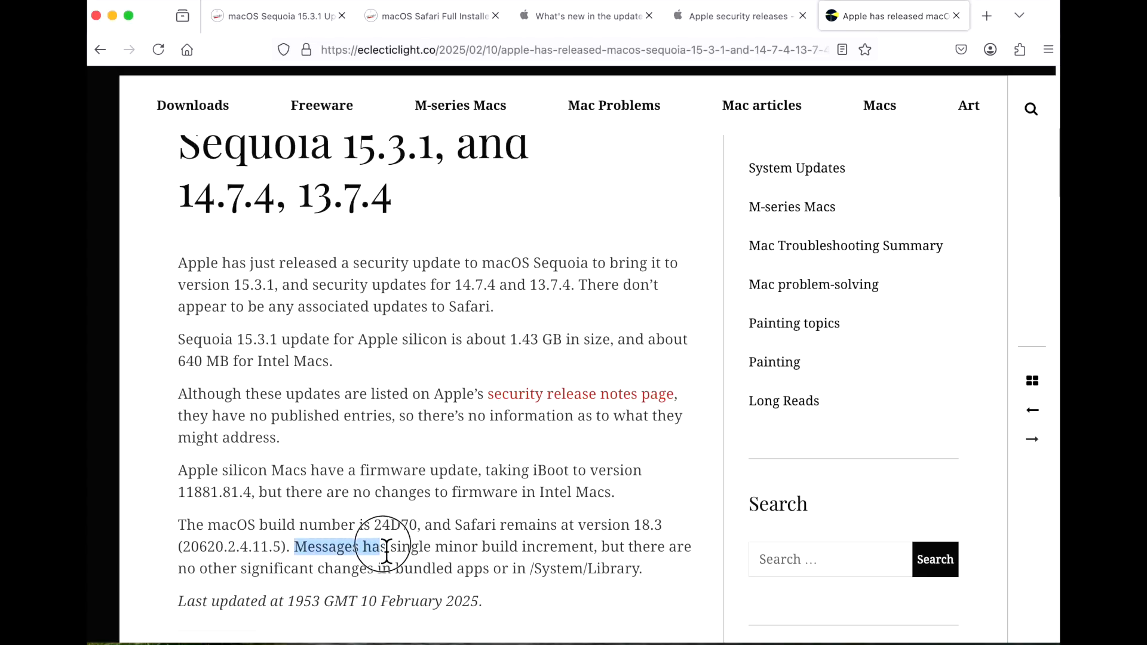
{"action": "left_click_drag", "start_coordinate": [373, 546], "coordinate": [516, 568]}
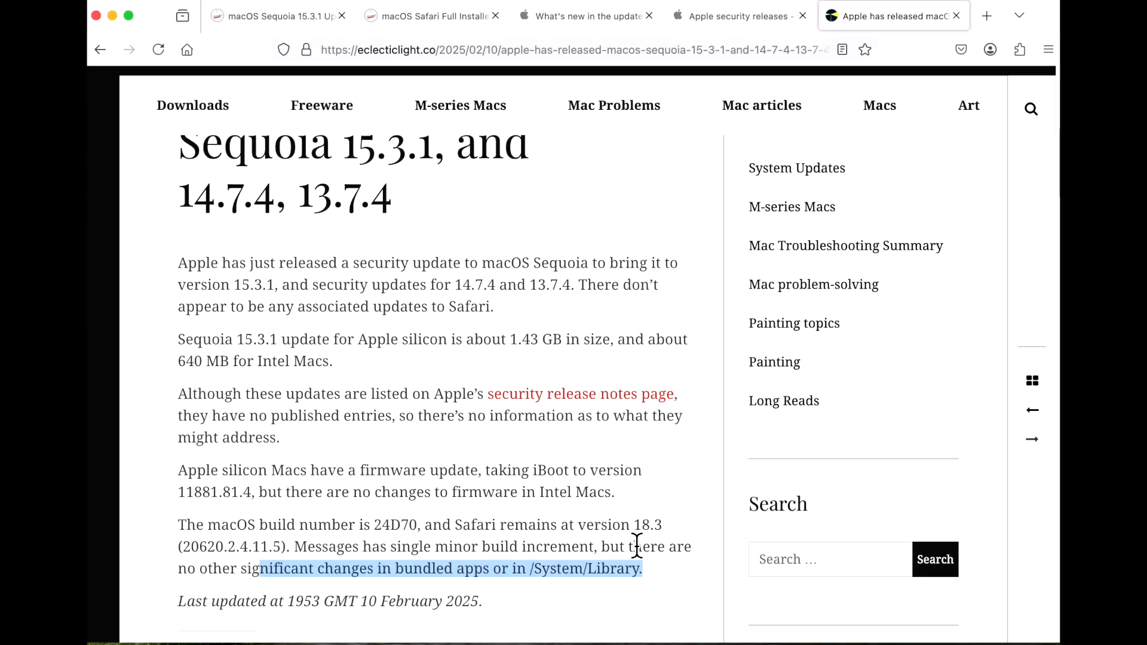
{"action": "left_click", "coordinate": [401, 559]}
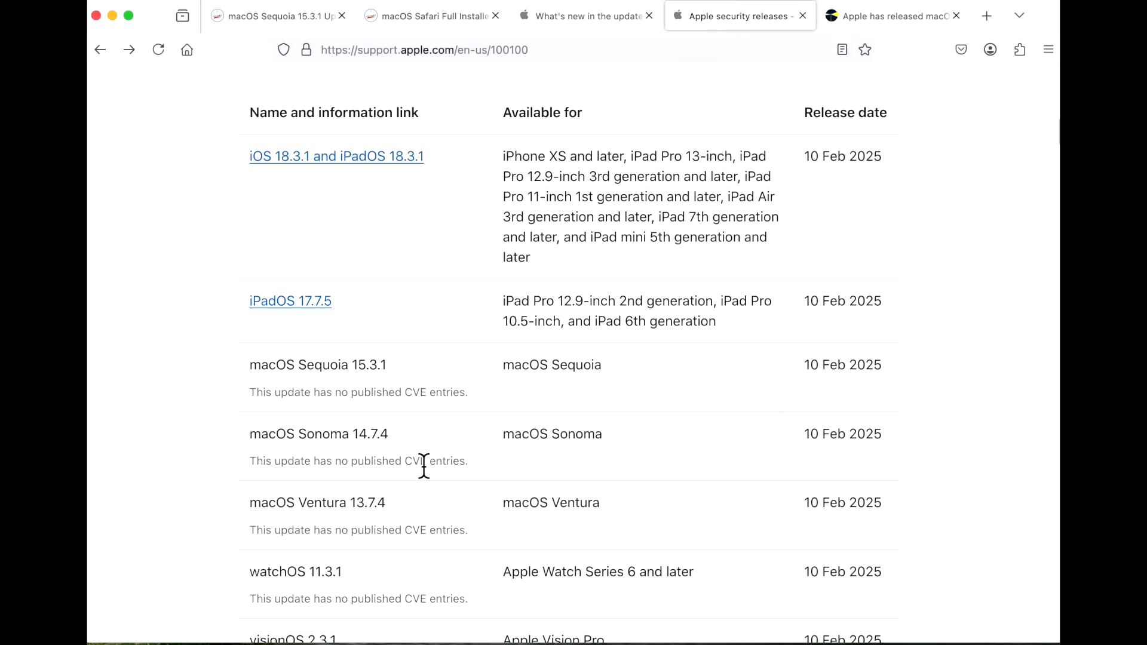
{"action": "mouse_move", "coordinate": [427, 469]}
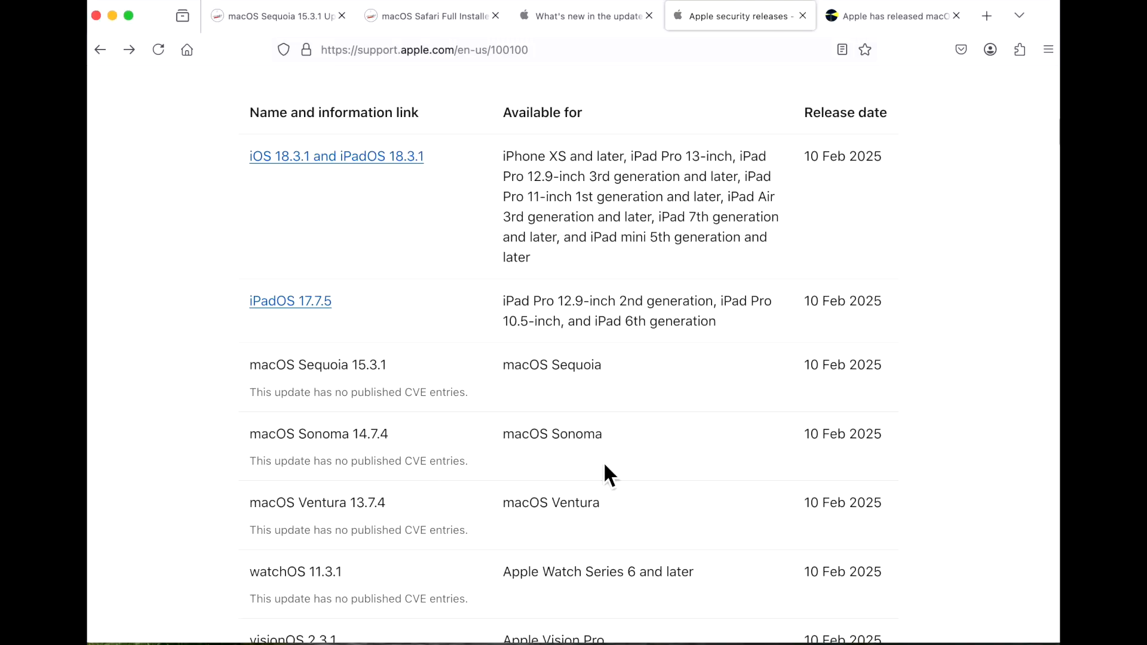
Mark the 15.3.1 security fixes description on Apple's What's new page, then move to the enterprise updates page.
{"action": "left_click", "coordinate": [583, 15]}
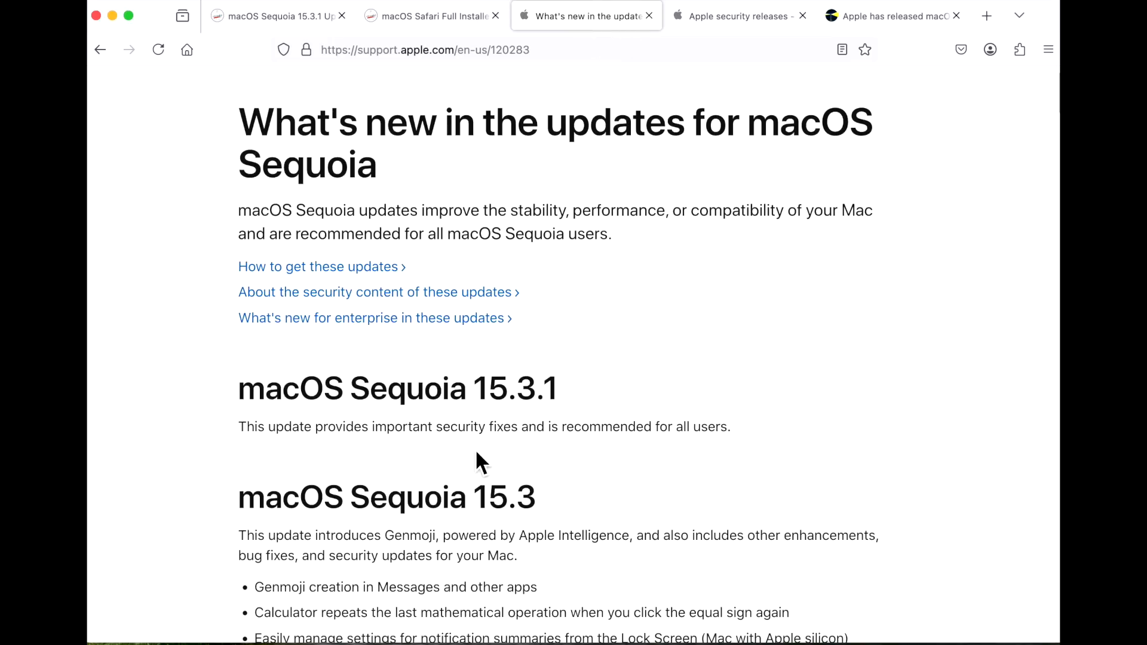
{"action": "left_click_drag", "start_coordinate": [372, 426], "coordinate": [729, 427]}
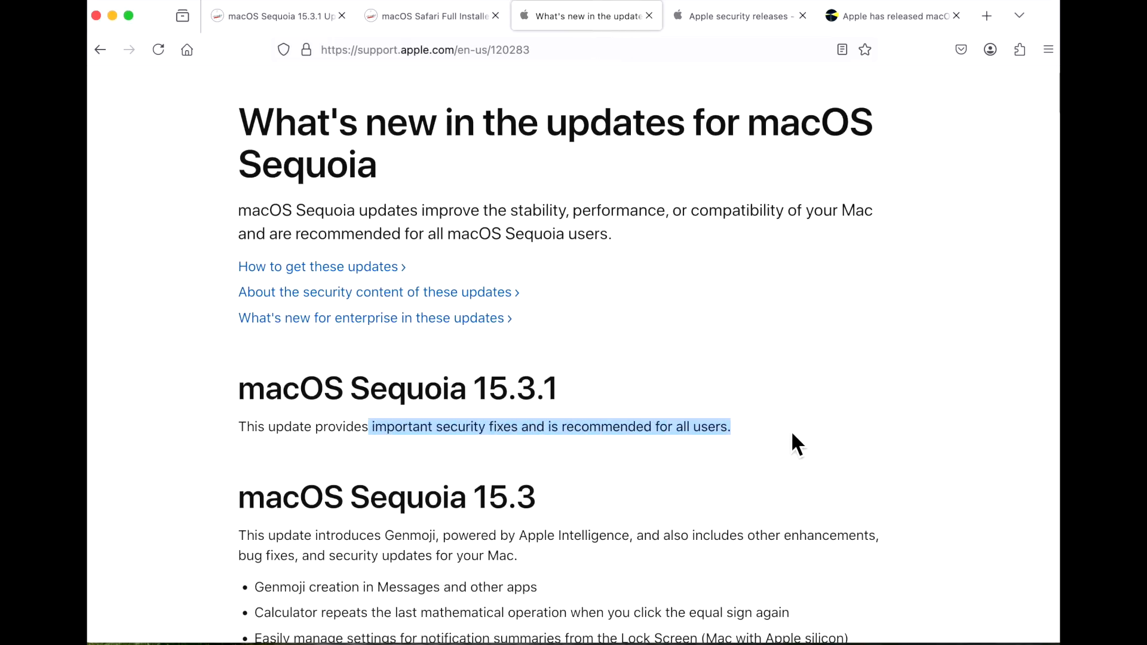
{"action": "left_click", "coordinate": [786, 438]}
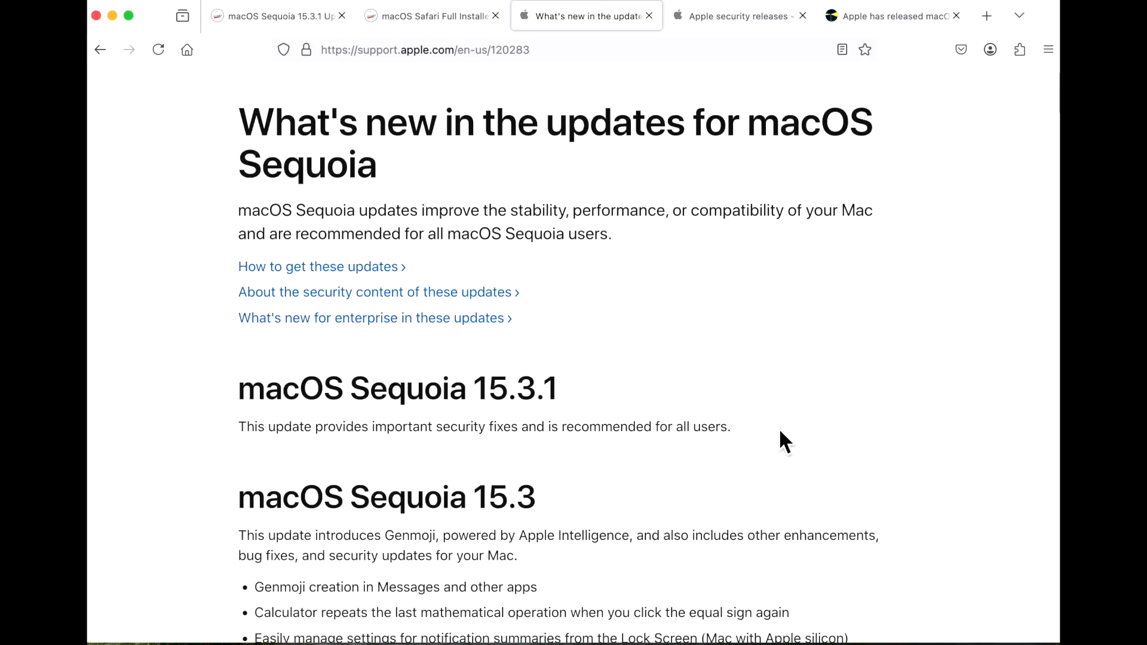
{"action": "left_click", "coordinate": [738, 16]}
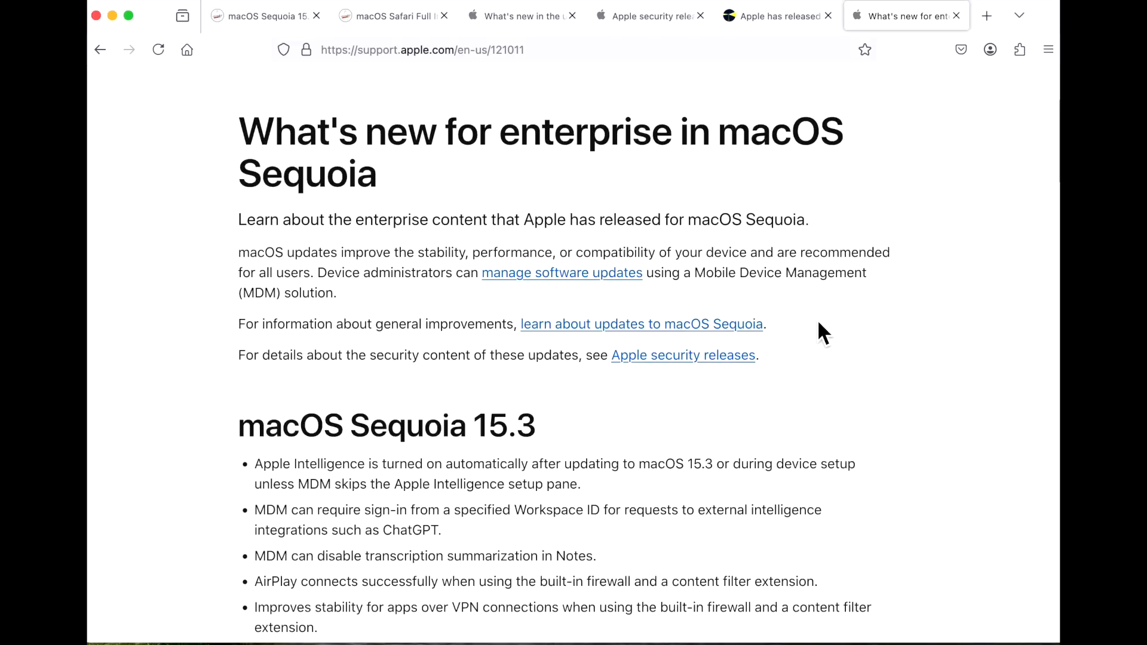
{"action": "mouse_move", "coordinate": [652, 280]}
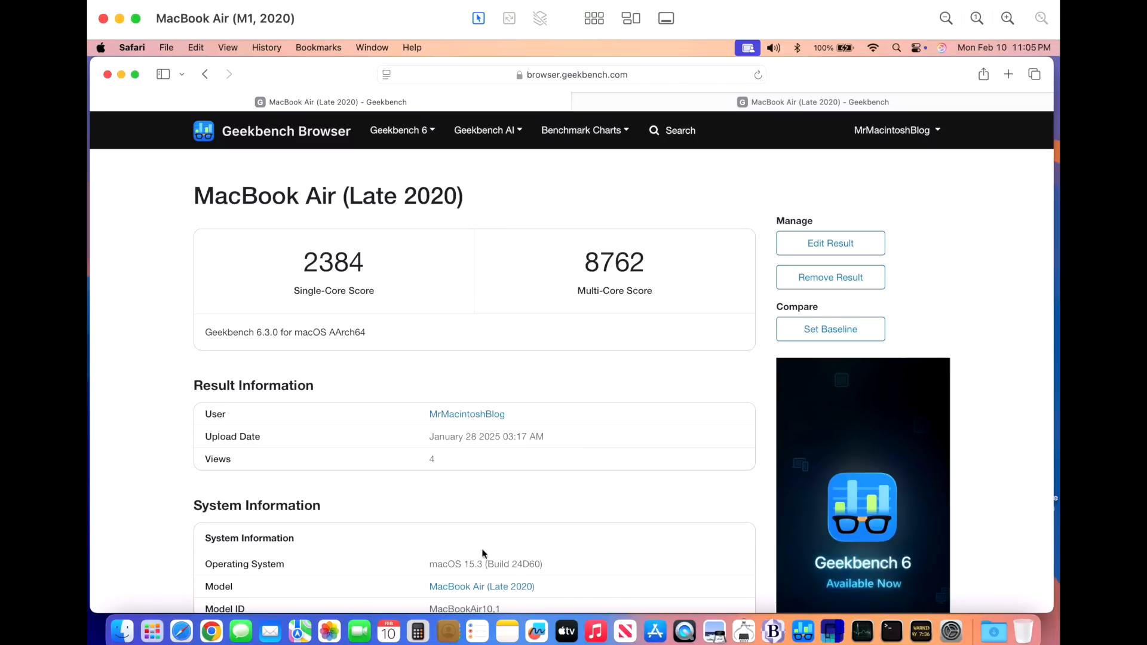
{"action": "mouse_move", "coordinate": [347, 310]}
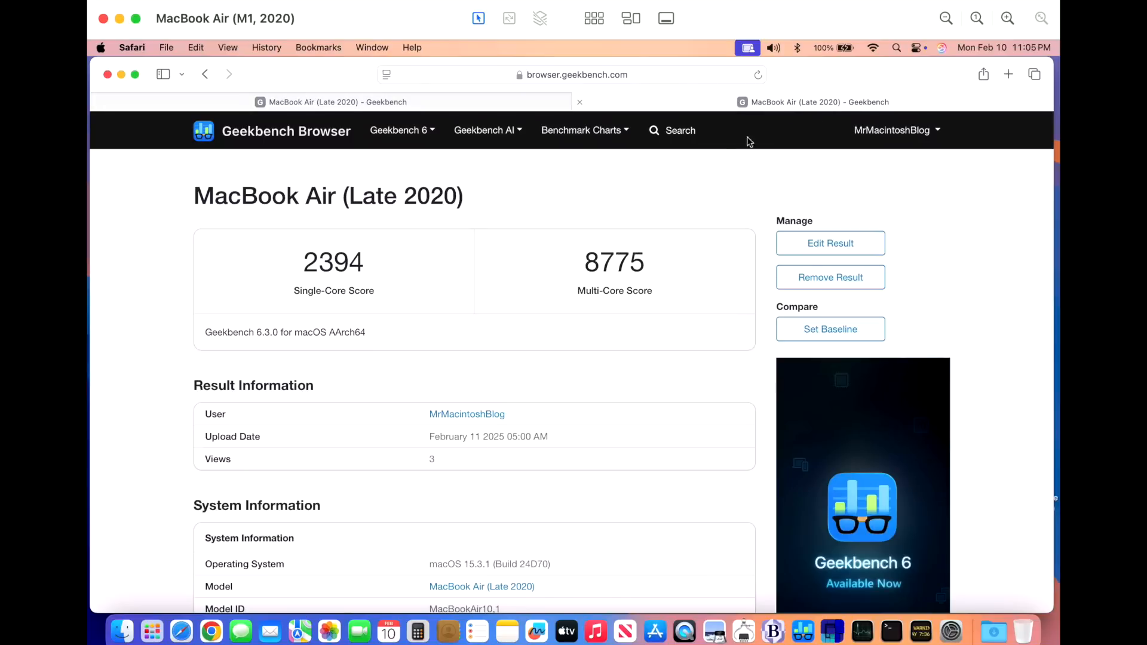
{"action": "mouse_move", "coordinate": [327, 320]}
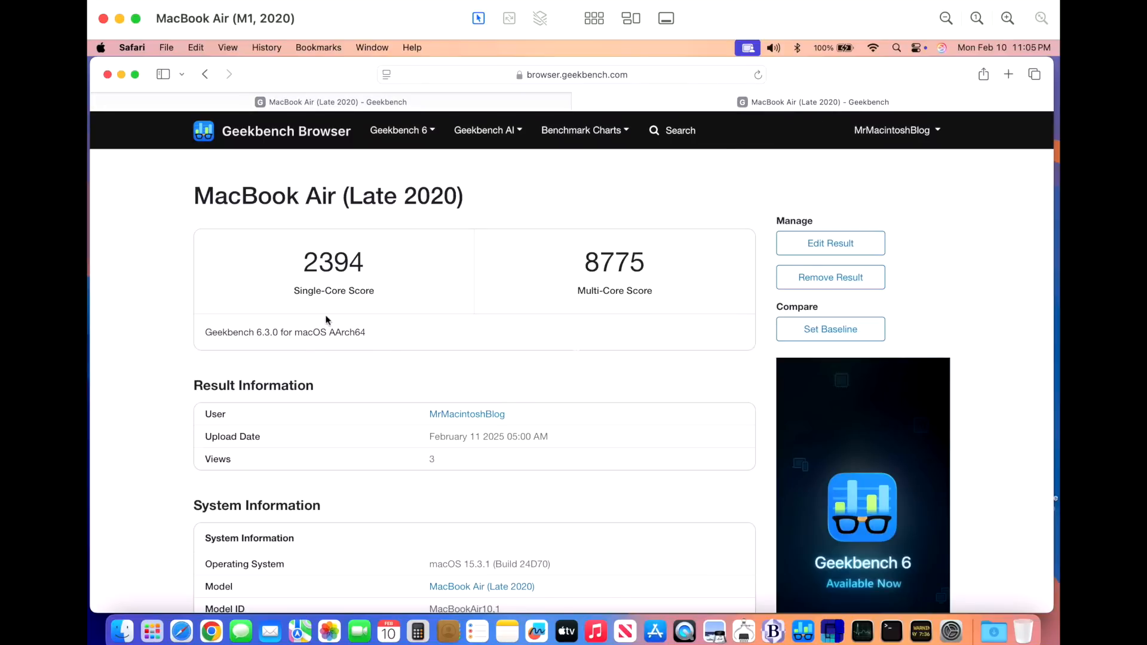
{"action": "mouse_move", "coordinate": [613, 308]}
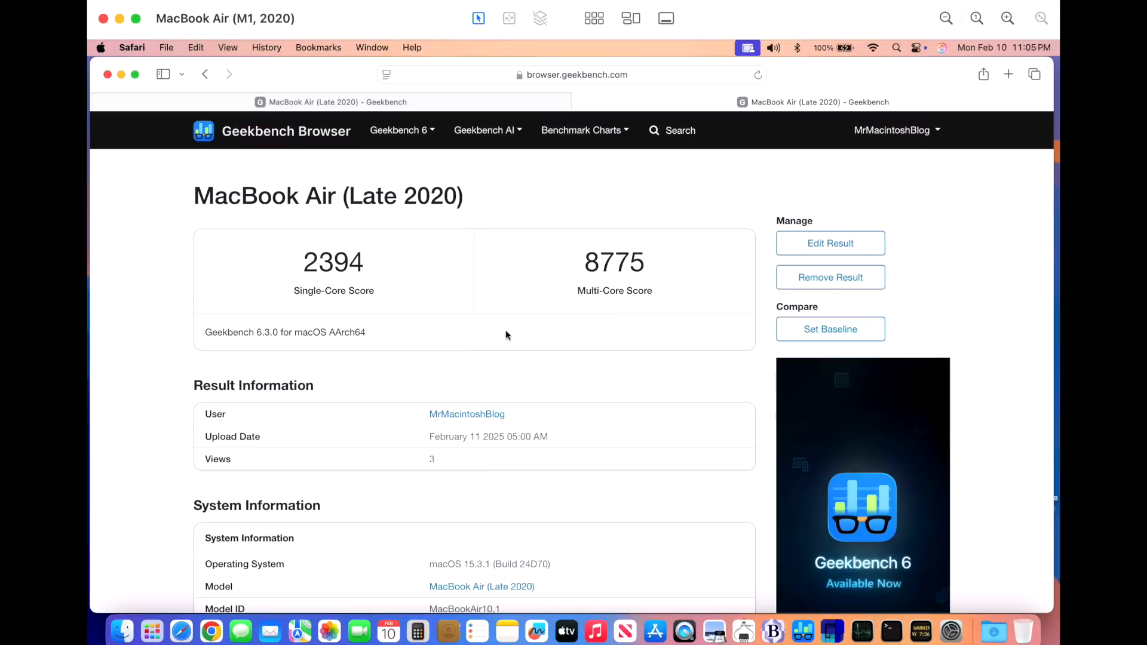
{"action": "mouse_move", "coordinate": [490, 335]}
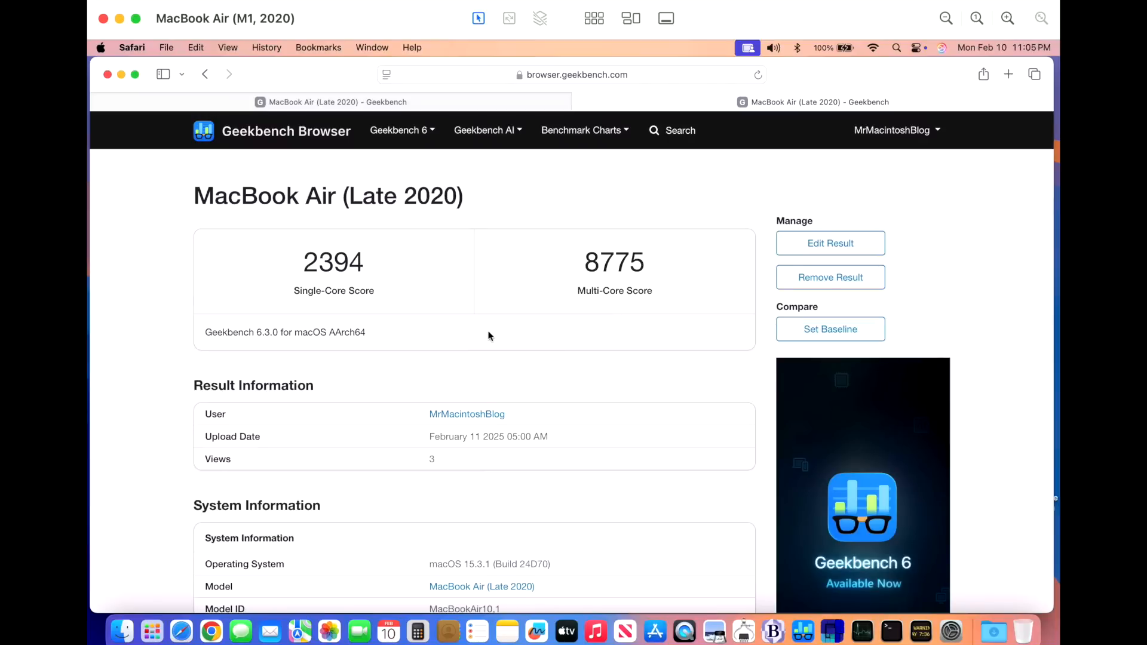
{"action": "mouse_move", "coordinate": [499, 336]}
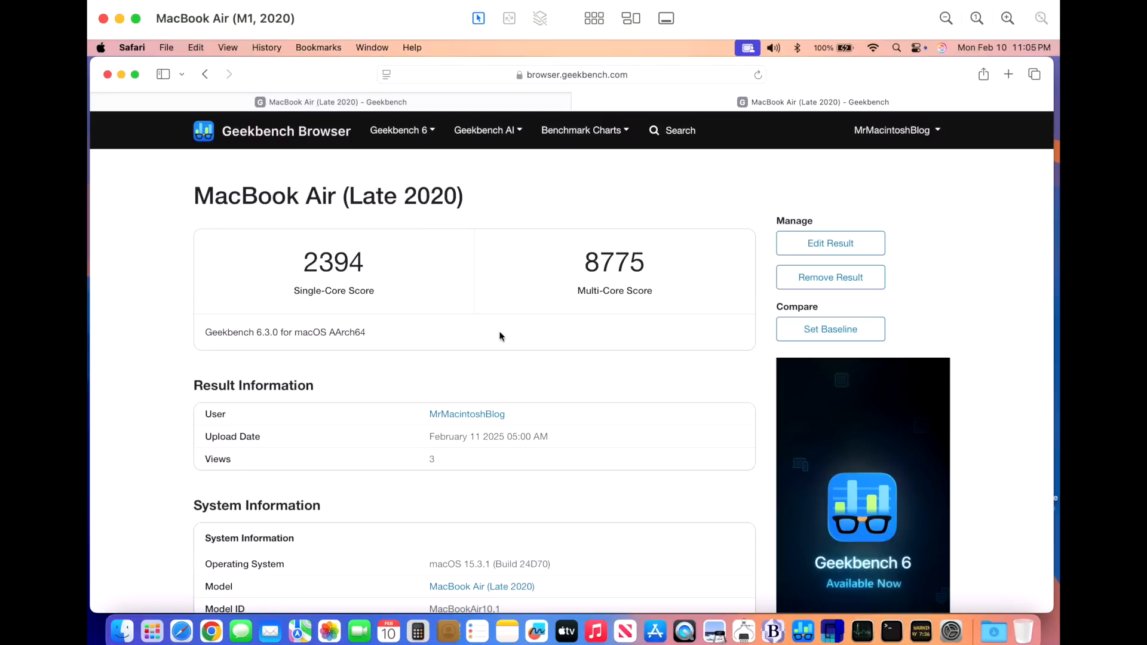
{"action": "mouse_move", "coordinate": [279, 528]}
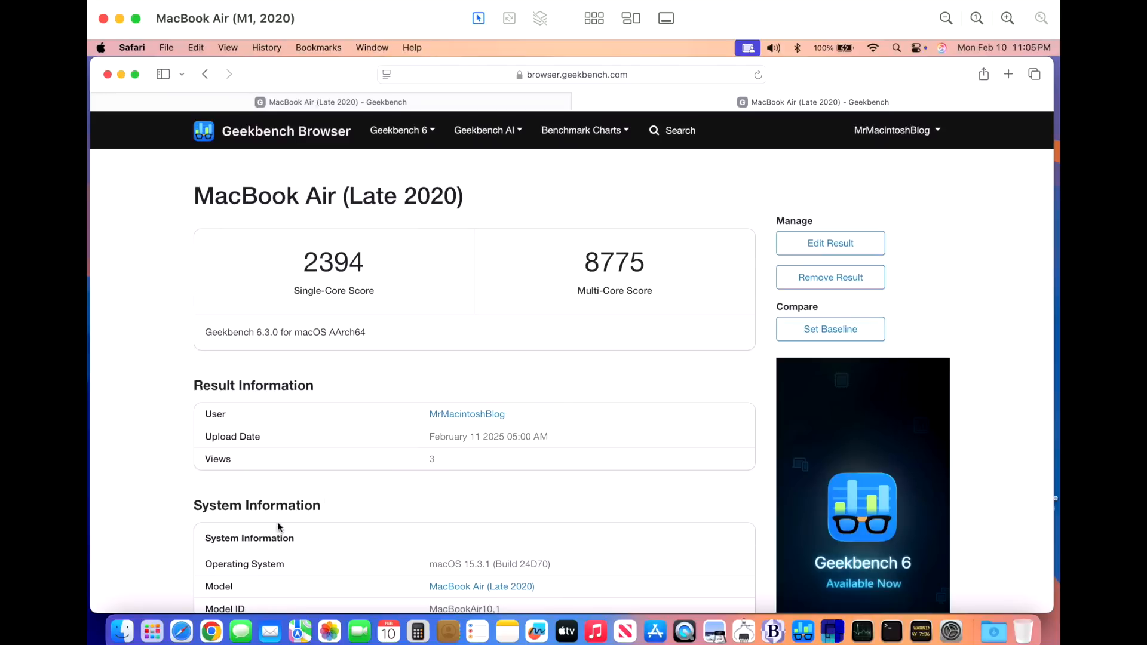
{"action": "mouse_move", "coordinate": [410, 413]}
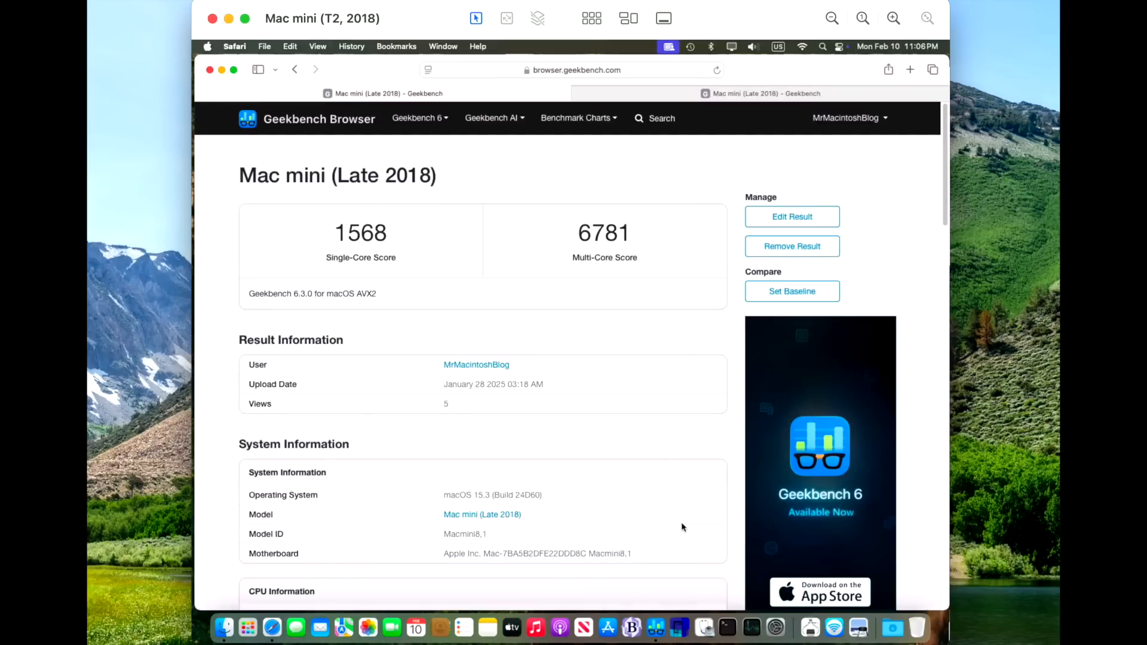
{"action": "mouse_move", "coordinate": [357, 274]}
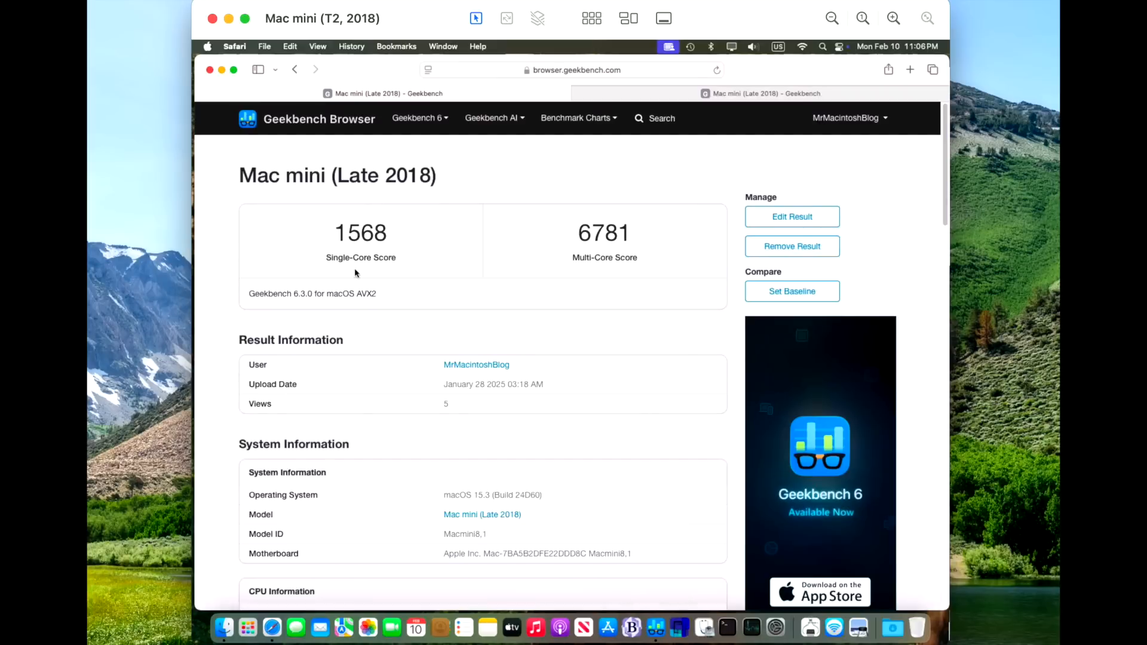
{"action": "mouse_move", "coordinate": [593, 274]}
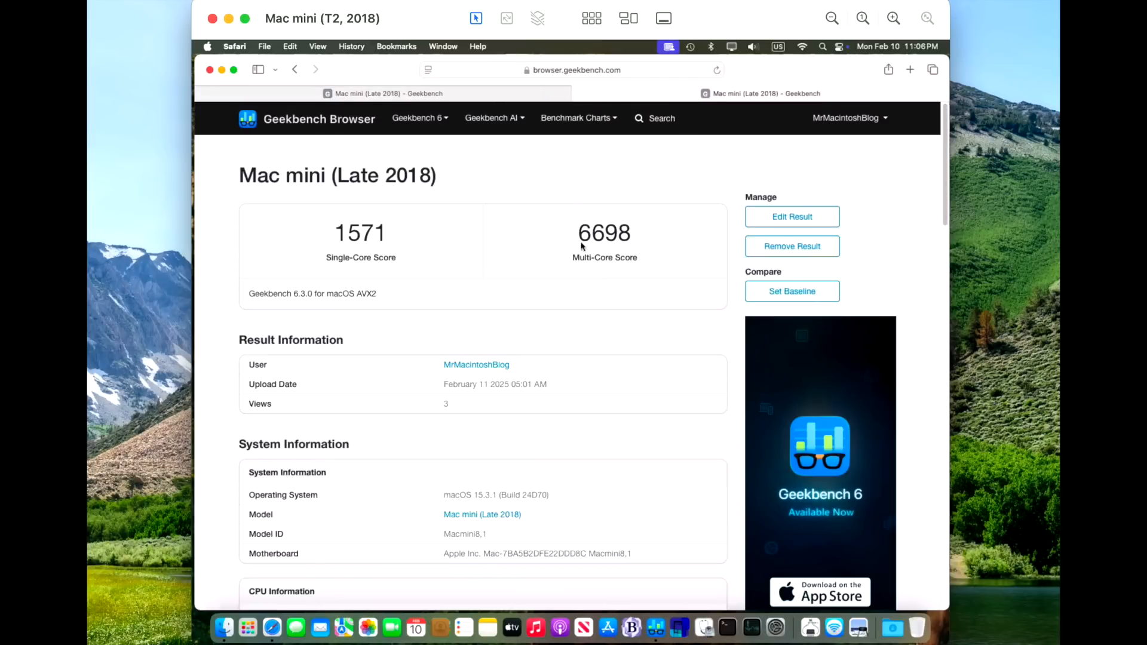
{"action": "mouse_move", "coordinate": [359, 272]}
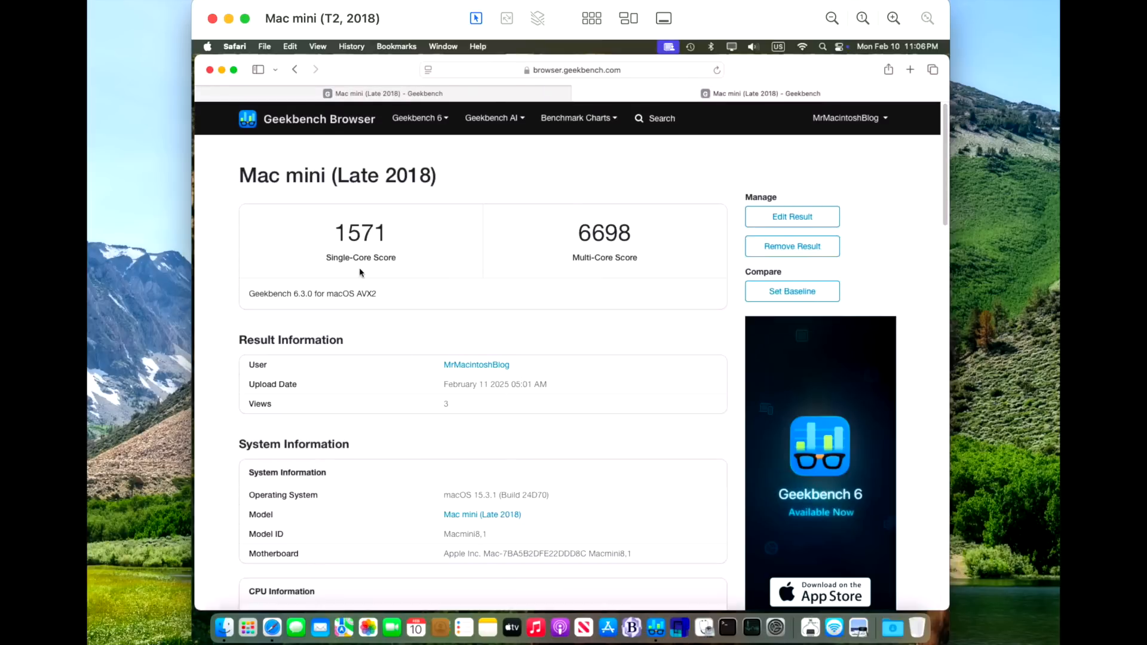
{"action": "mouse_move", "coordinate": [669, 336]}
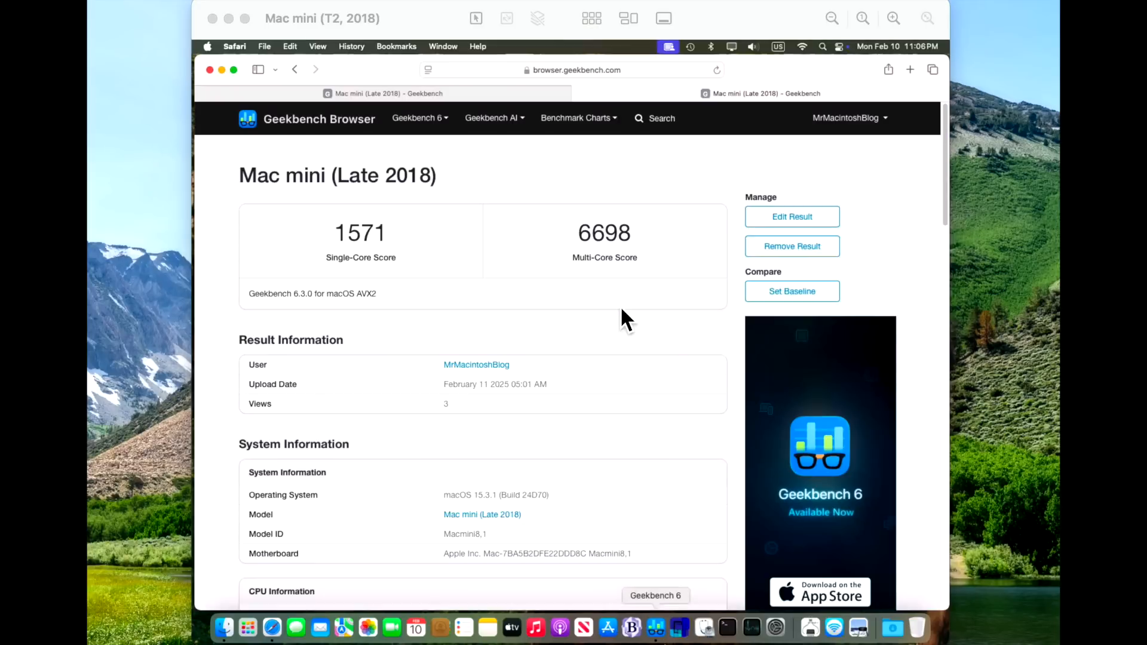
{"action": "mouse_move", "coordinate": [614, 304]}
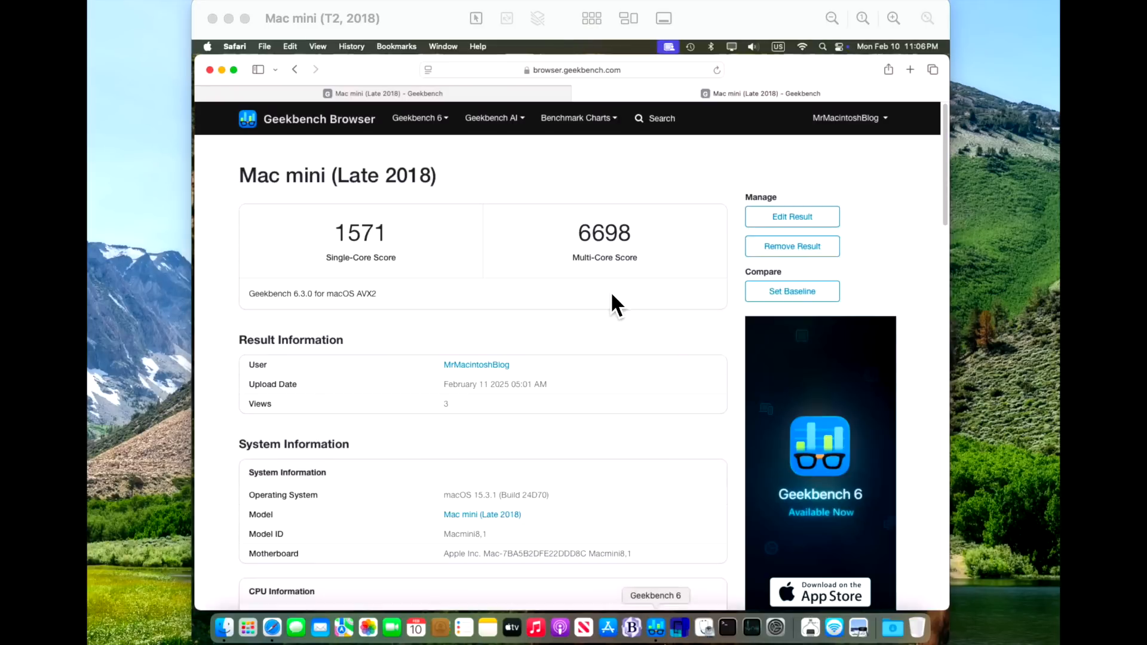
{"action": "mouse_move", "coordinate": [625, 322]}
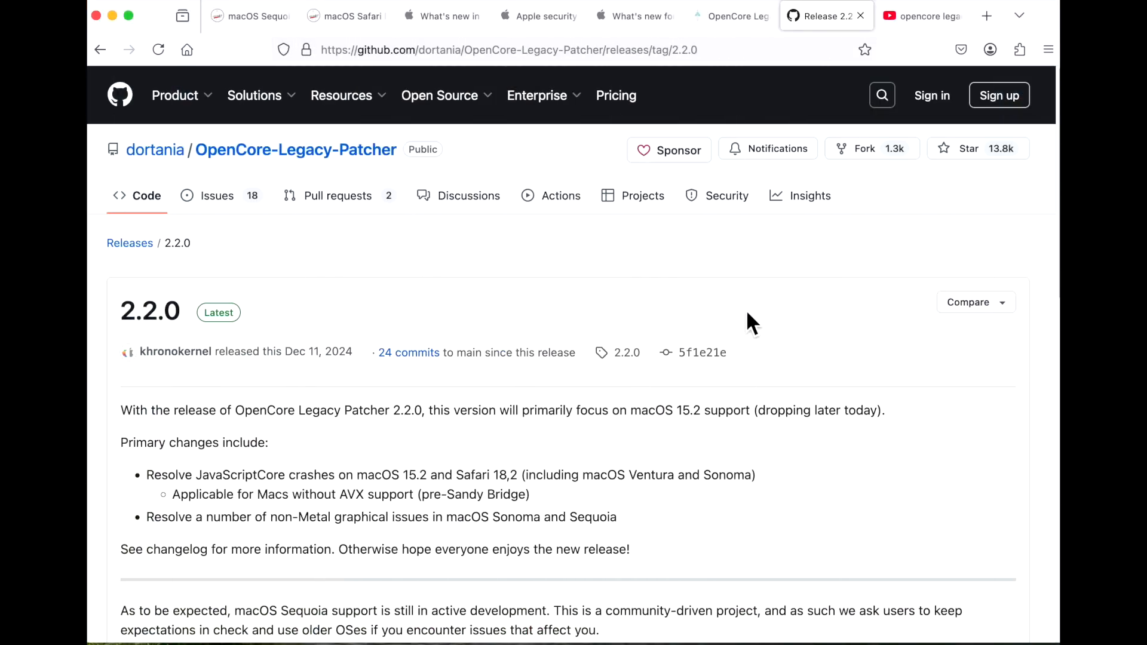
{"action": "mouse_move", "coordinate": [795, 338]}
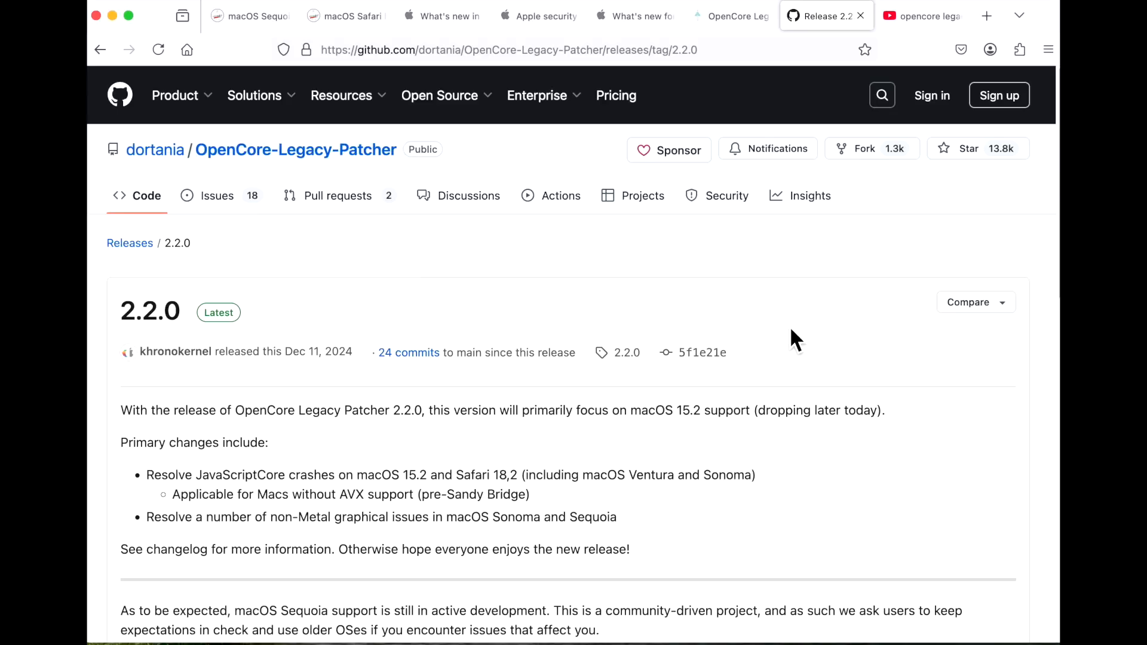
{"action": "mouse_move", "coordinate": [793, 344]}
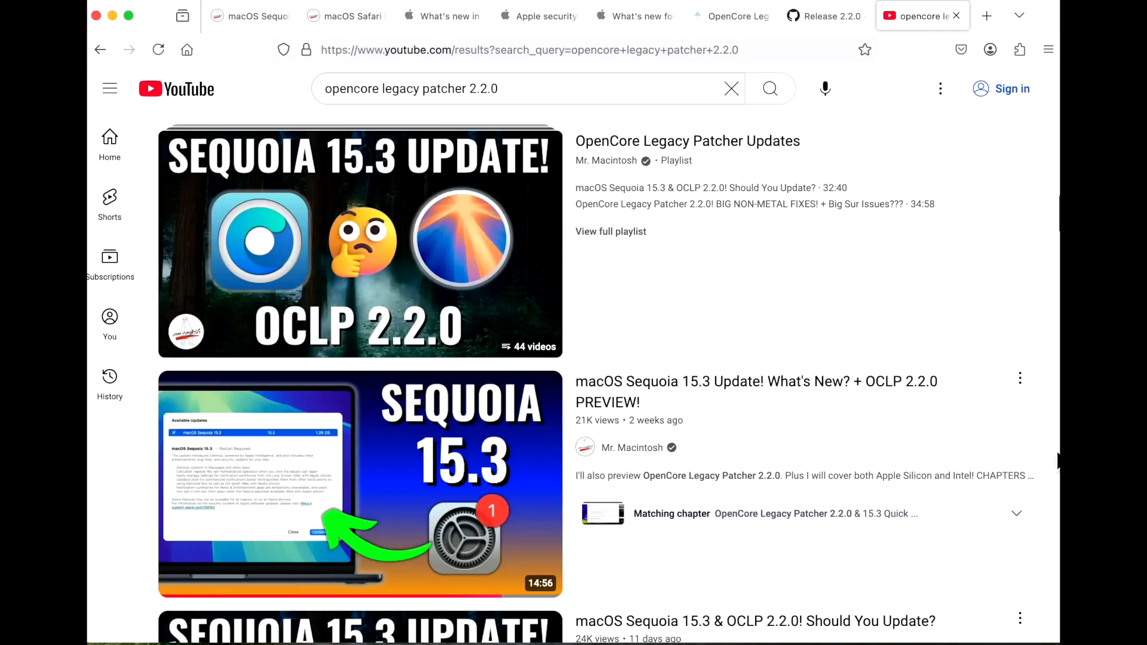
{"action": "mouse_move", "coordinate": [1054, 308]}
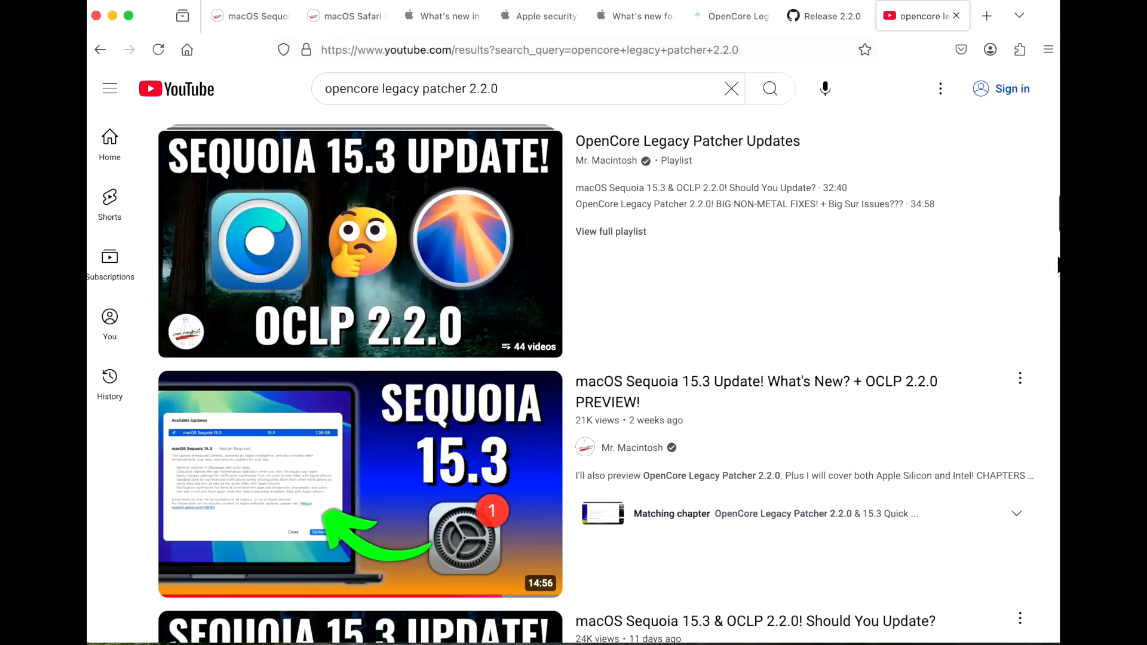
Return to the OpenCore Legacy Patcher 2.2.0 GitHub release page.
{"action": "left_click", "coordinate": [823, 15]}
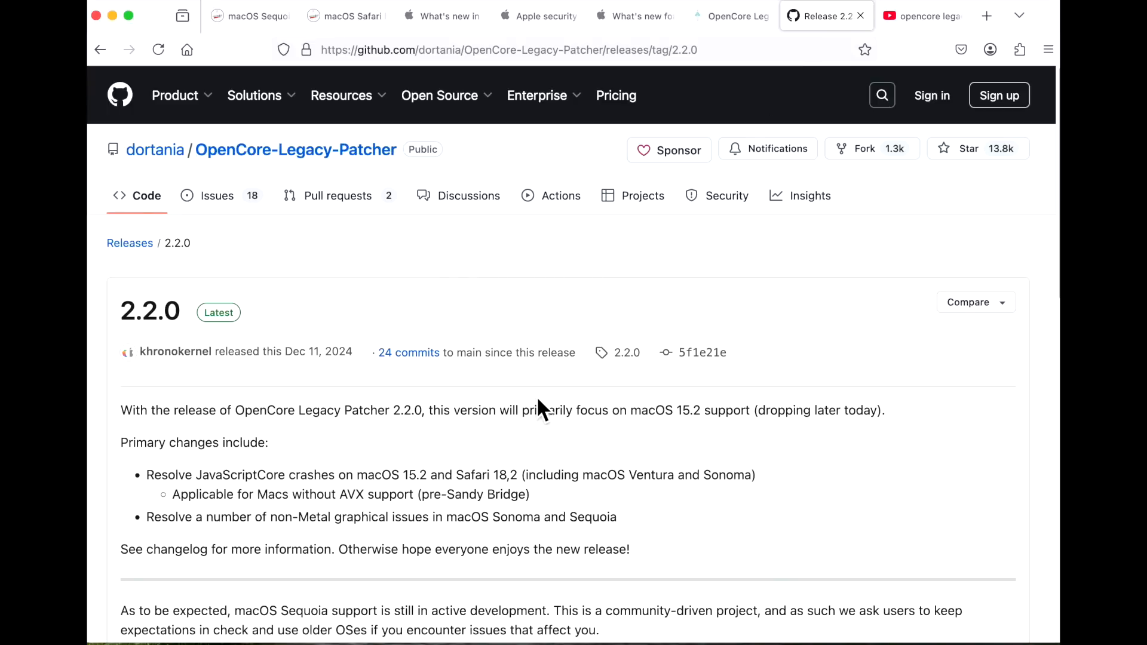
{"action": "mouse_move", "coordinate": [472, 552]}
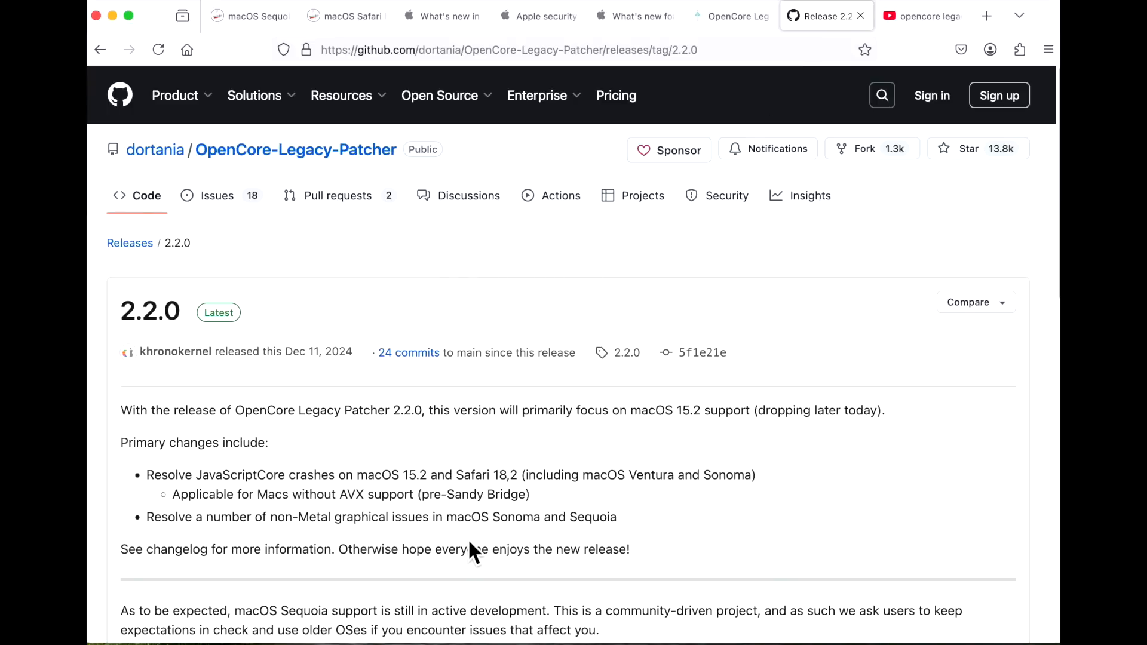
{"action": "mouse_move", "coordinate": [121, 25]}
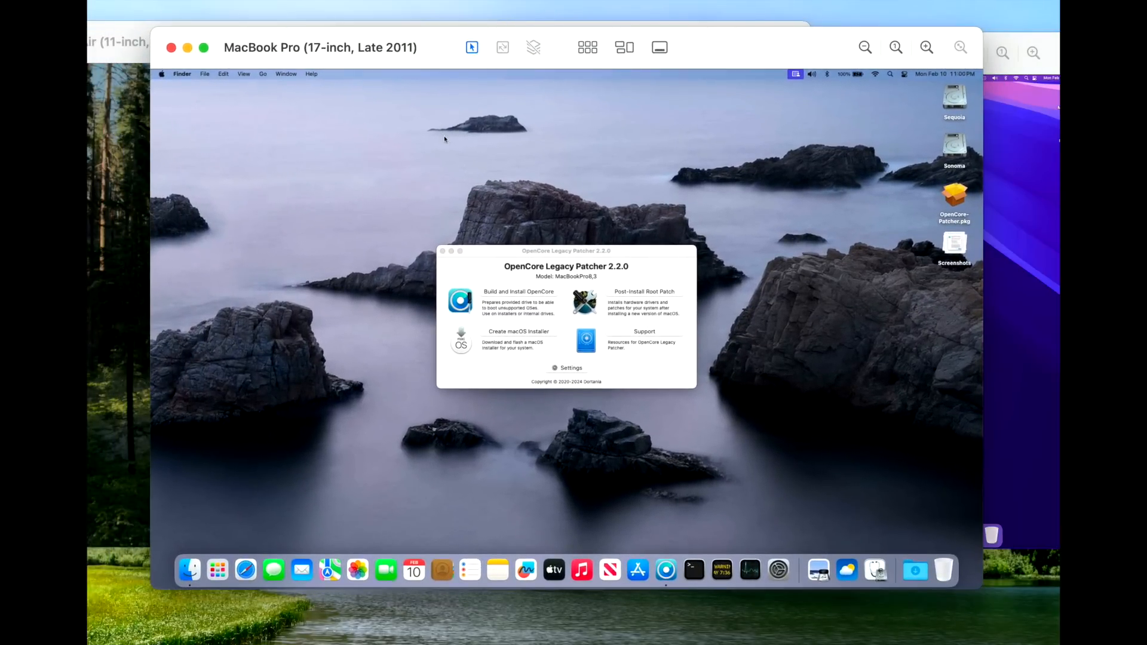
{"action": "mouse_move", "coordinate": [581, 173]}
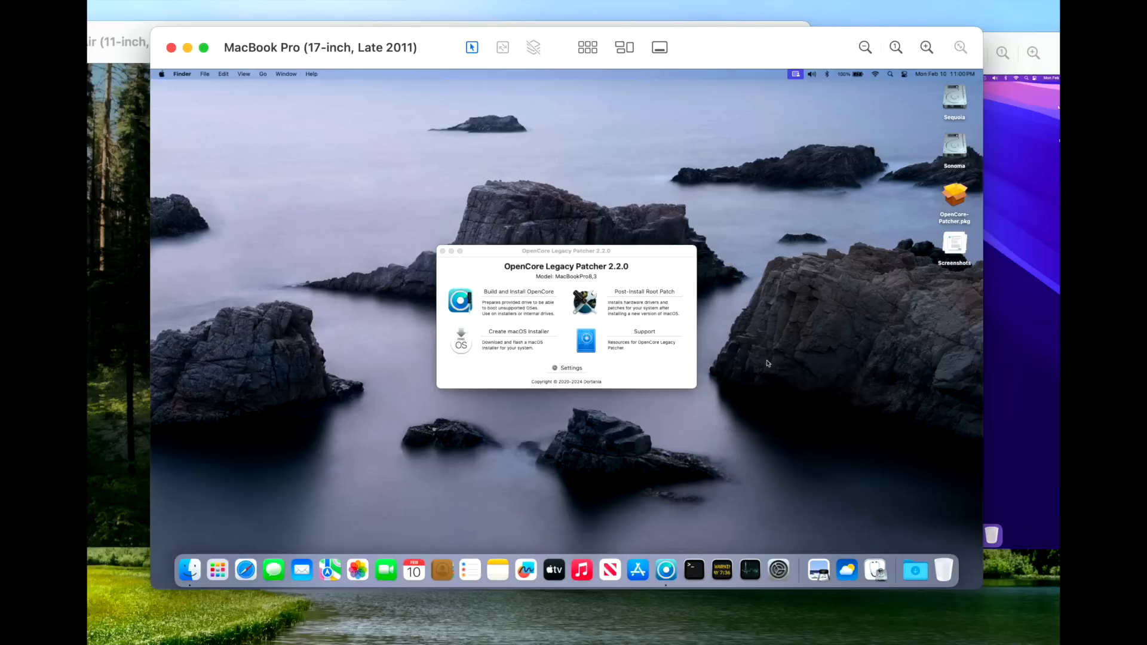
{"action": "mouse_move", "coordinate": [769, 404]}
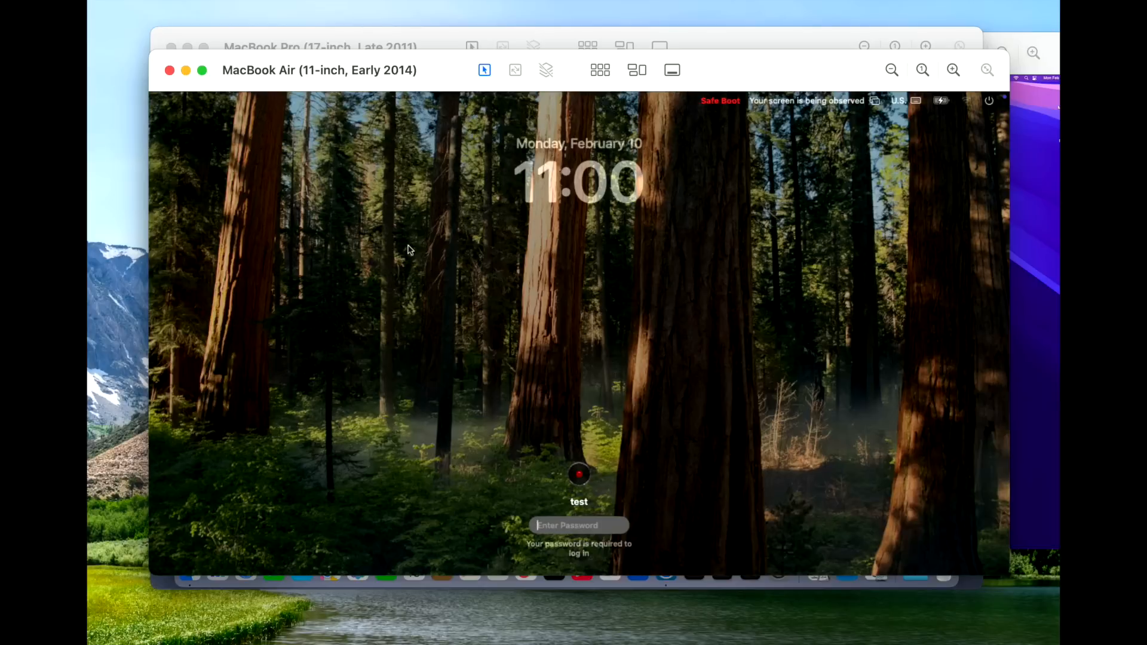
{"action": "mouse_move", "coordinate": [393, 254]}
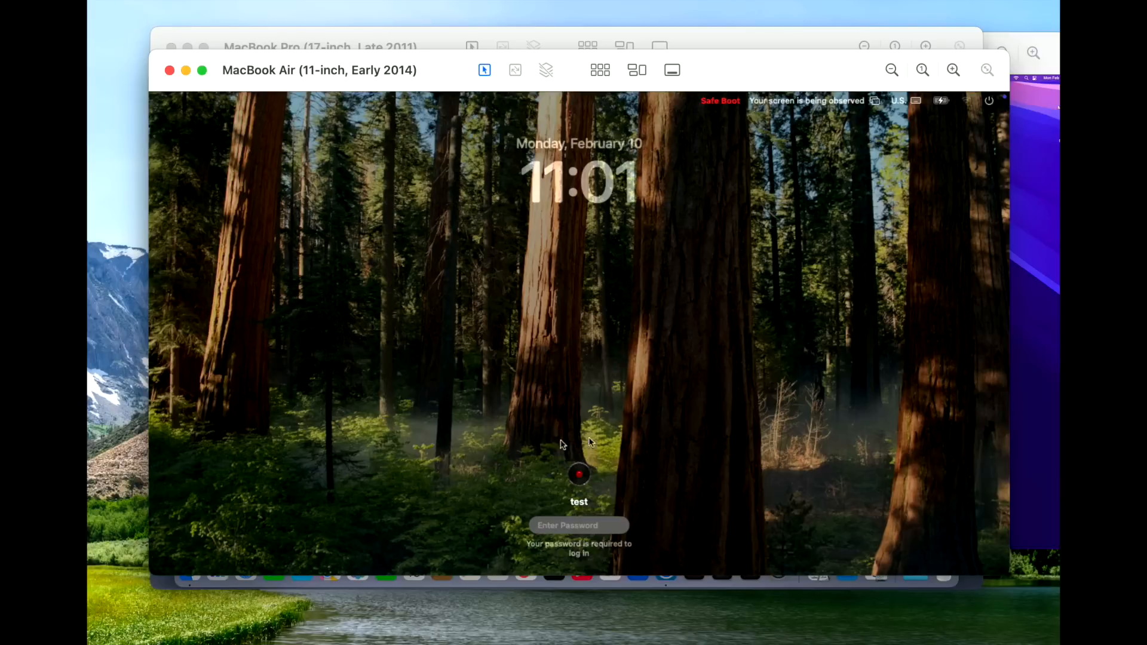
{"action": "mouse_move", "coordinate": [585, 413]}
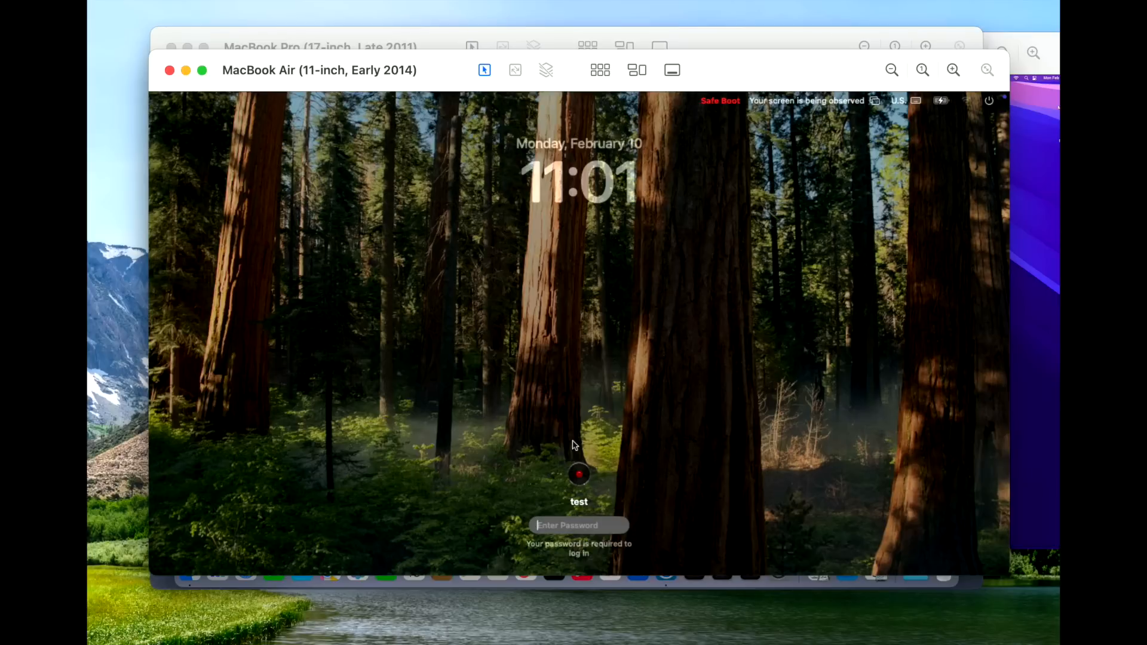
{"action": "mouse_move", "coordinate": [576, 439]}
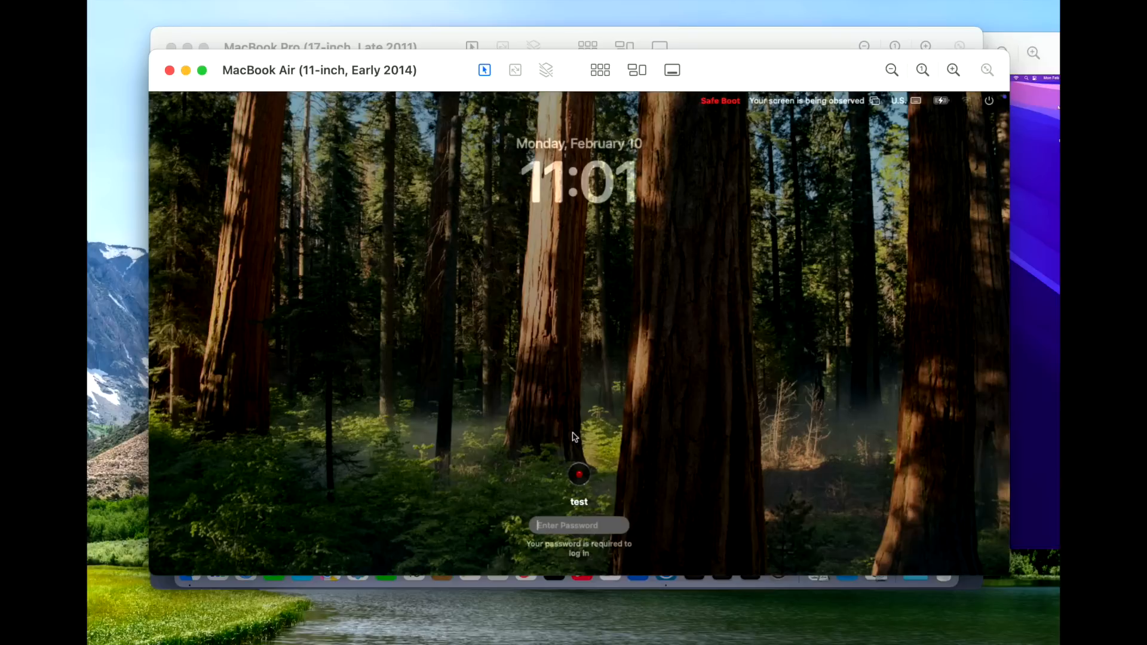
{"action": "mouse_move", "coordinate": [742, 113]}
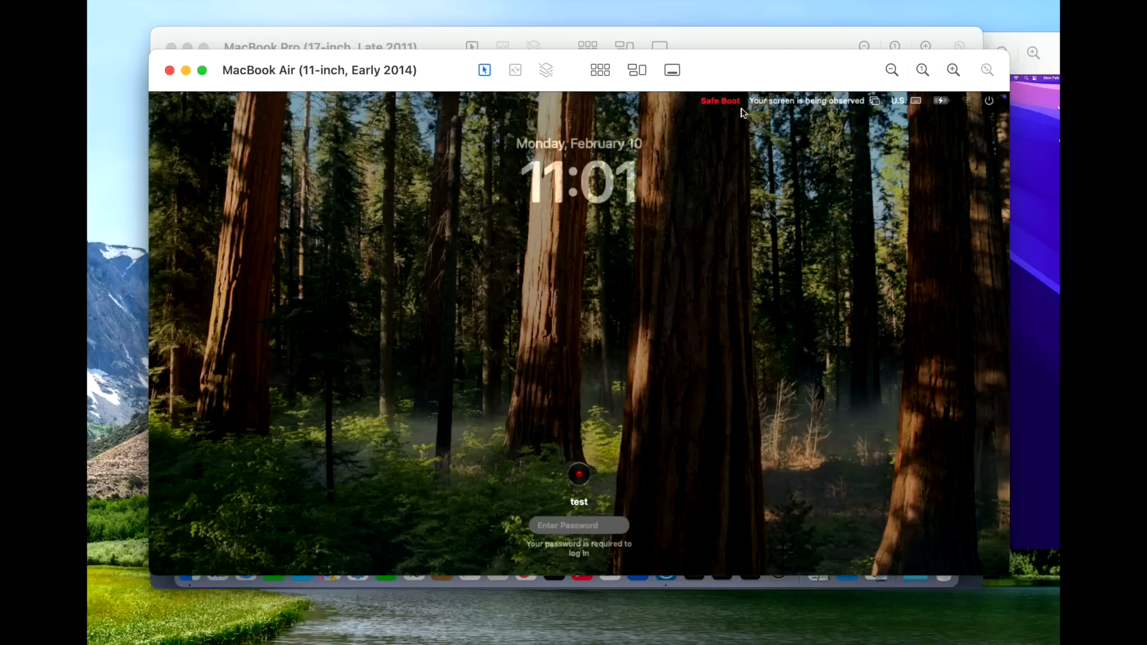
{"action": "mouse_move", "coordinate": [718, 118]}
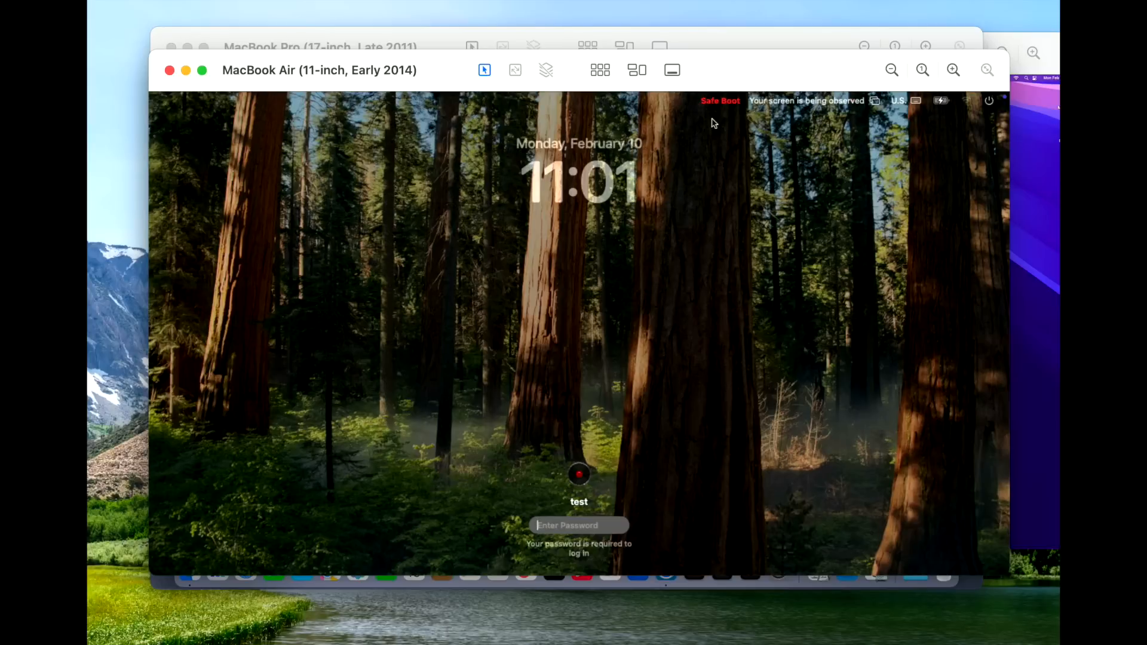
{"action": "mouse_move", "coordinate": [622, 338]}
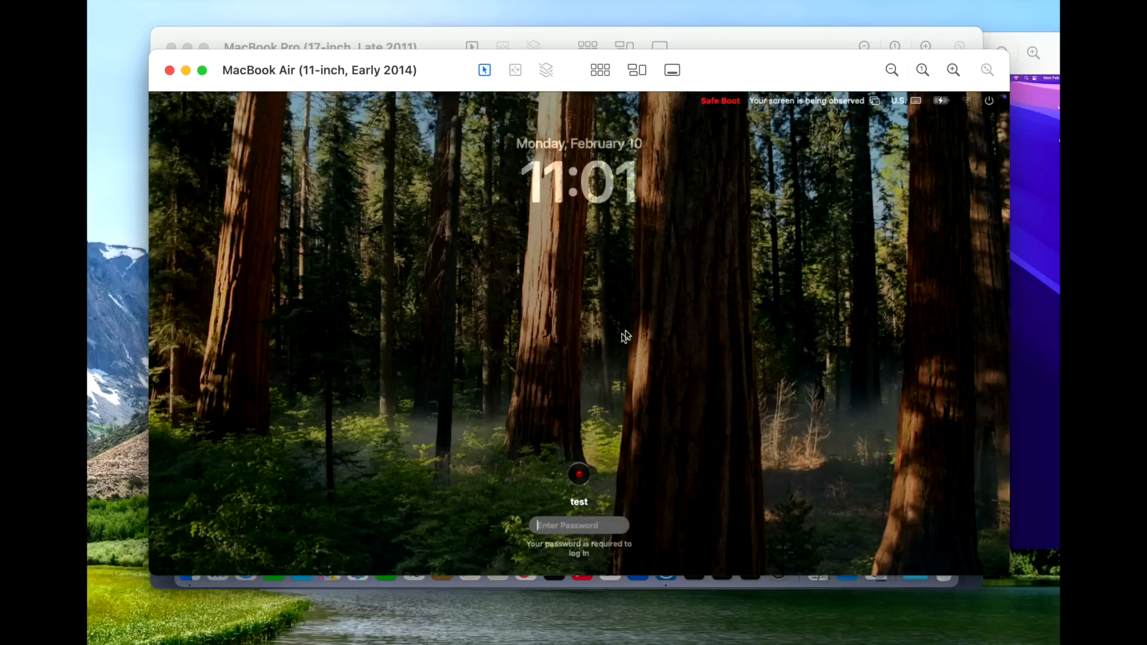
{"action": "mouse_move", "coordinate": [633, 331]}
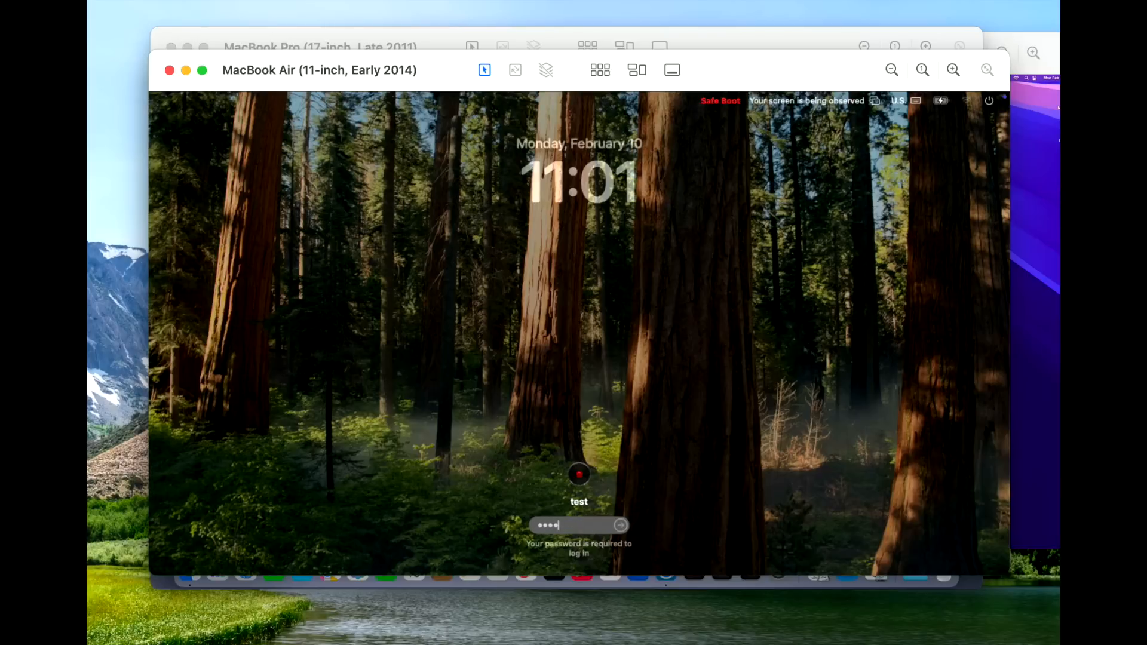
Submit the account password to log in to the MacBook Air from its Safe Boot lock screen.
{"action": "key", "text": "Return"}
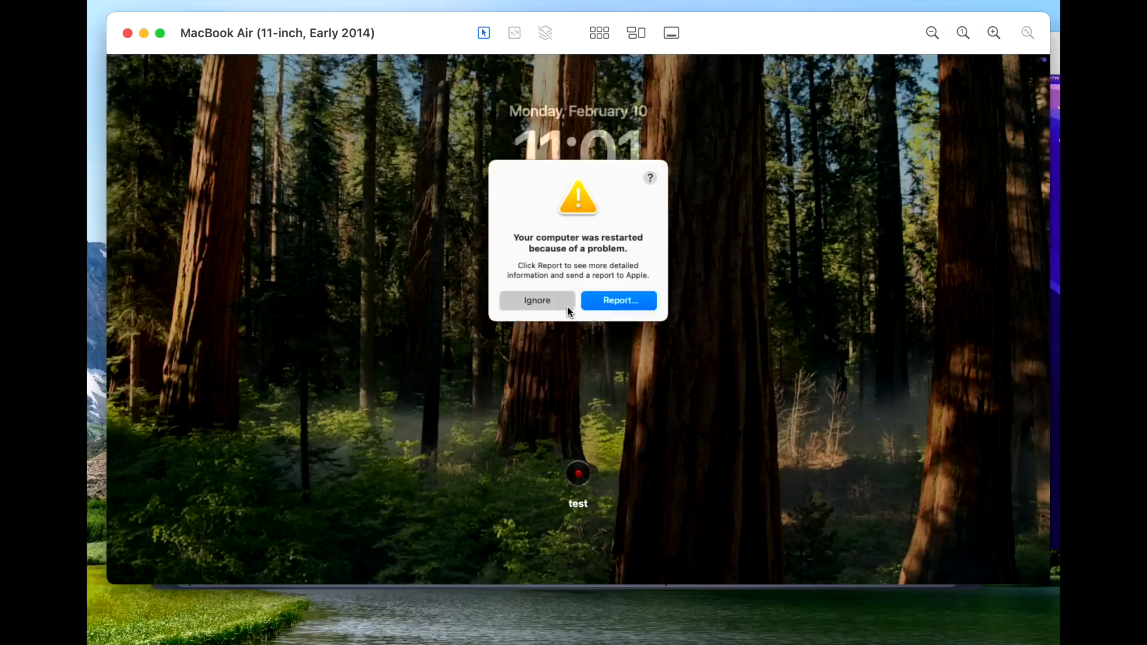
Dismiss the unexpected-restart alert and enter the password at the MacBook Air lock screen.
{"action": "left_click", "coordinate": [537, 299]}
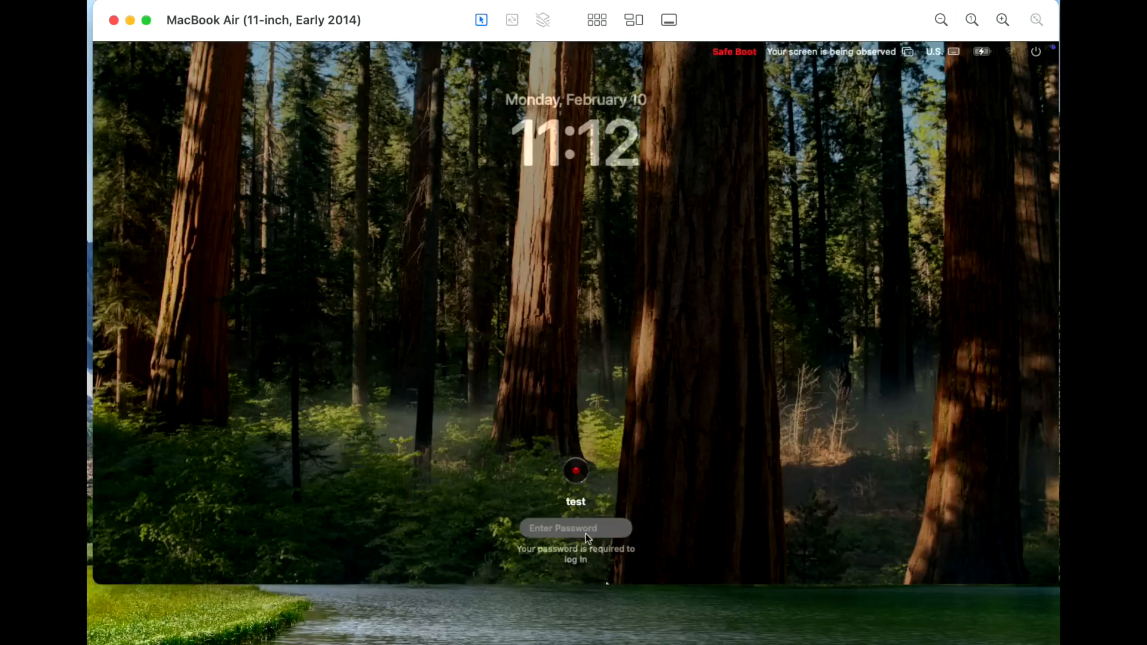
{"action": "type", "text": "••••"}
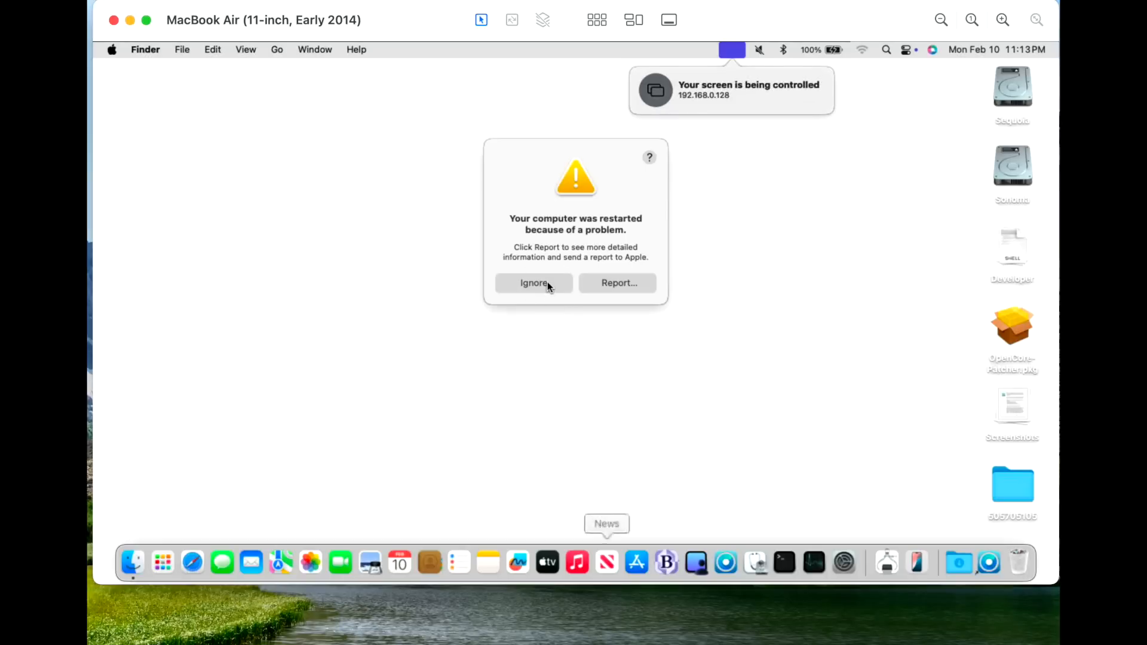
Ignore the restart-problem alert and launch OpenCore Legacy Patcher from the Dock.
{"action": "left_click", "coordinate": [533, 284]}
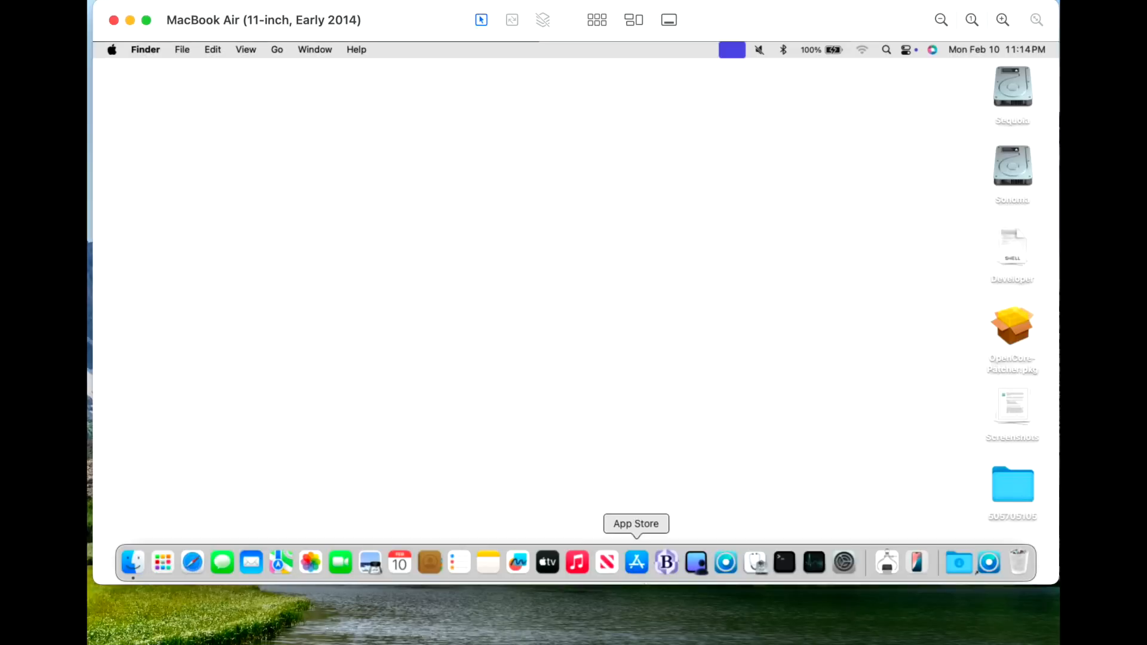
{"action": "mouse_move", "coordinate": [742, 540]}
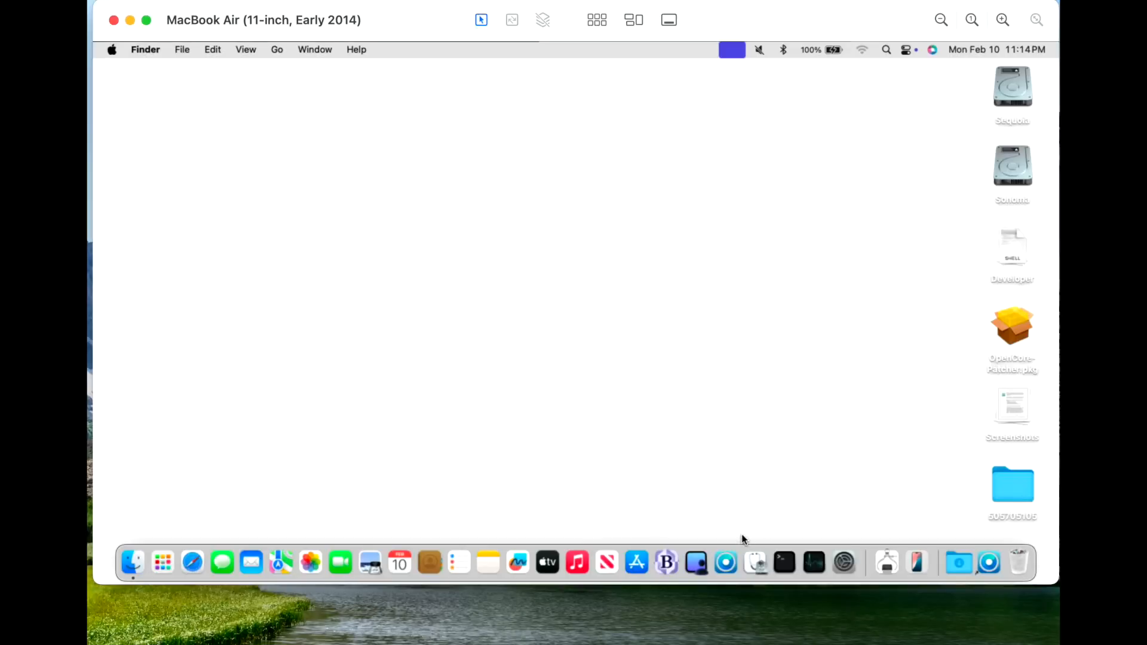
{"action": "mouse_move", "coordinate": [725, 562]}
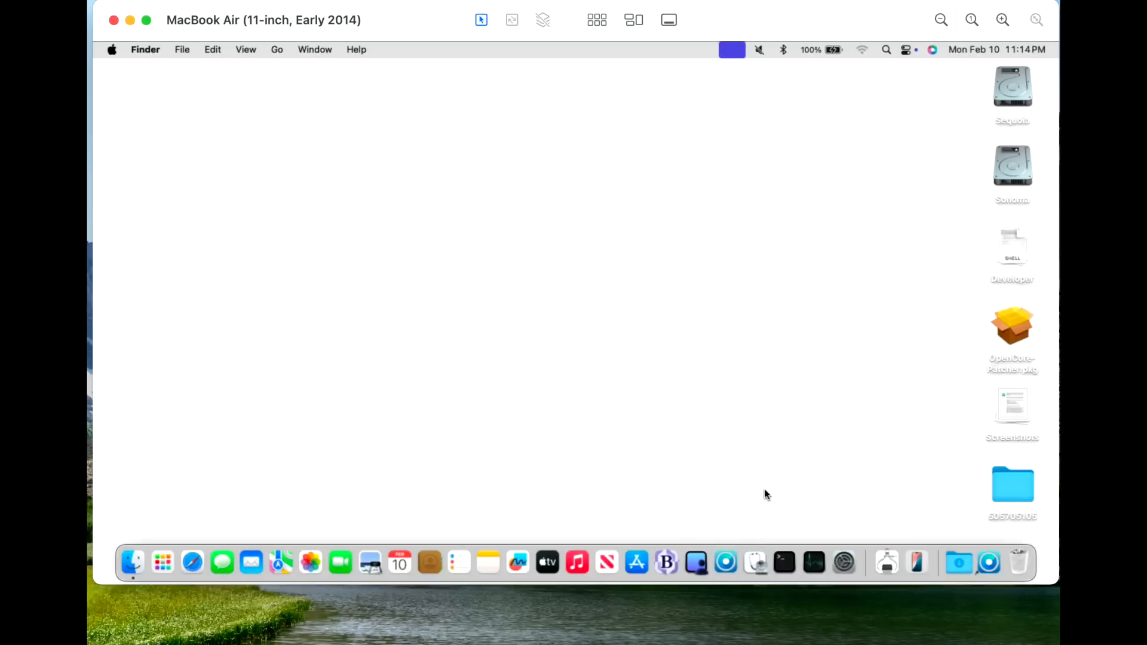
{"action": "left_click", "coordinate": [725, 562]}
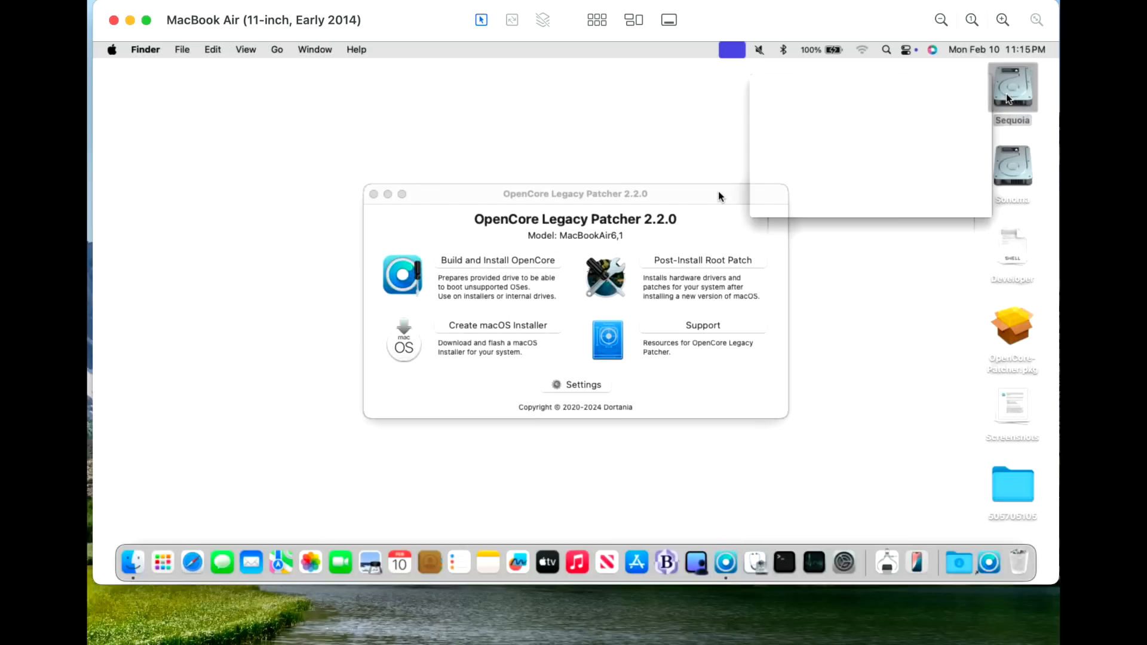
Move AppleIntelFramebufferAzul.kext and AppleIntelHD5000Graphics.kext from Sequoia/Library/Extensions to the Trash, authorising with the password.
{"action": "double_click", "coordinate": [1012, 86]}
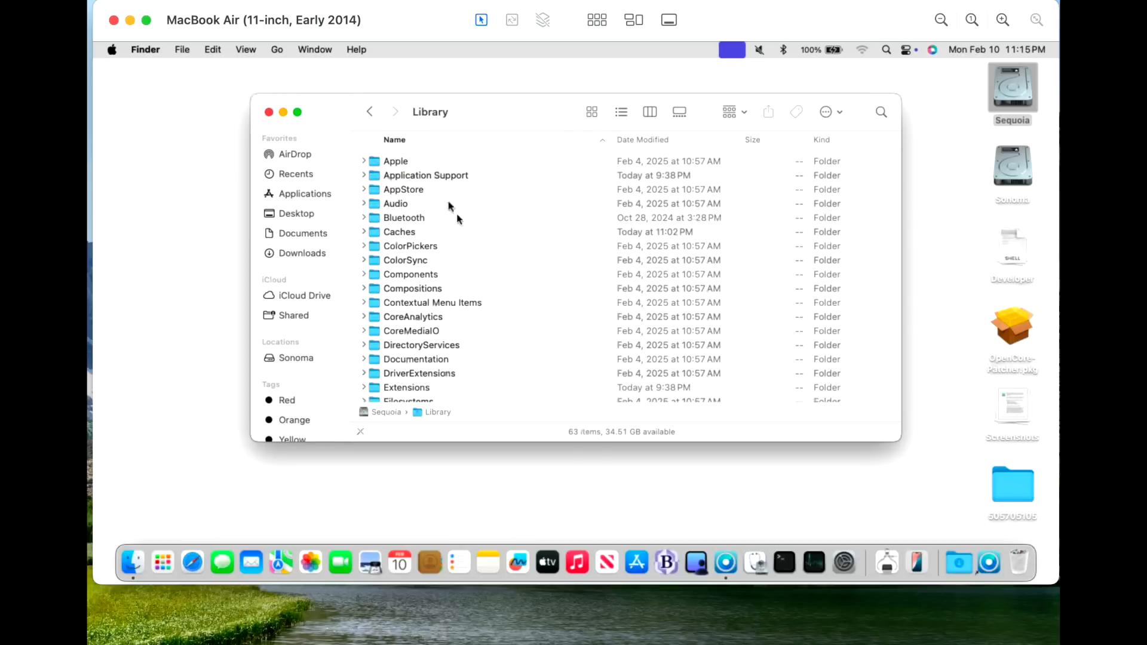
{"action": "double_click", "coordinate": [406, 387]}
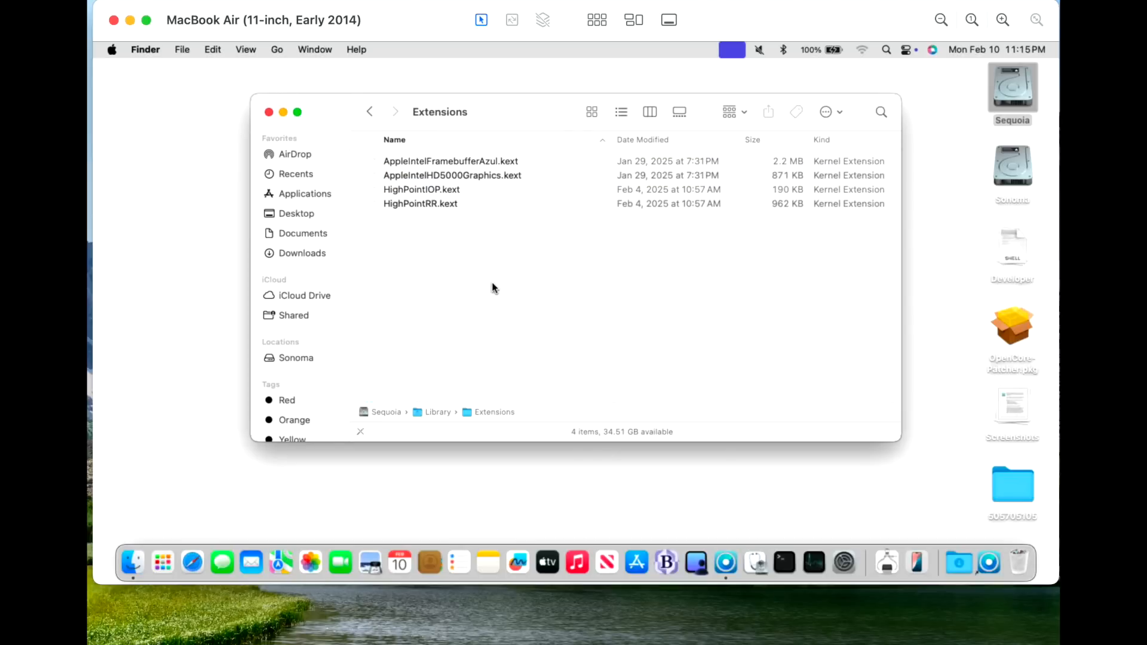
{"action": "mouse_move", "coordinate": [483, 196]}
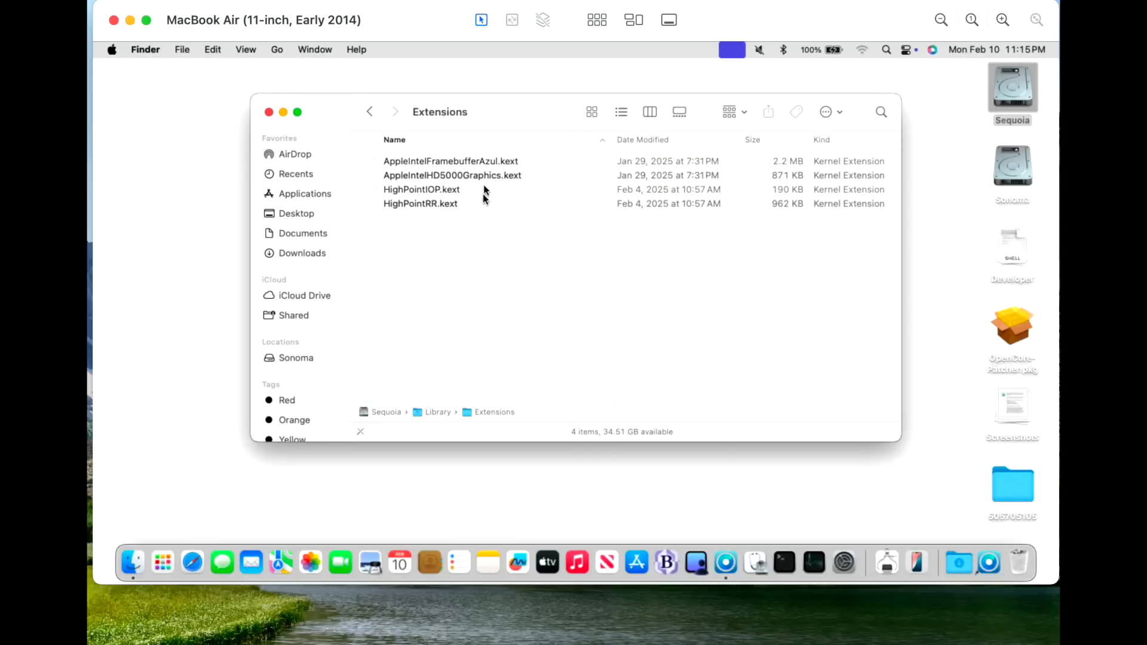
{"action": "left_click", "coordinate": [452, 175]}
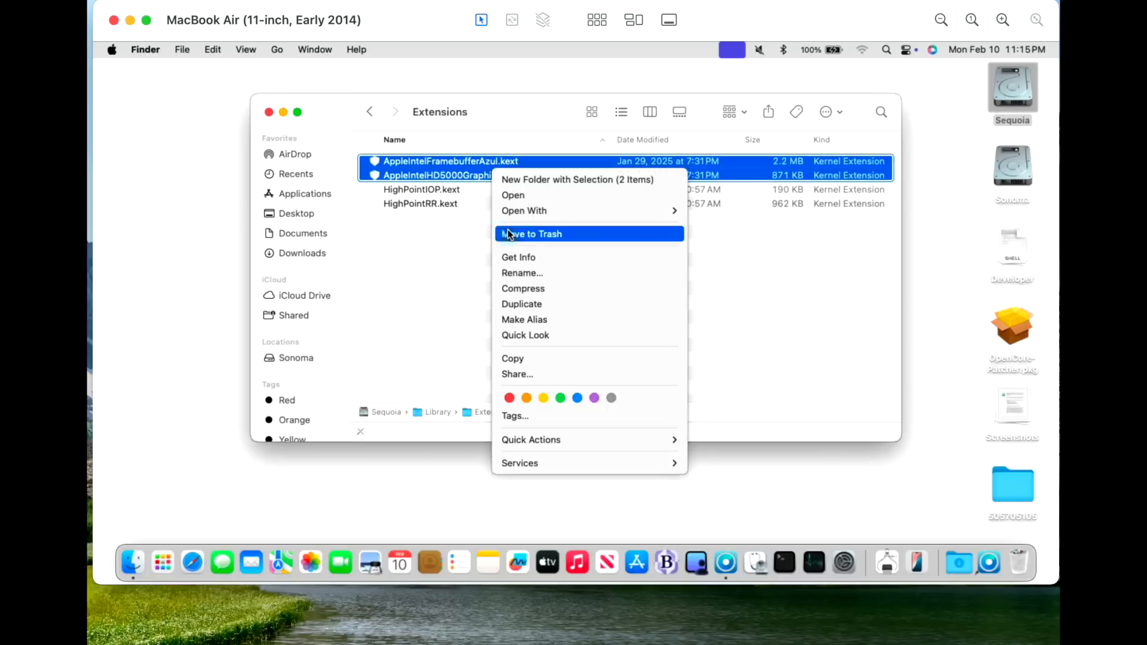
{"action": "left_click", "coordinate": [532, 233]}
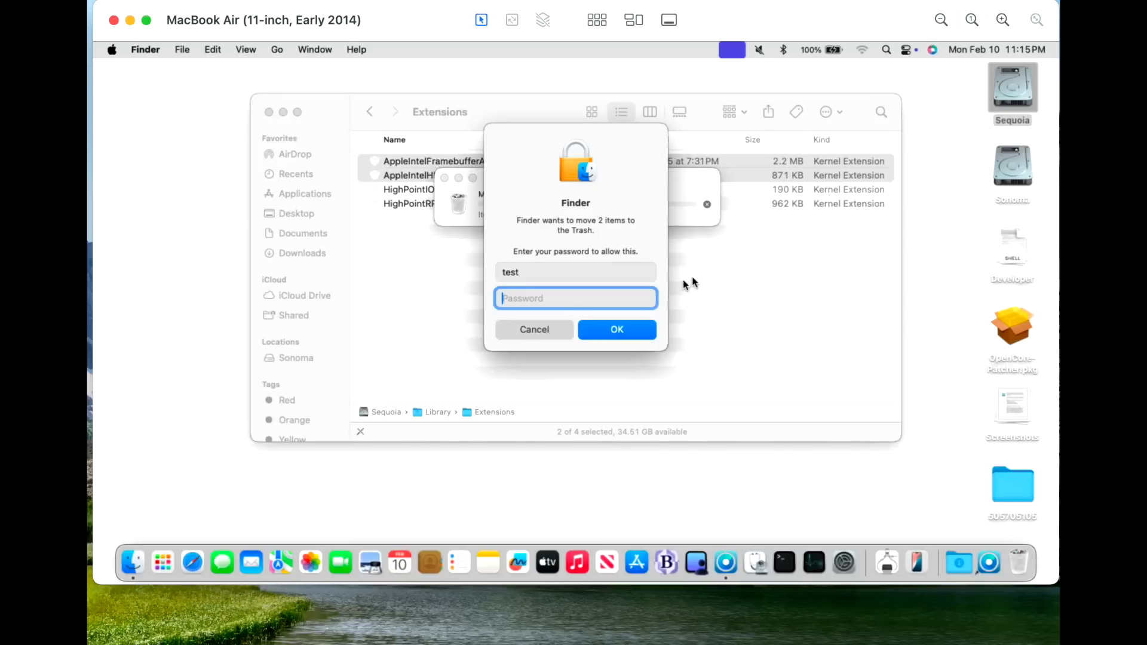
{"action": "type", "text": "••••"}
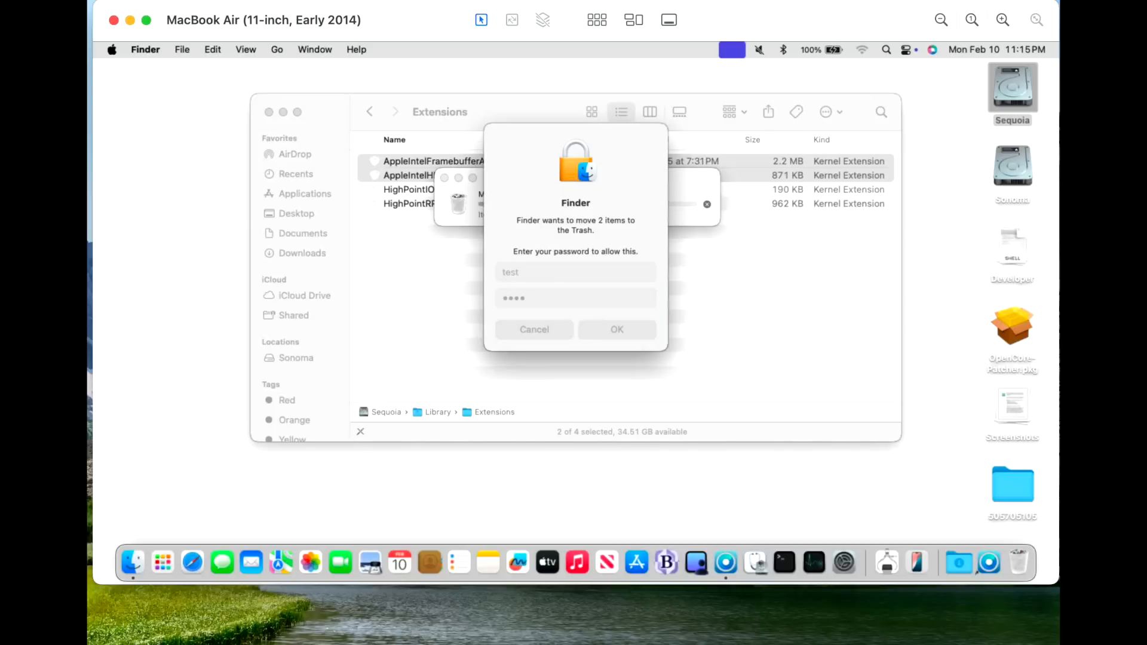
{"action": "left_click", "coordinate": [617, 330]}
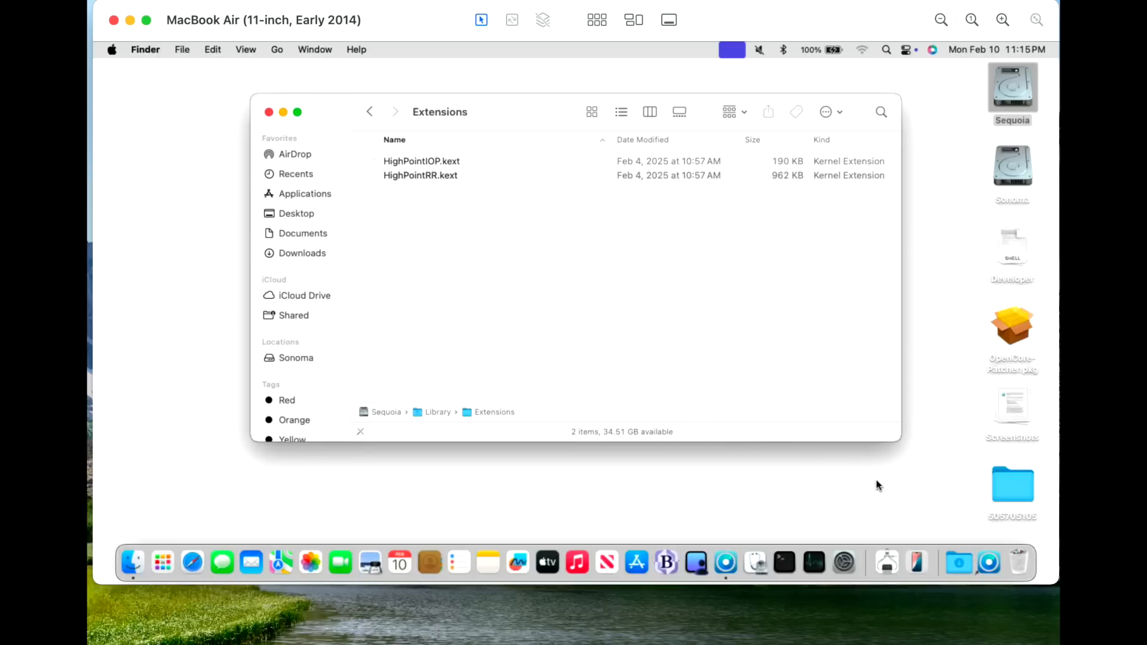
Restart the MacBook Air via Apple menu > Restart and confirm.
{"action": "left_click", "coordinate": [112, 49]}
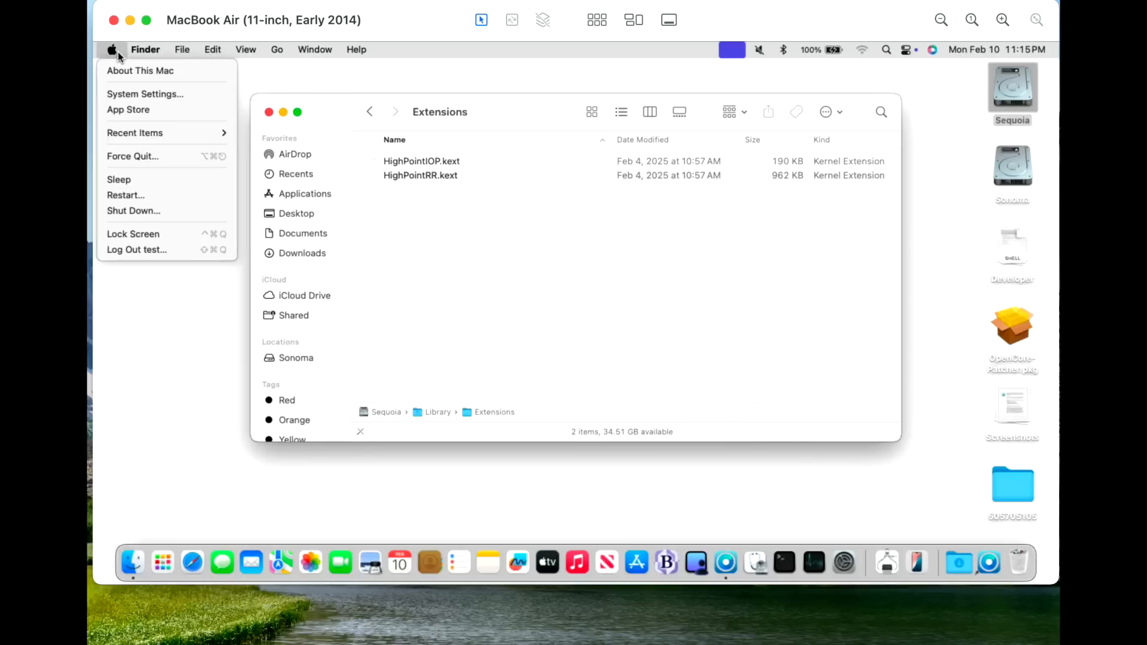
{"action": "left_click", "coordinate": [125, 195]}
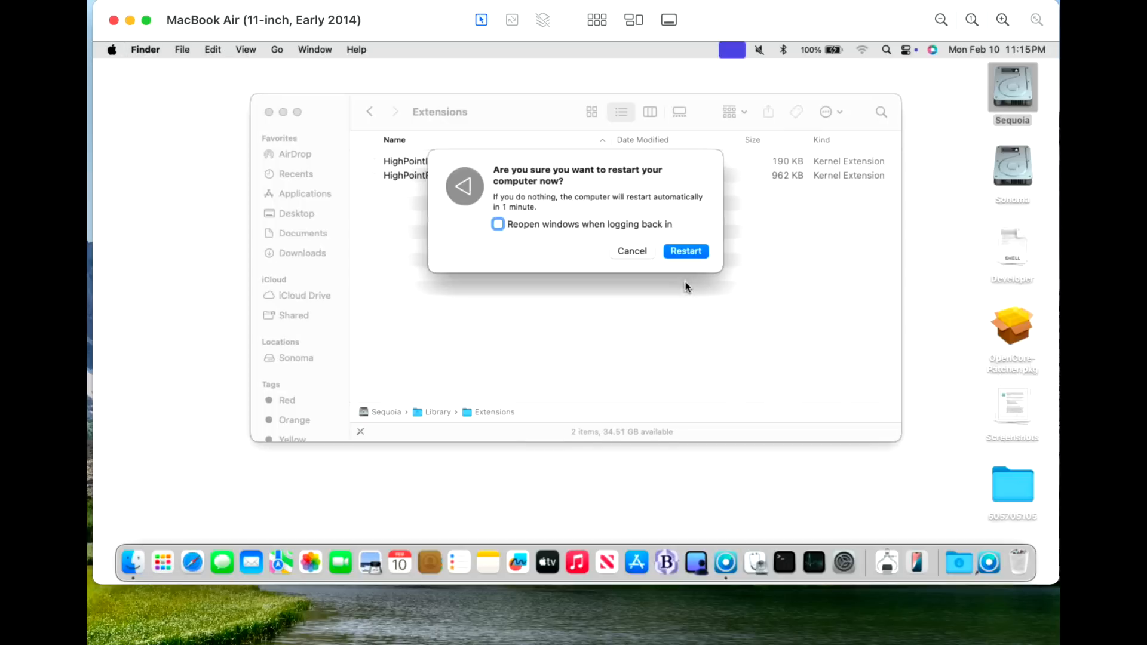
{"action": "left_click", "coordinate": [686, 251]}
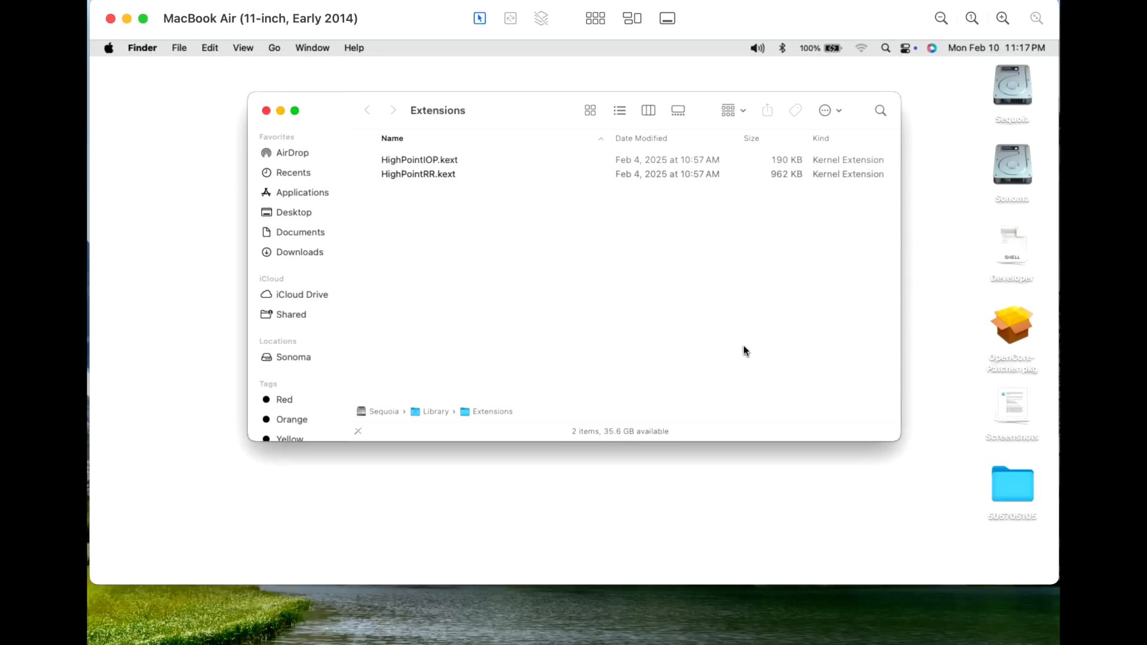
{"action": "mouse_move", "coordinate": [748, 346]}
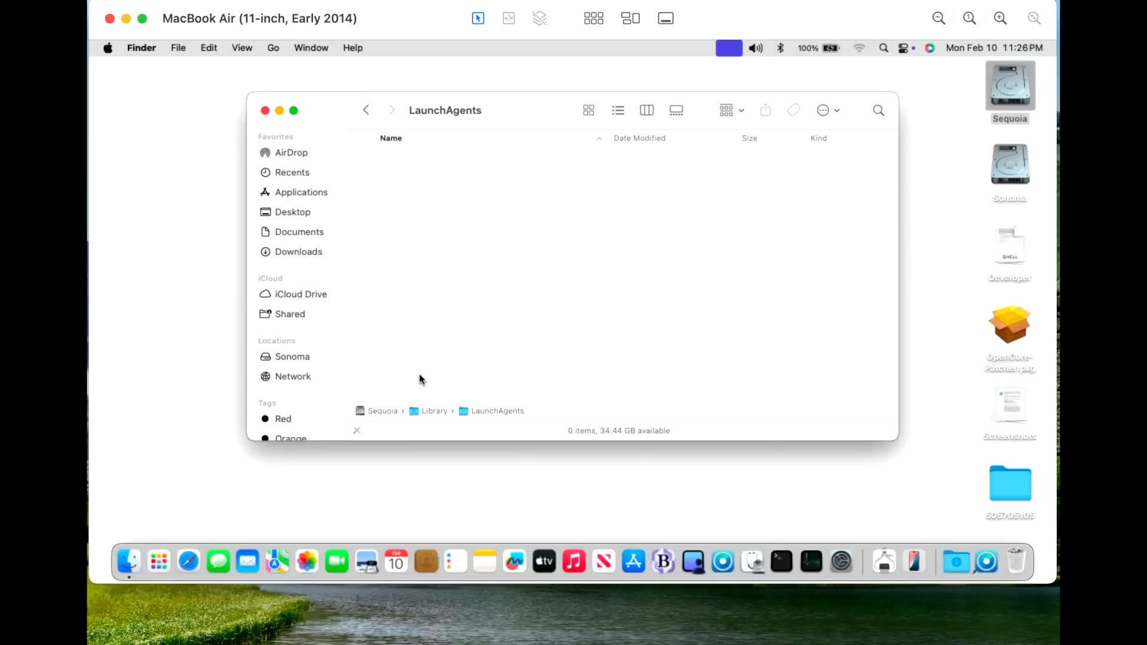
Go up to Library and open the LaunchDaemons folder.
{"action": "left_click", "coordinate": [366, 110]}
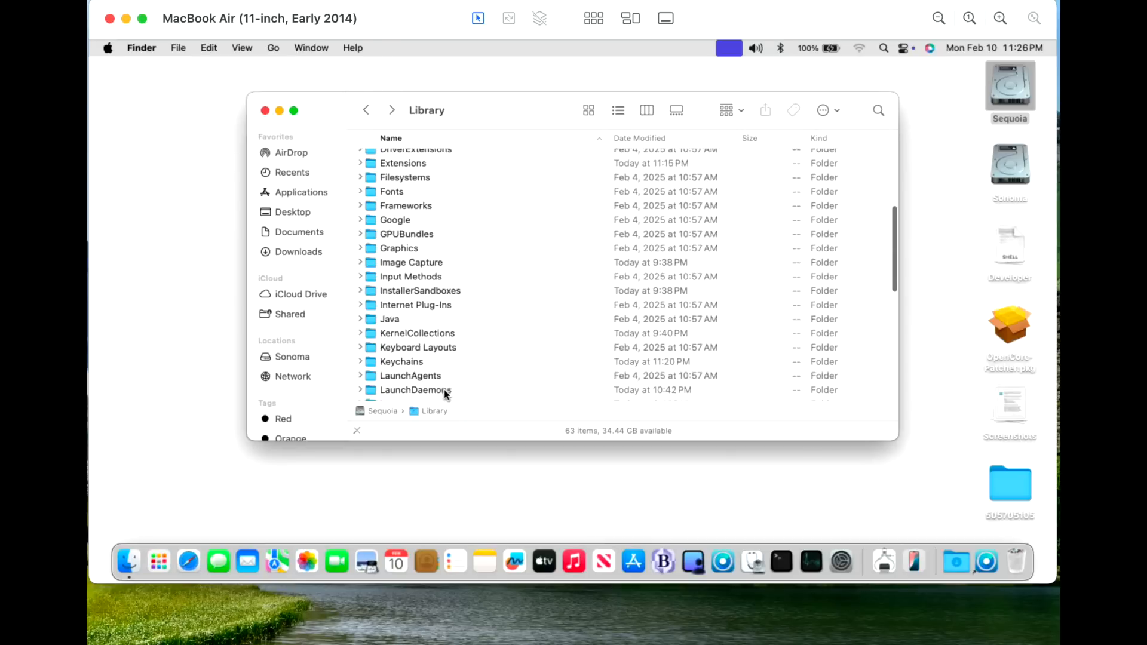
{"action": "double_click", "coordinate": [416, 390]}
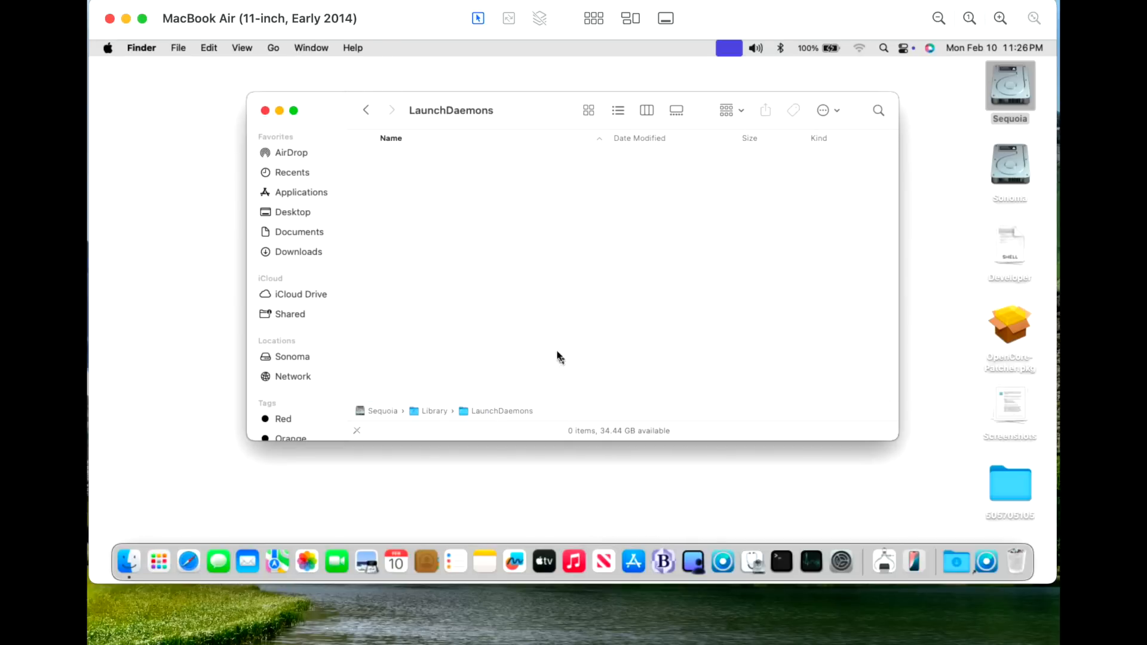
{"action": "mouse_move", "coordinate": [722, 561]}
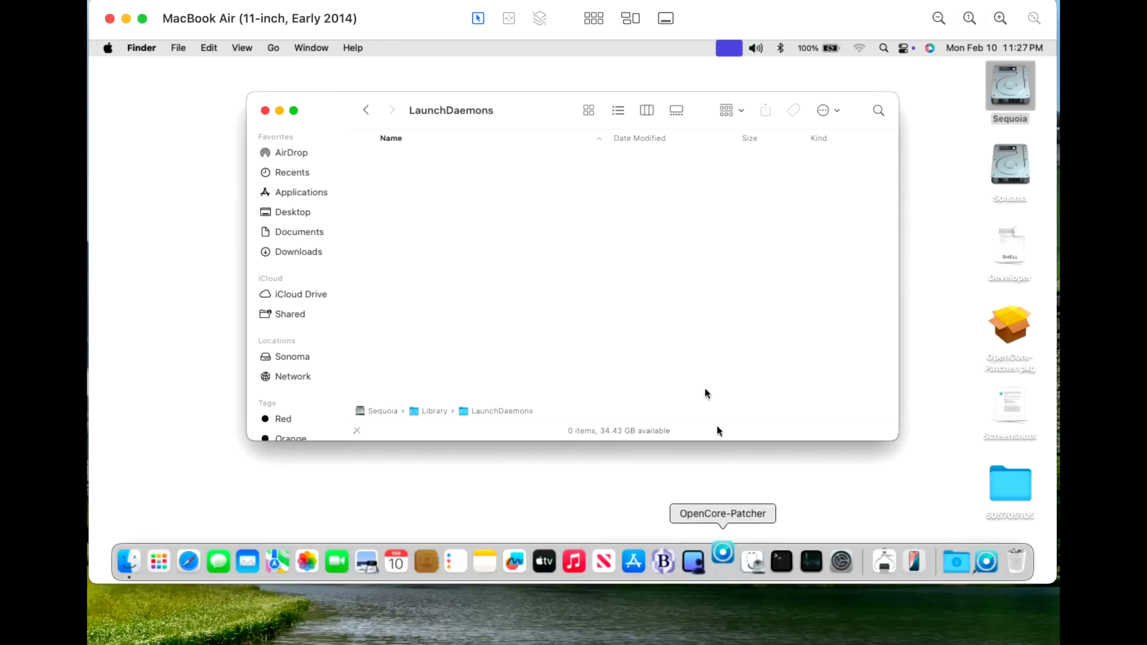
Bring up OpenCore Legacy Patcher, choose Post-Install Root Patch and start root patching.
{"action": "left_click", "coordinate": [722, 561]}
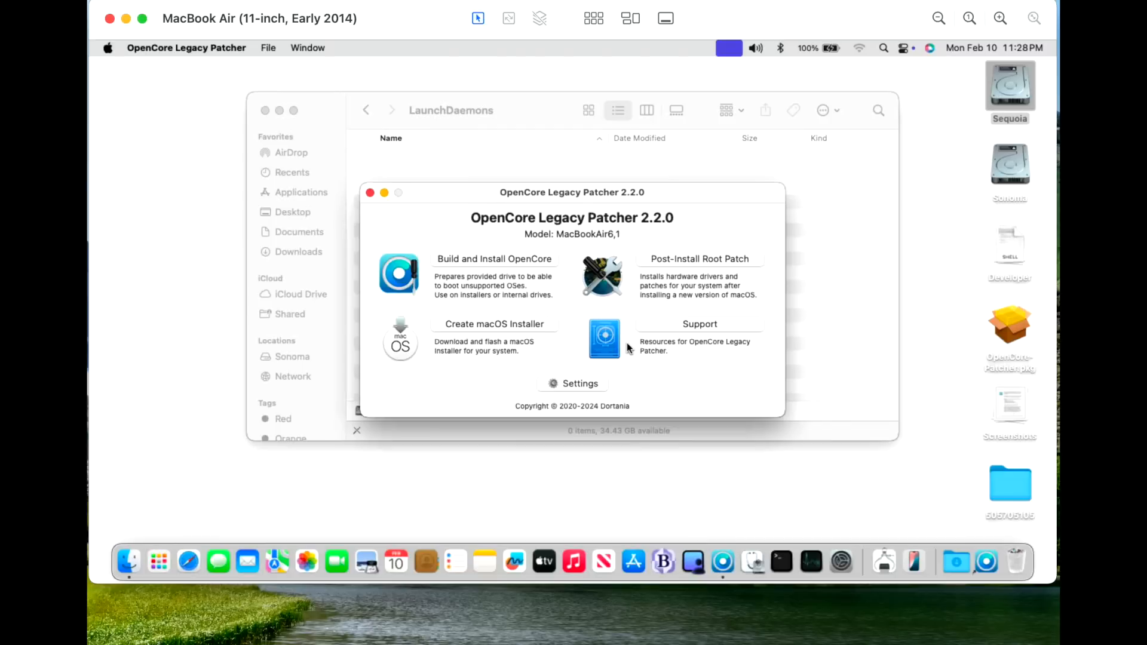
{"action": "mouse_move", "coordinate": [695, 268]}
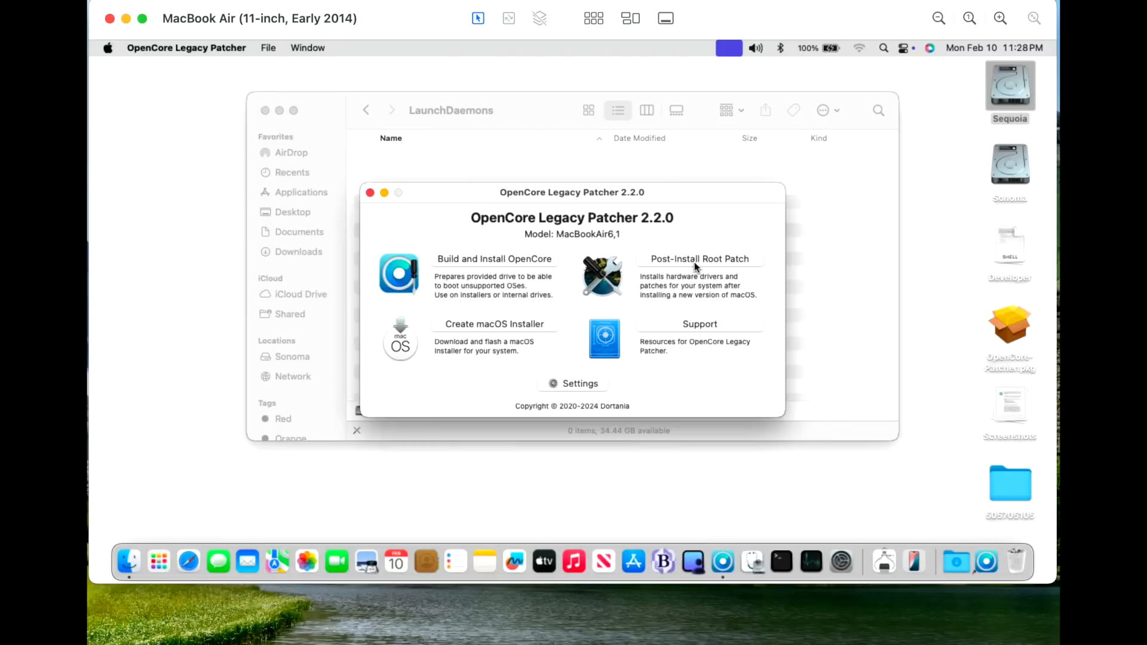
{"action": "left_click", "coordinate": [699, 258]}
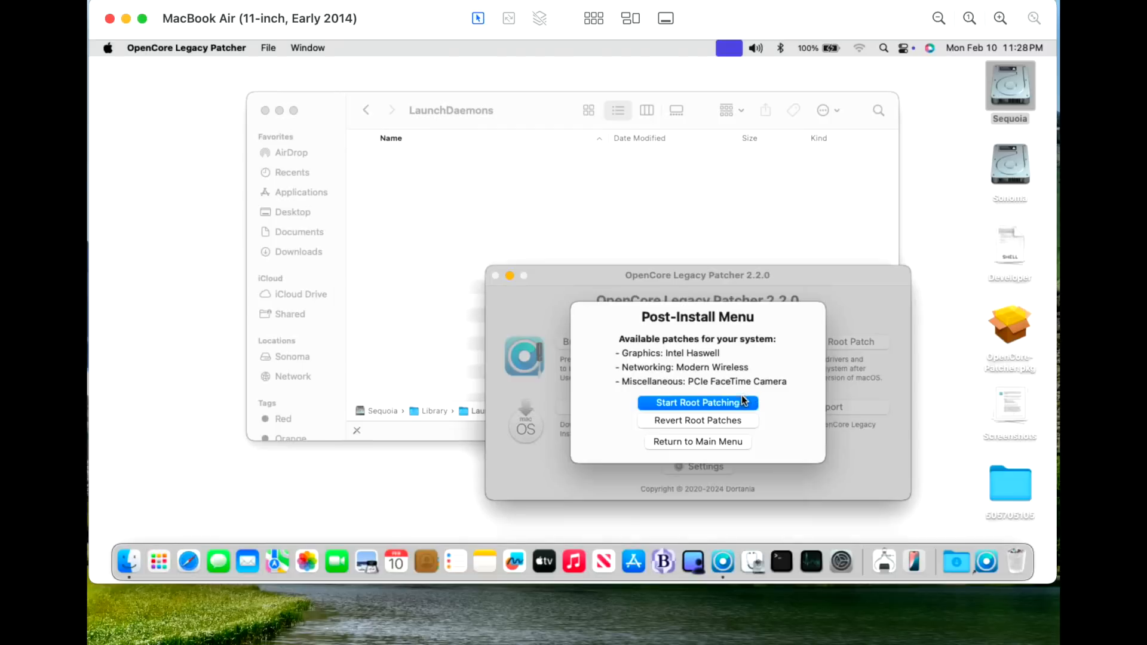
{"action": "left_click", "coordinate": [697, 403]}
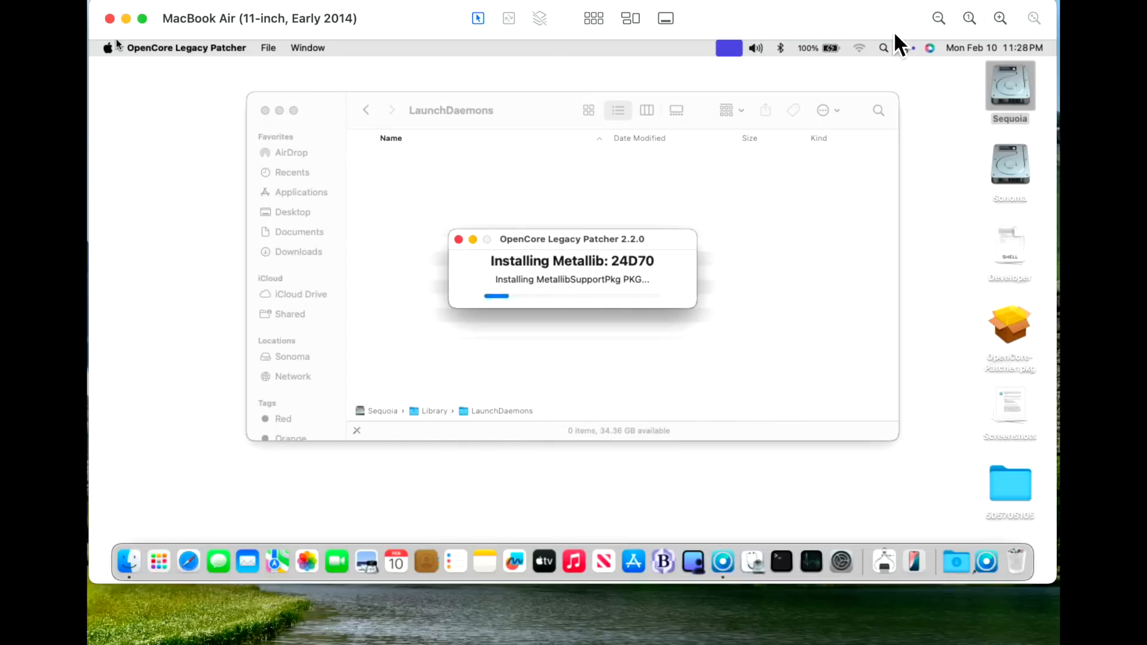
{"action": "left_click", "coordinate": [860, 48]}
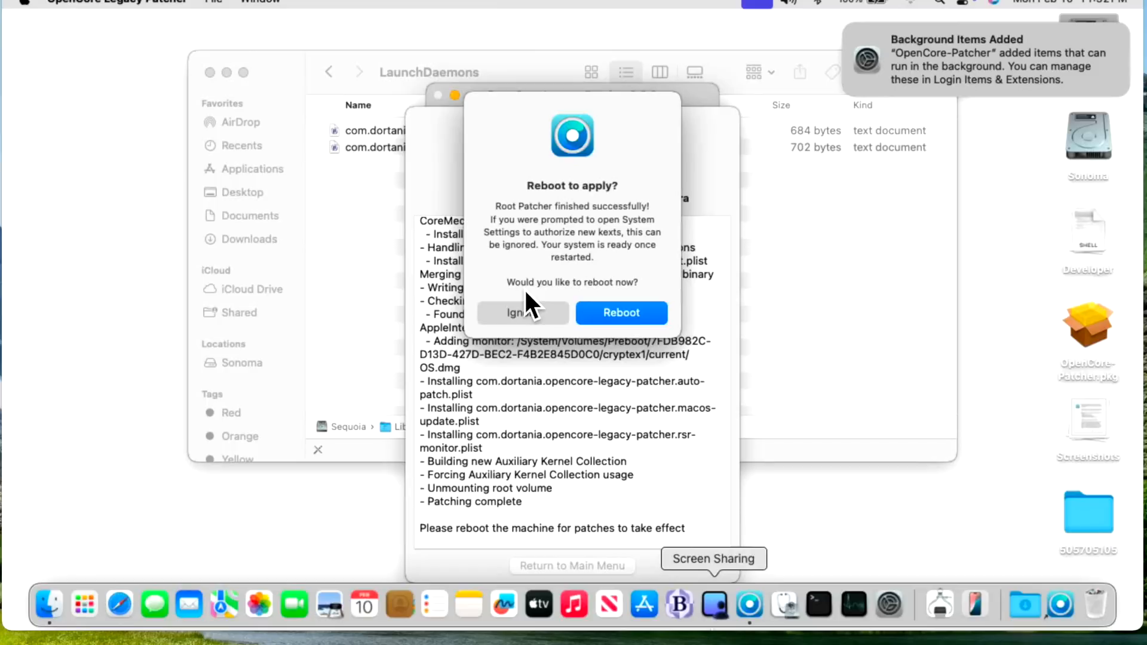
{"action": "mouse_move", "coordinate": [380, 179]}
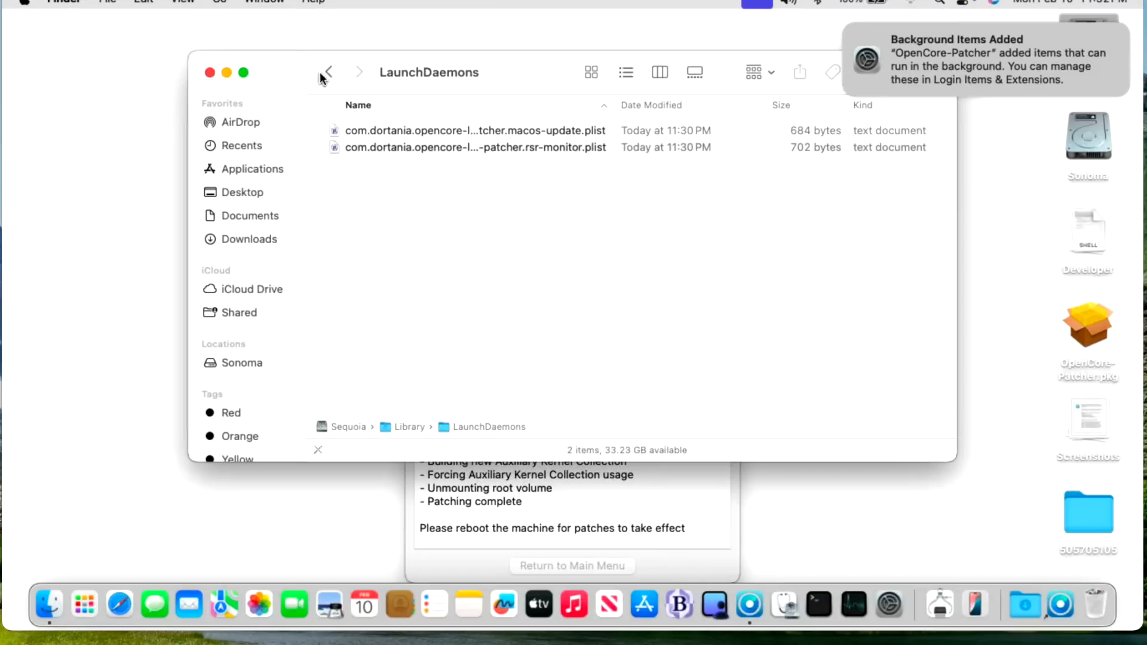
Quick Look the auto-patch plist in Library/LaunchAgents, then accept rebooting to apply the patches.
{"action": "left_click", "coordinate": [328, 71]}
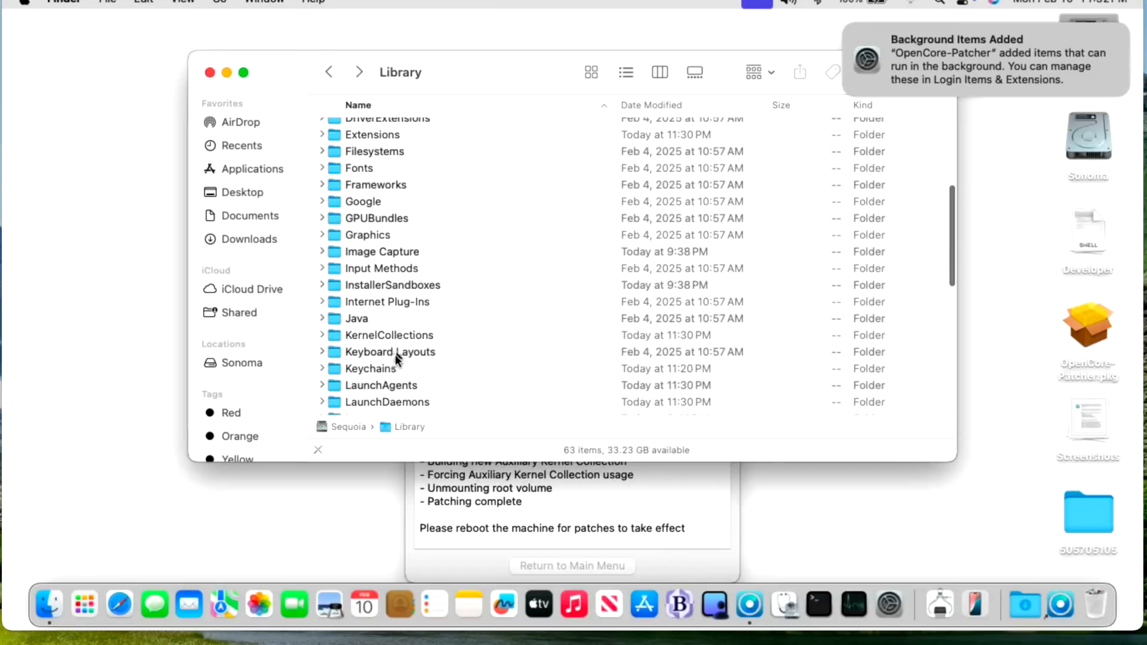
{"action": "double_click", "coordinate": [380, 386]}
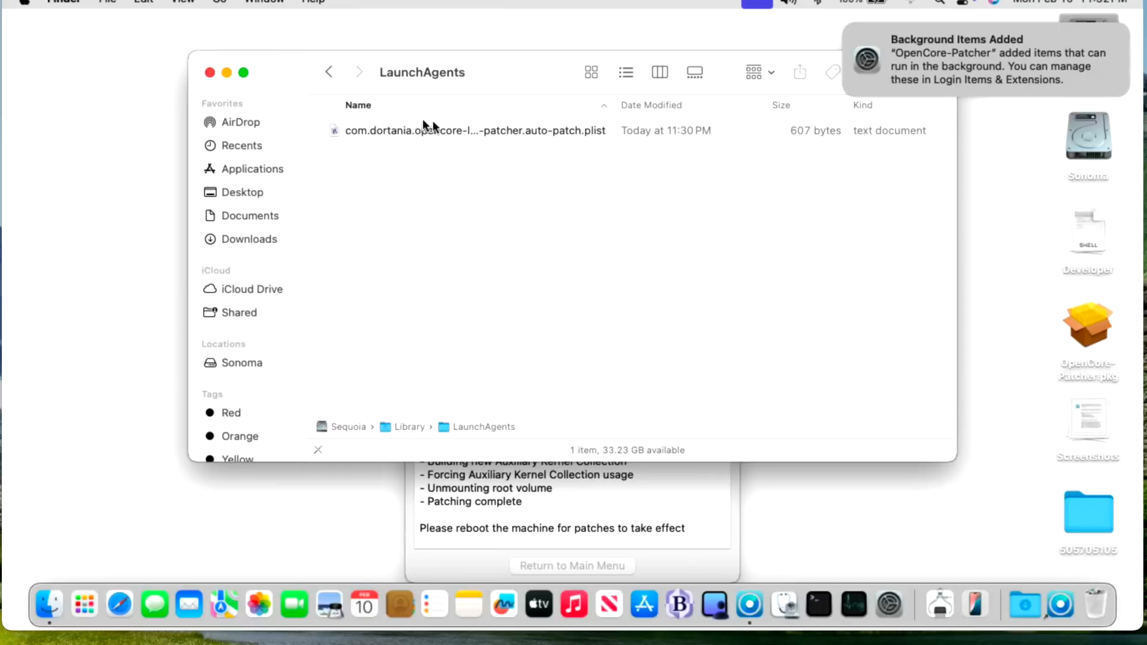
{"action": "left_click", "coordinate": [475, 130]}
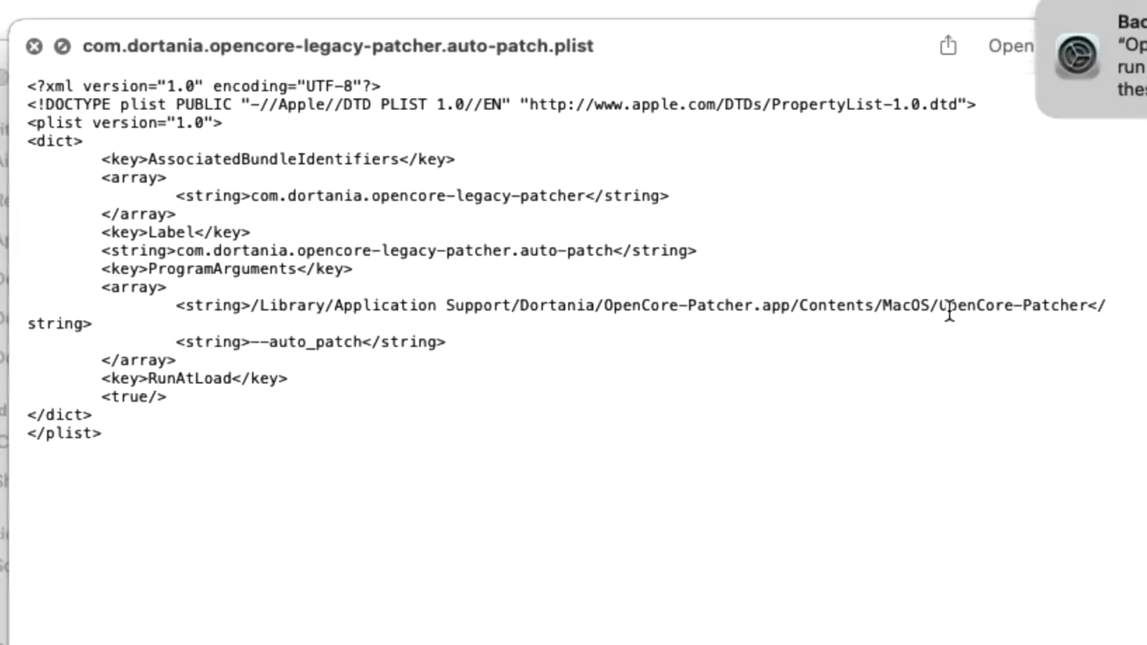
{"action": "mouse_move", "coordinate": [318, 359]}
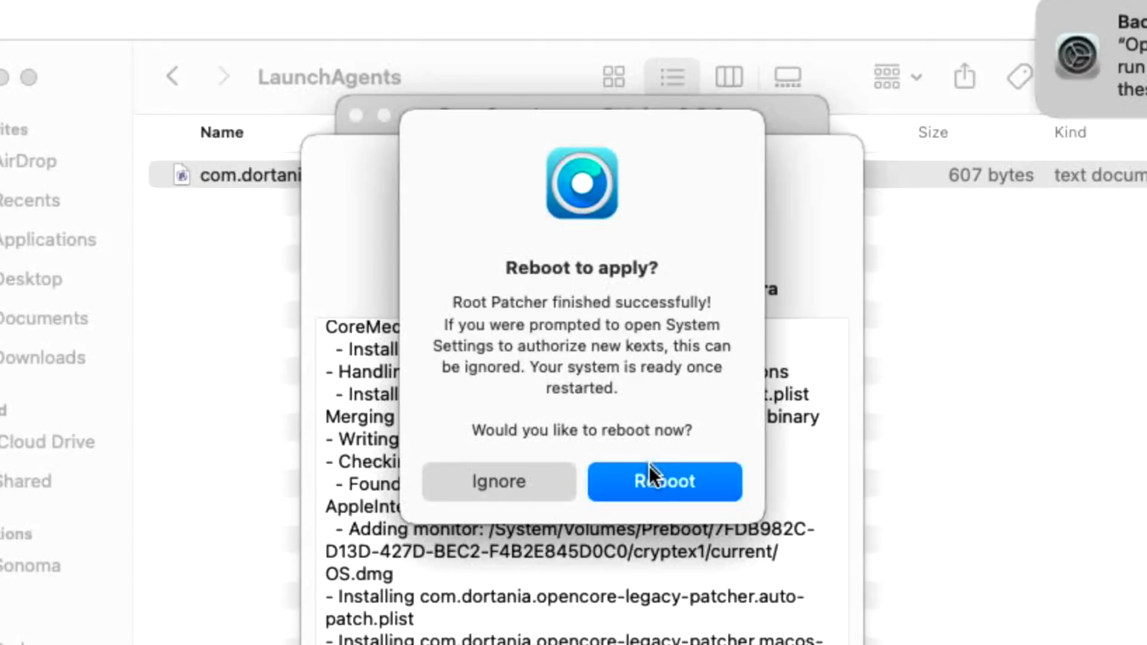
{"action": "left_click", "coordinate": [664, 482]}
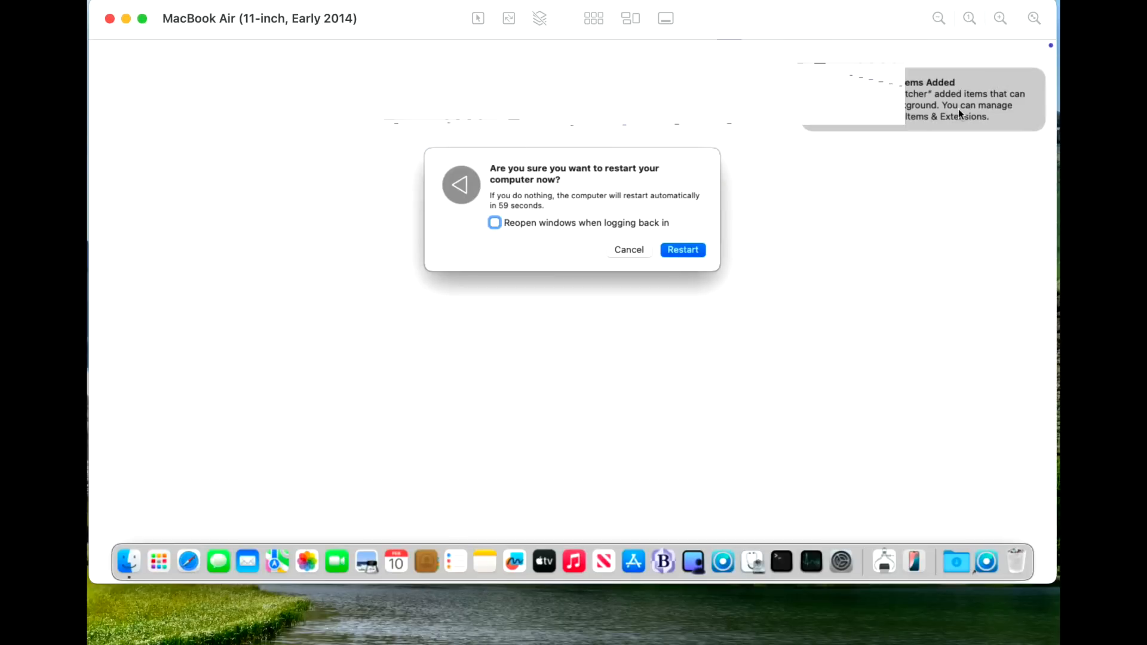
Confirm the restart, then view the 12-inch MacBook's patcher log and LaunchDaemons via Screen Sharing.
{"action": "left_click", "coordinate": [683, 249]}
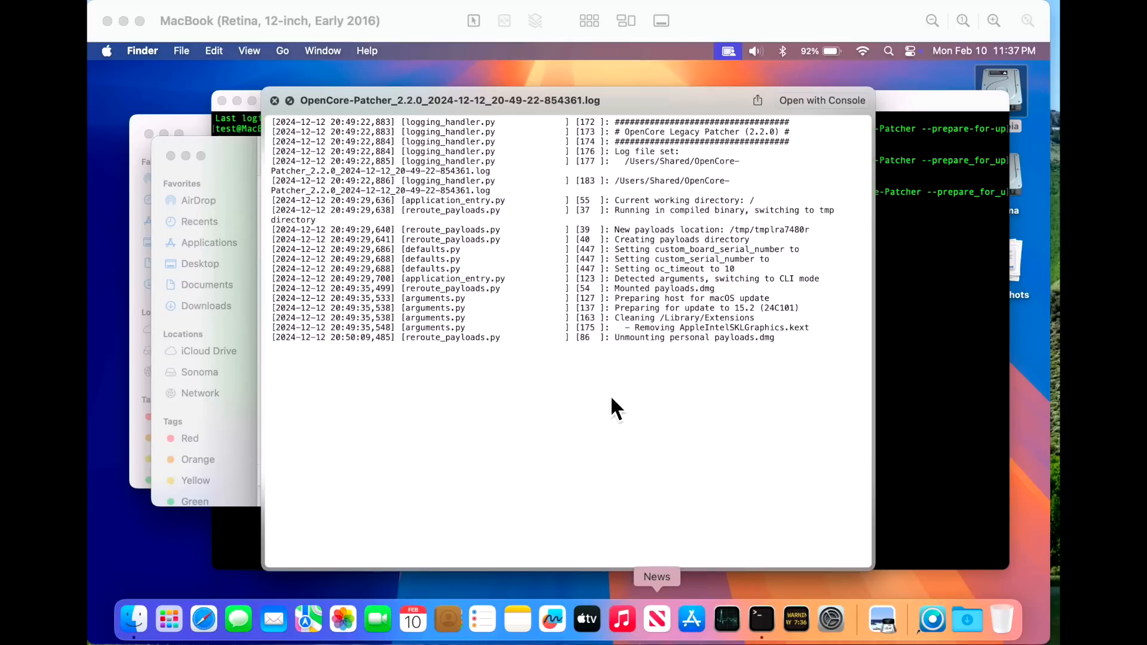
{"action": "mouse_move", "coordinate": [721, 184]}
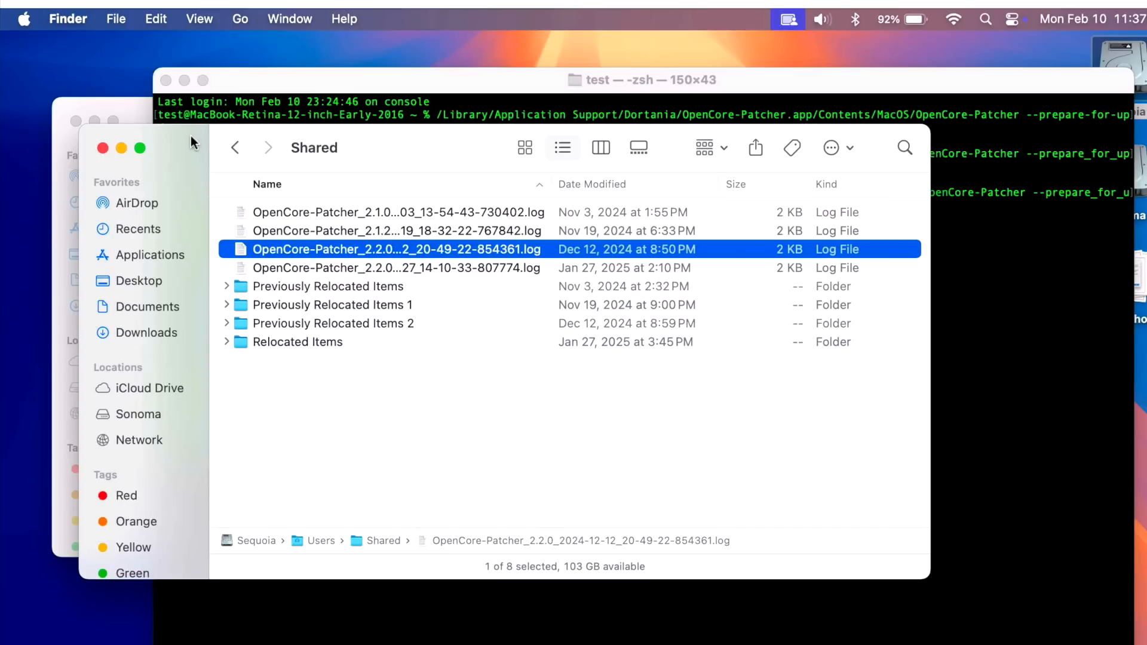
{"action": "left_click", "coordinate": [644, 80]}
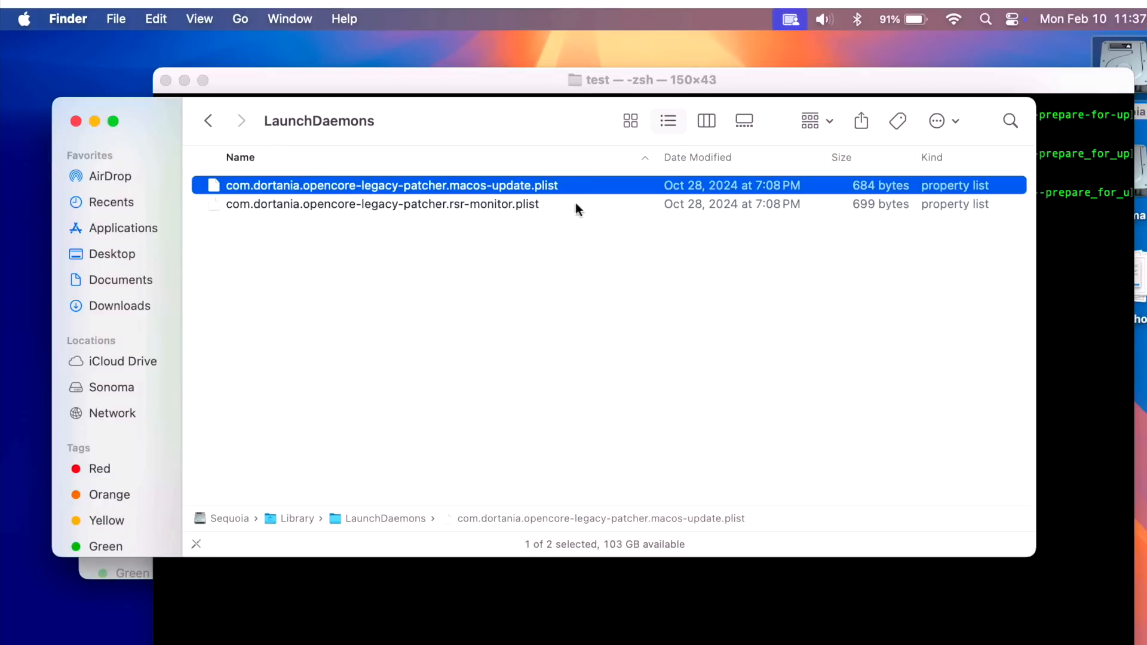
{"action": "mouse_move", "coordinate": [497, 193]}
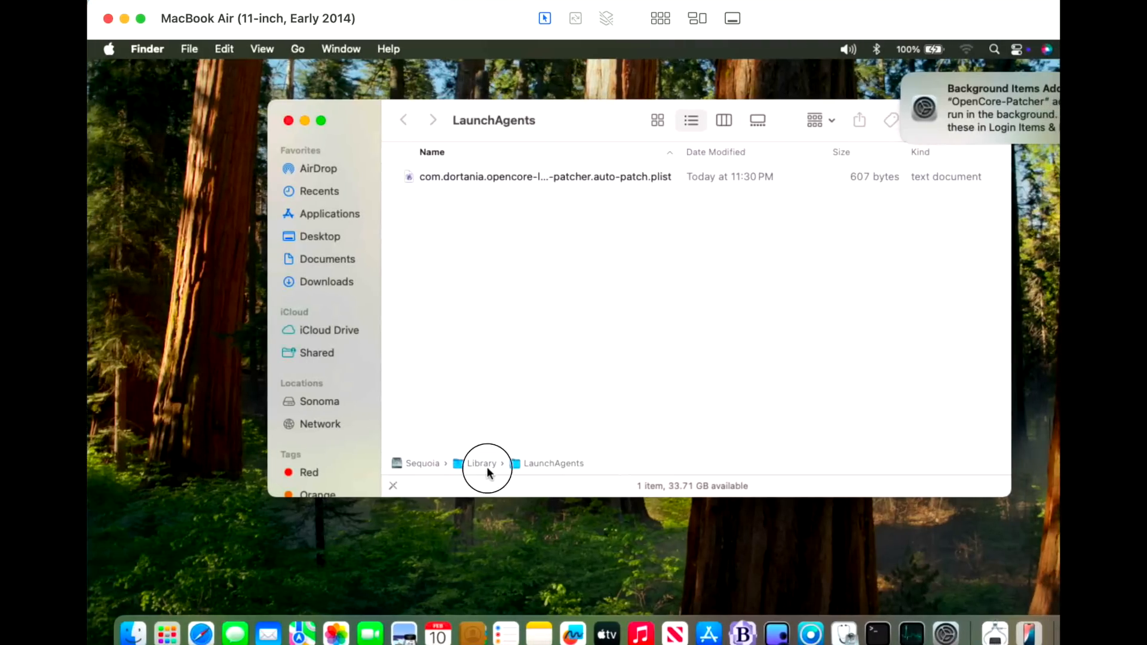
{"action": "mouse_move", "coordinate": [510, 363]}
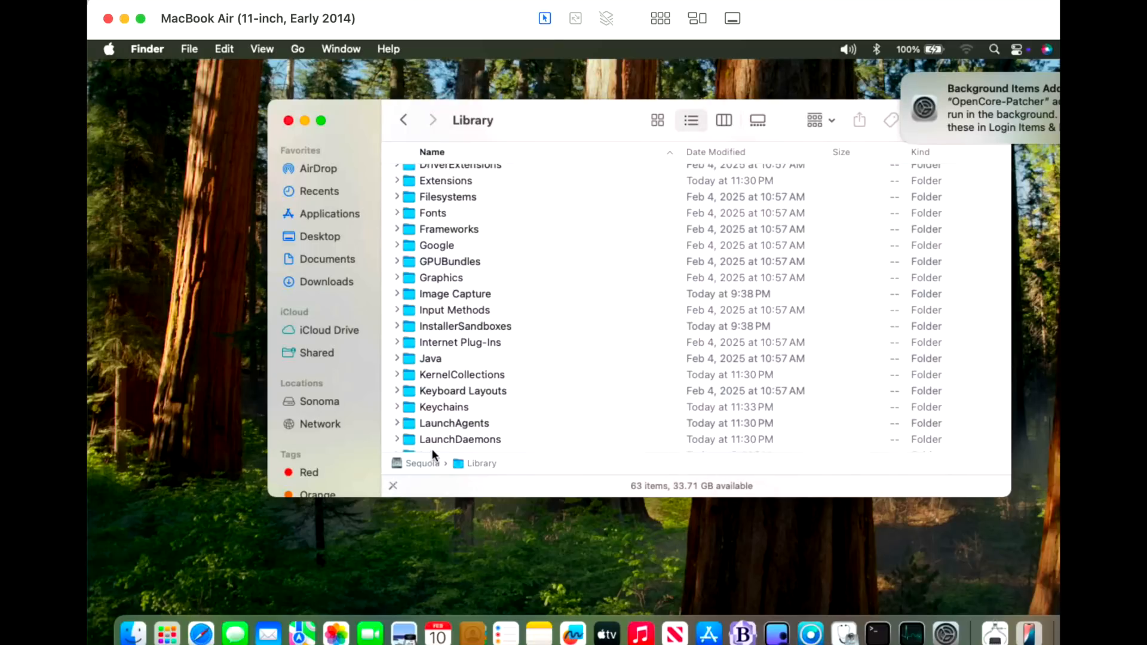
Open Library/LaunchDaemons and view the macos-update launch daemon plist still present after restart.
{"action": "left_click", "coordinate": [459, 439]}
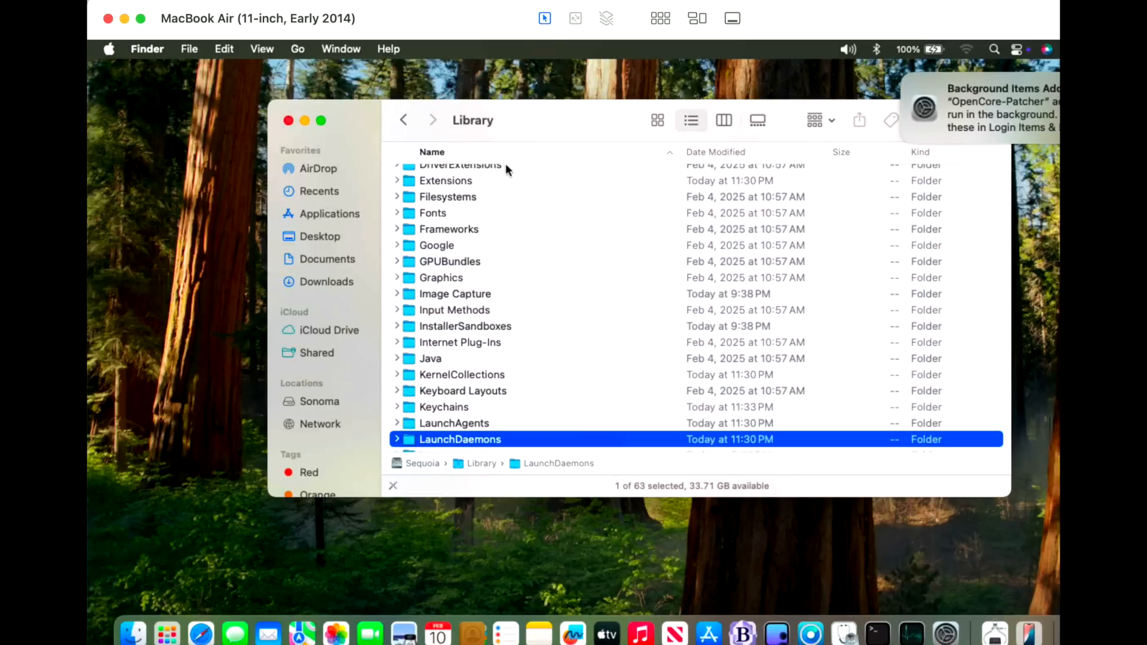
{"action": "double_click", "coordinate": [460, 438]}
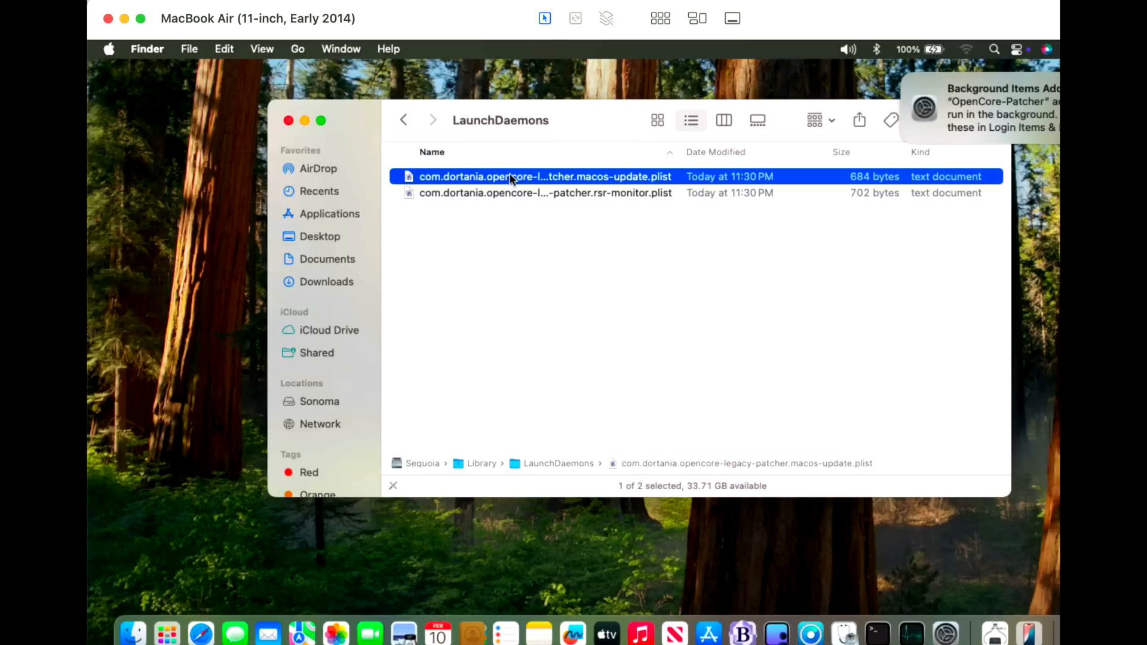
{"action": "double_click", "coordinate": [545, 177]}
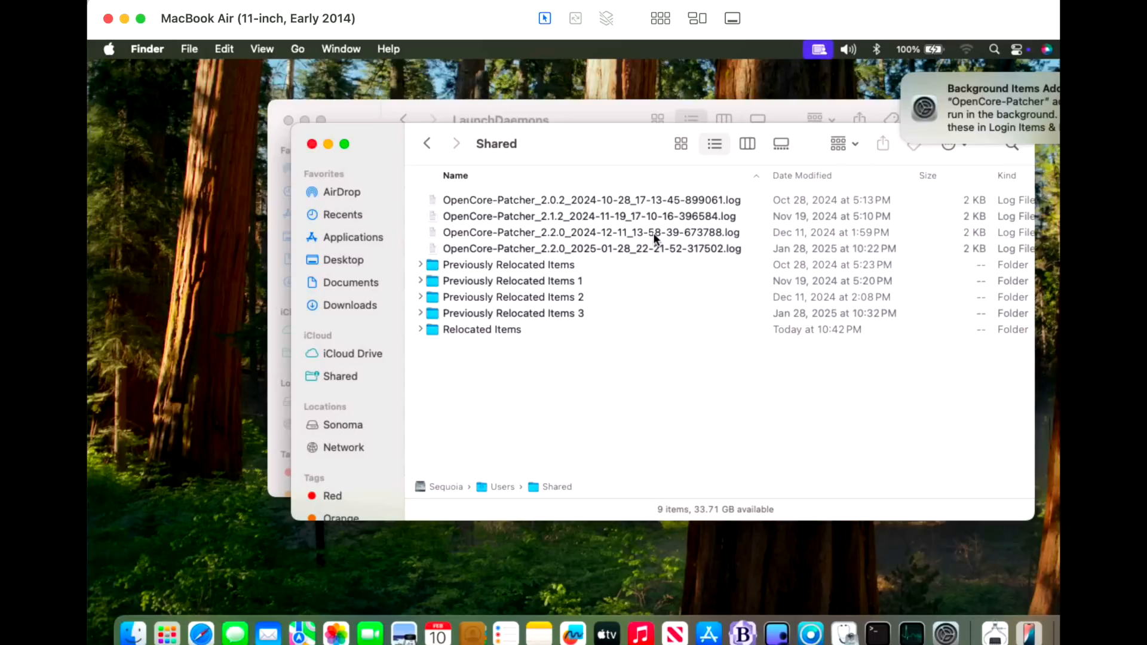
{"action": "double_click", "coordinate": [589, 231]}
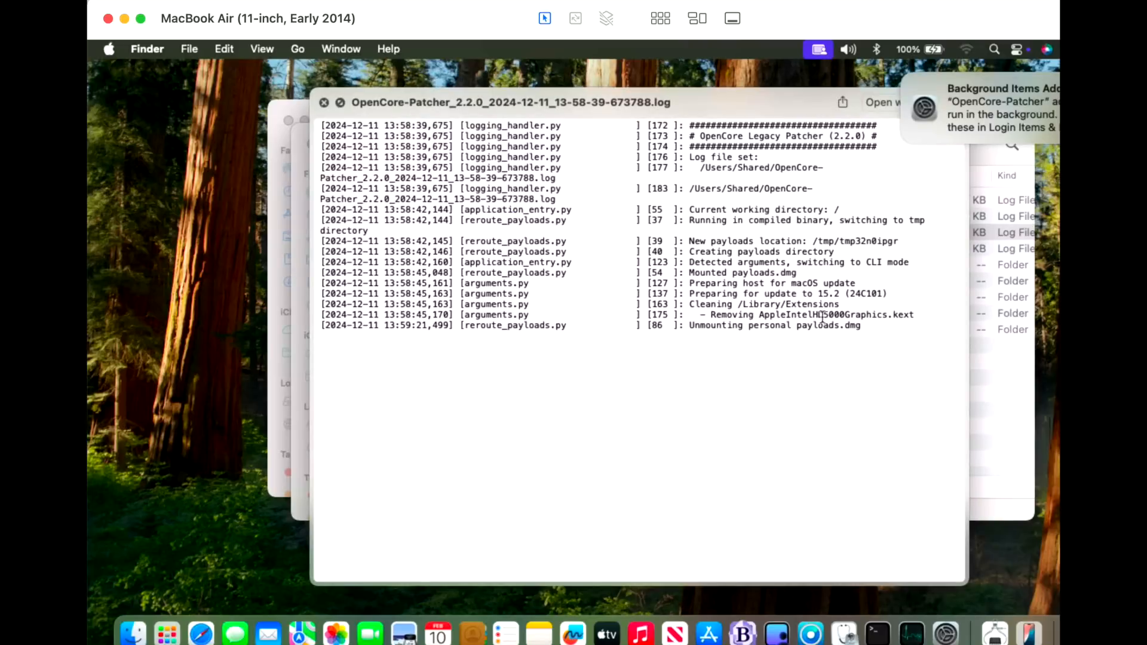
{"action": "double_click", "coordinate": [834, 315]}
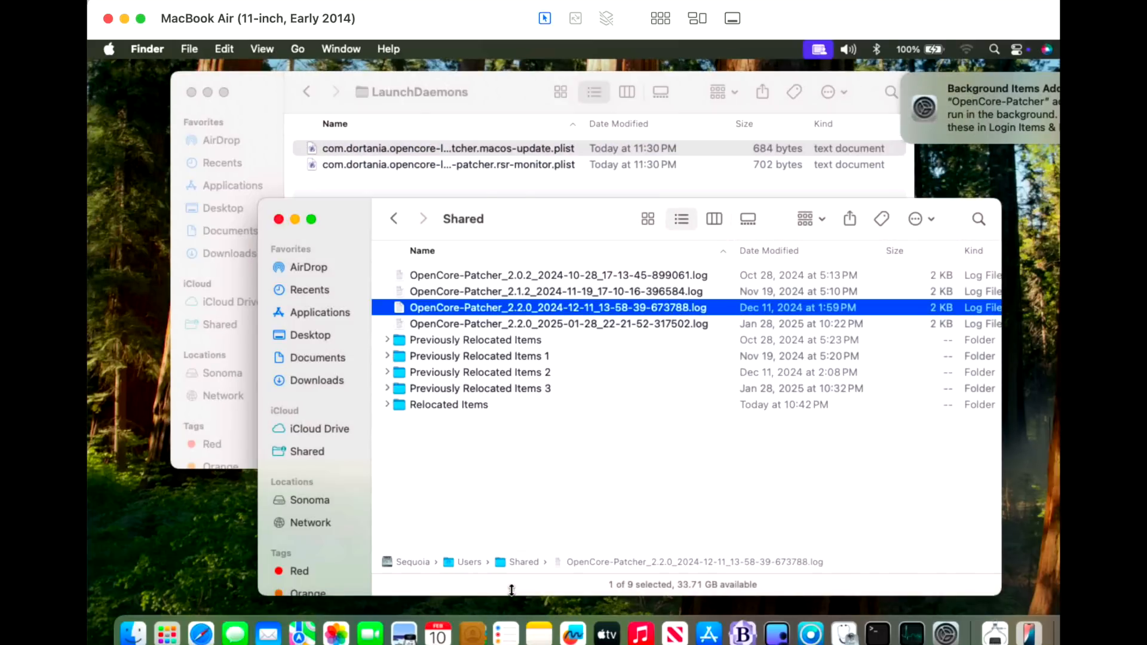
{"action": "mouse_move", "coordinate": [566, 527]}
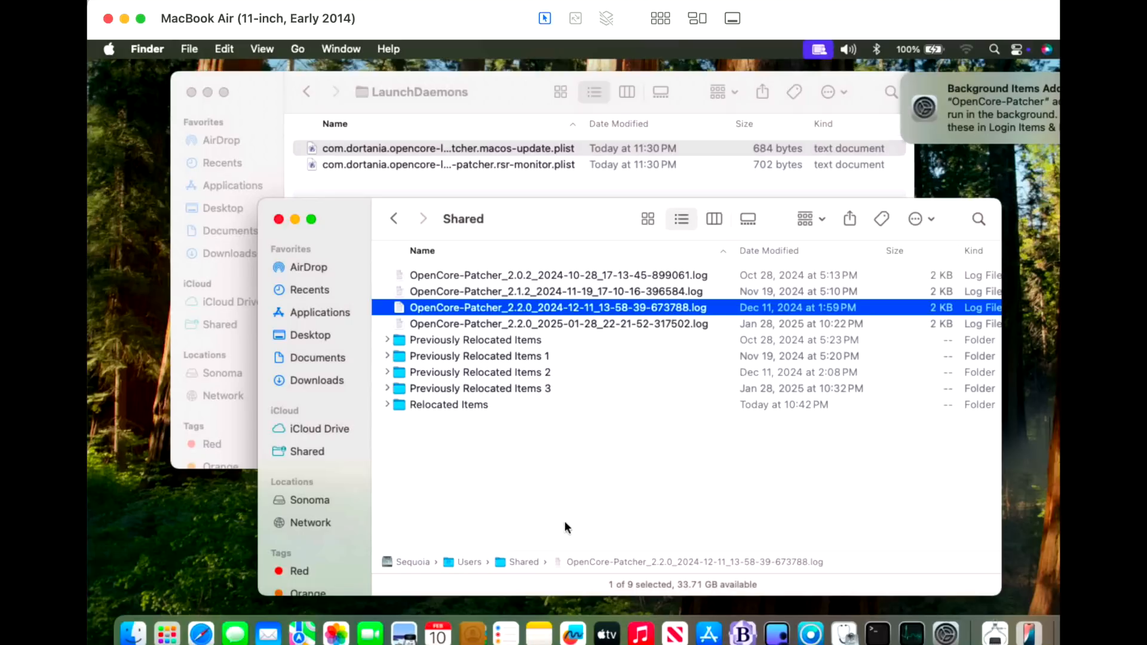
{"action": "mouse_move", "coordinate": [868, 378]}
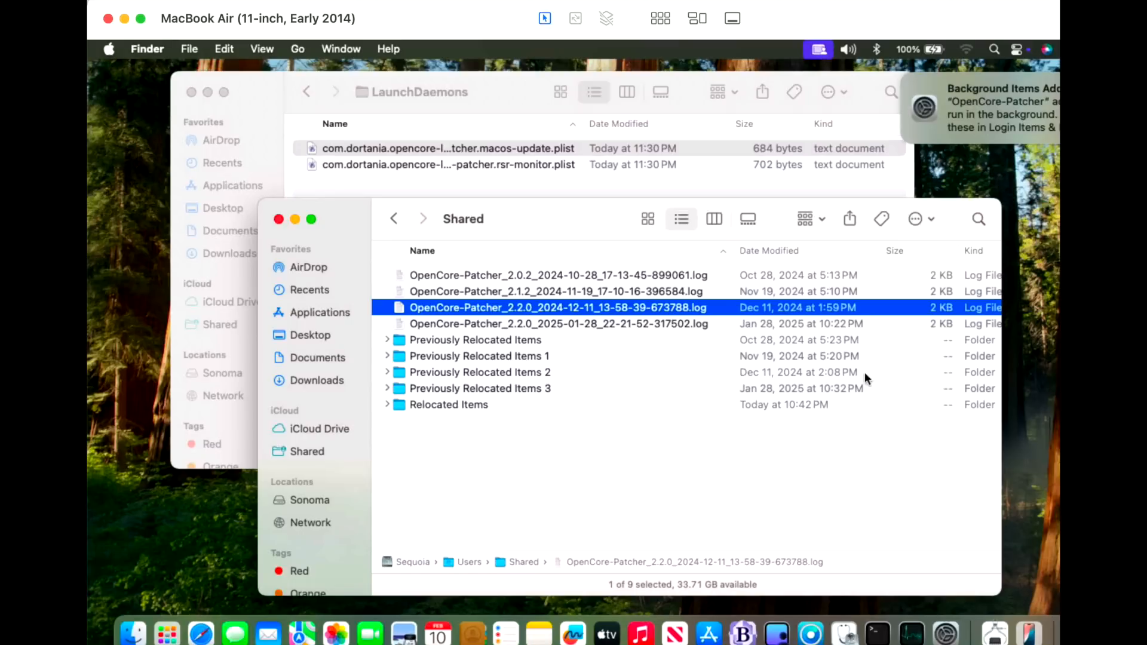
{"action": "mouse_move", "coordinate": [523, 233]}
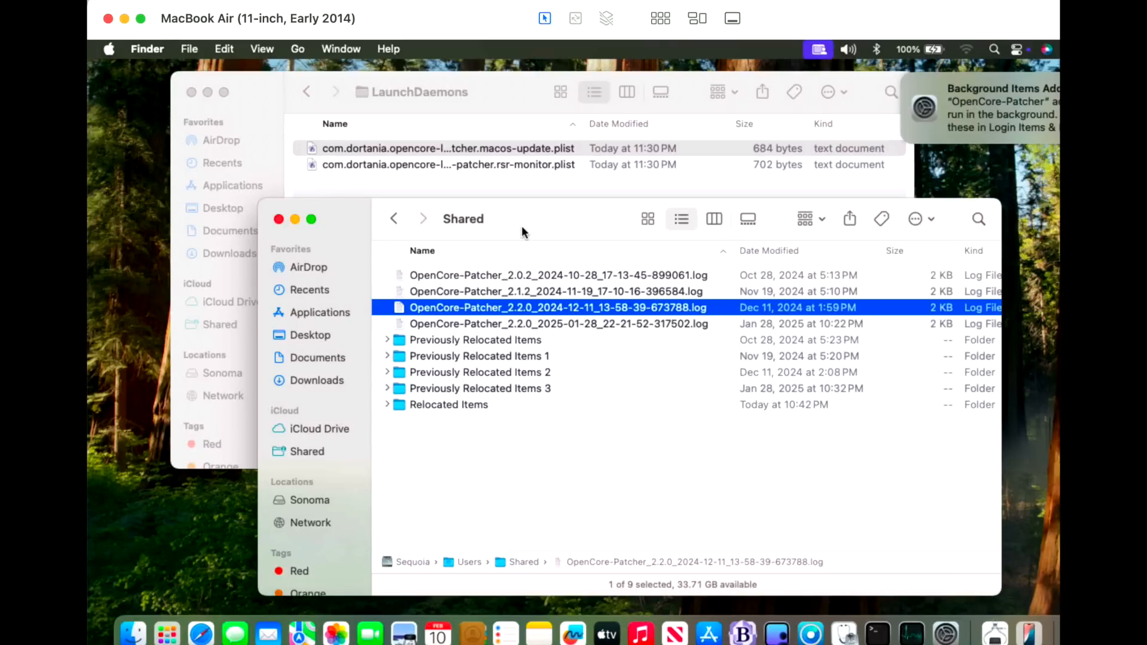
{"action": "mouse_move", "coordinate": [446, 187]}
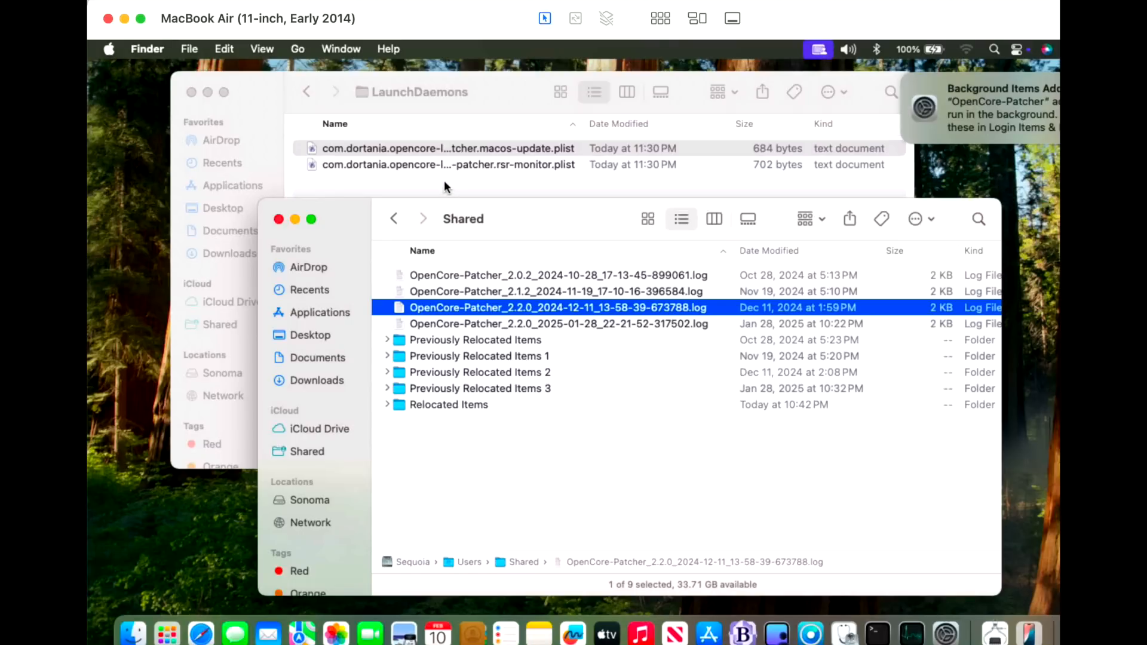
{"action": "mouse_move", "coordinate": [448, 178]}
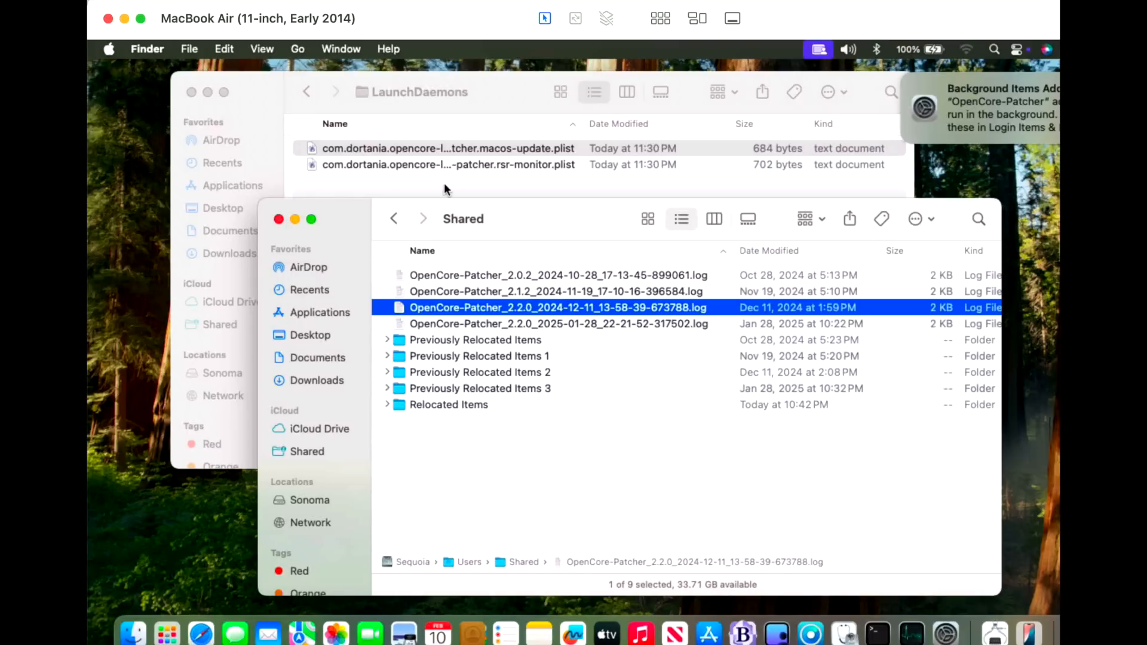
{"action": "mouse_move", "coordinate": [446, 187]}
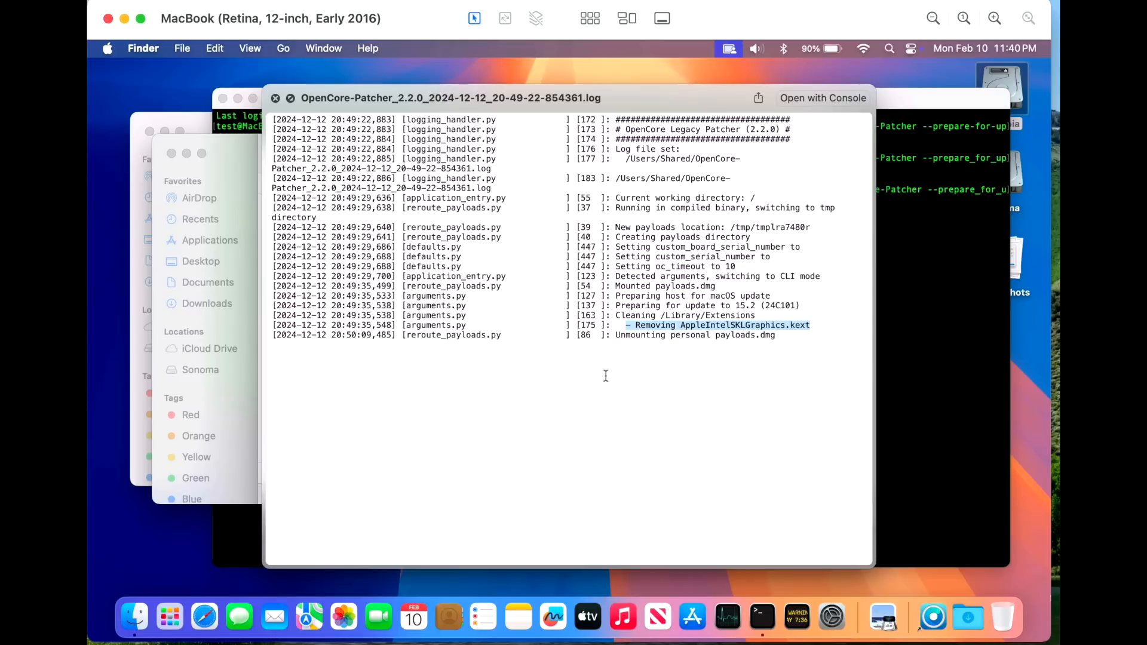
{"action": "mouse_move", "coordinate": [399, 461]}
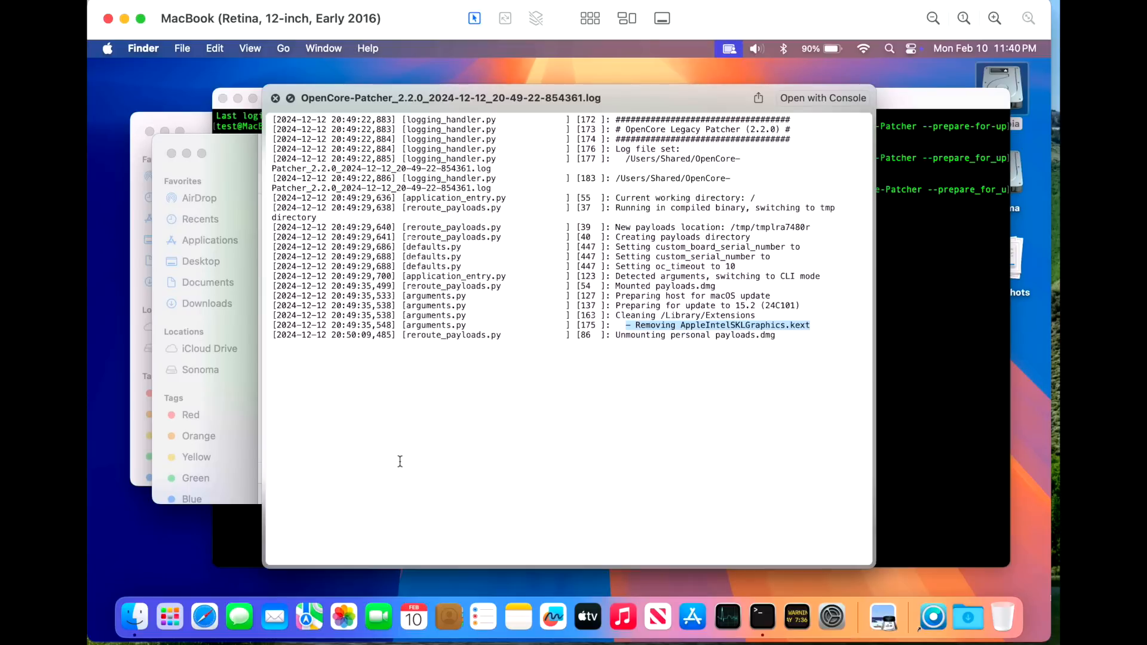
{"action": "mouse_move", "coordinate": [421, 393]}
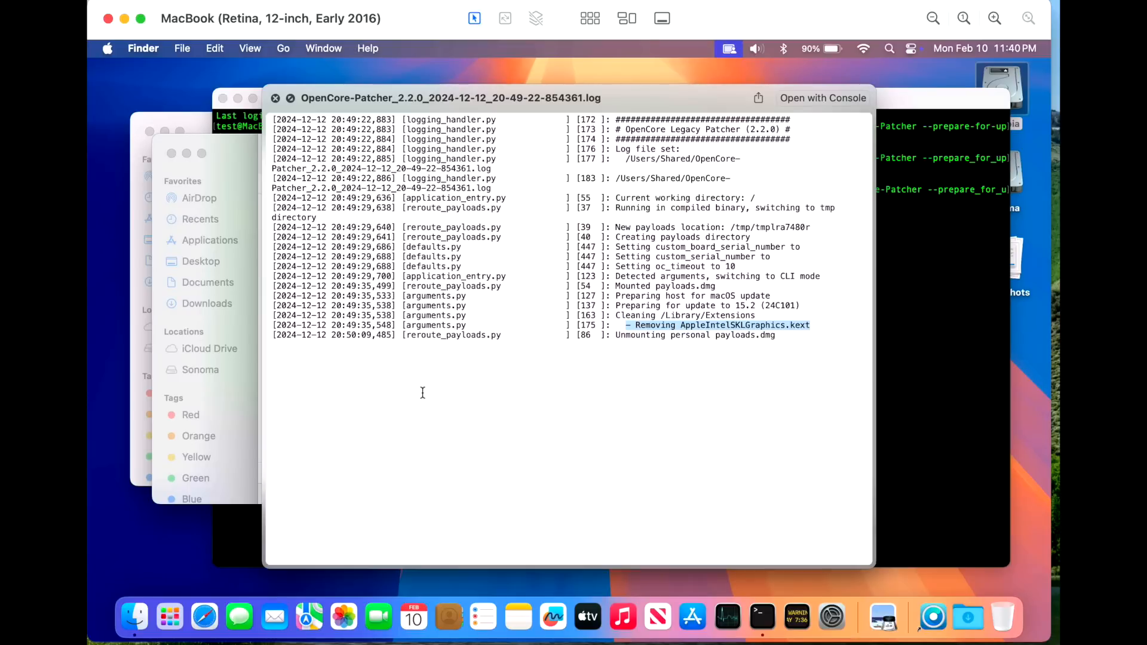